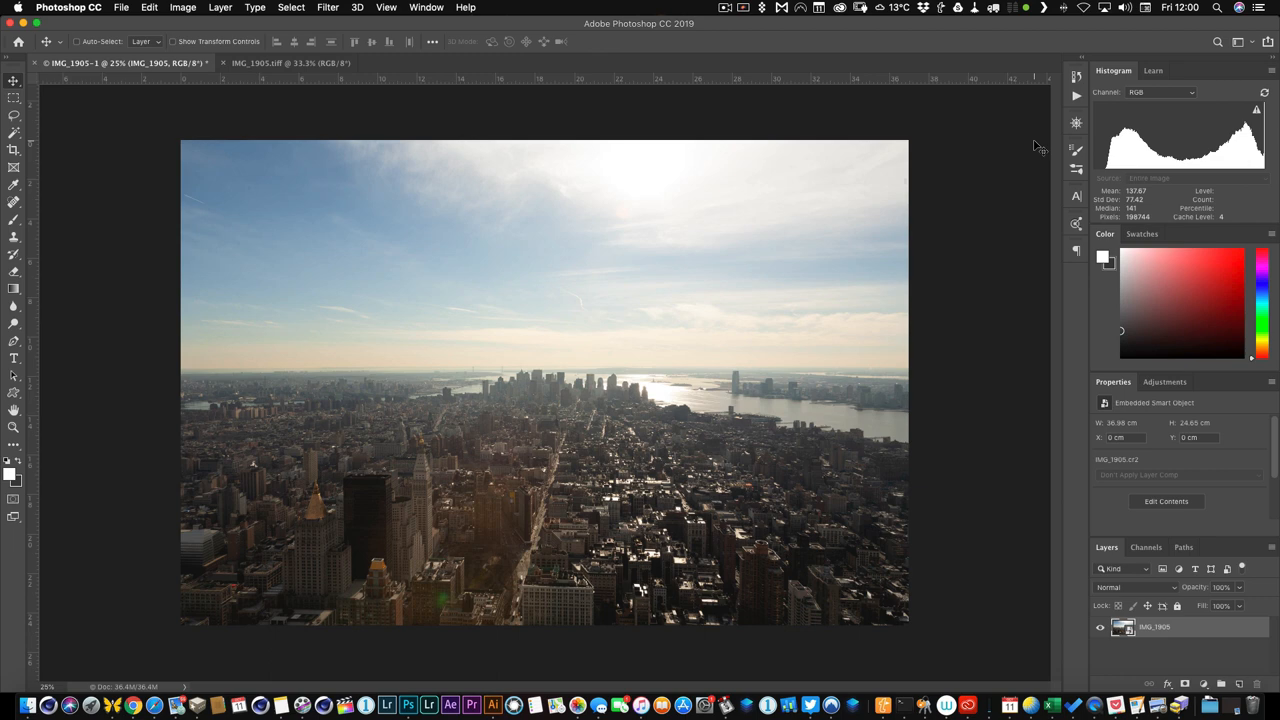
{"action": "mouse_move", "coordinate": [972, 626]}
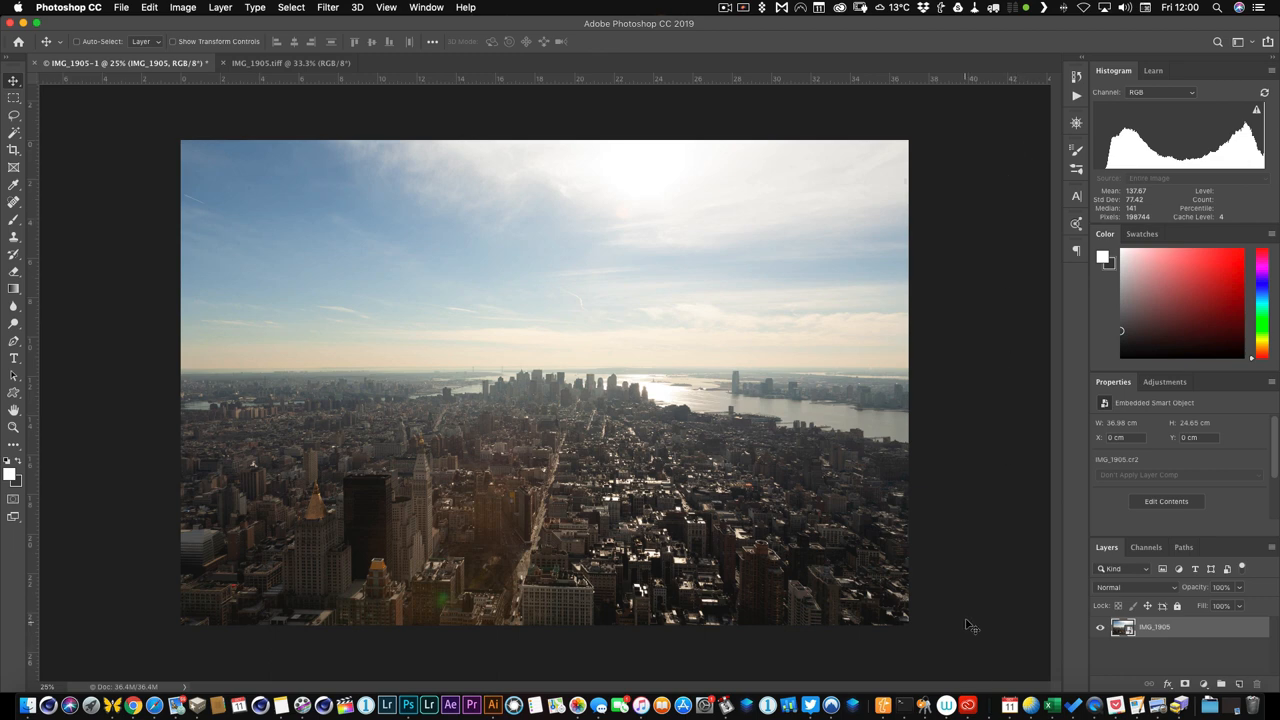
{"action": "mouse_move", "coordinate": [1016, 644]}
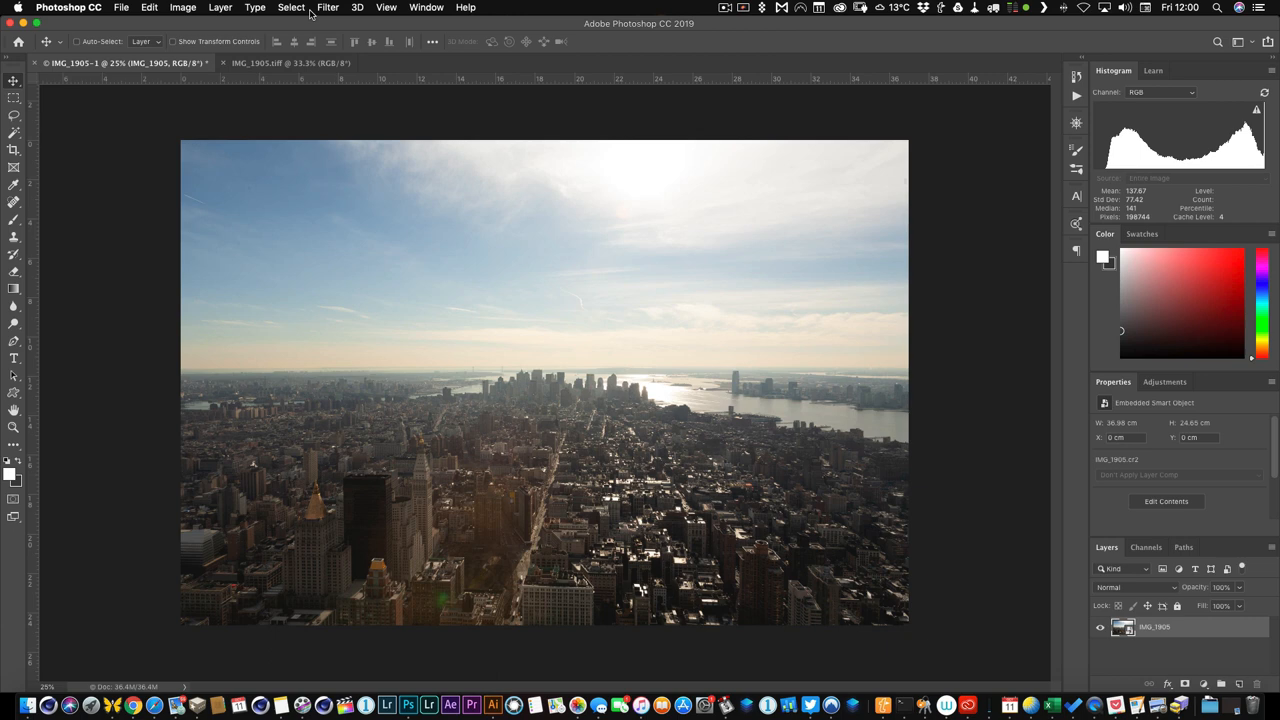
Send the skyline smart object into Luminar 4 via Filter > Skylum Software.
{"action": "left_click", "coordinate": [328, 8]}
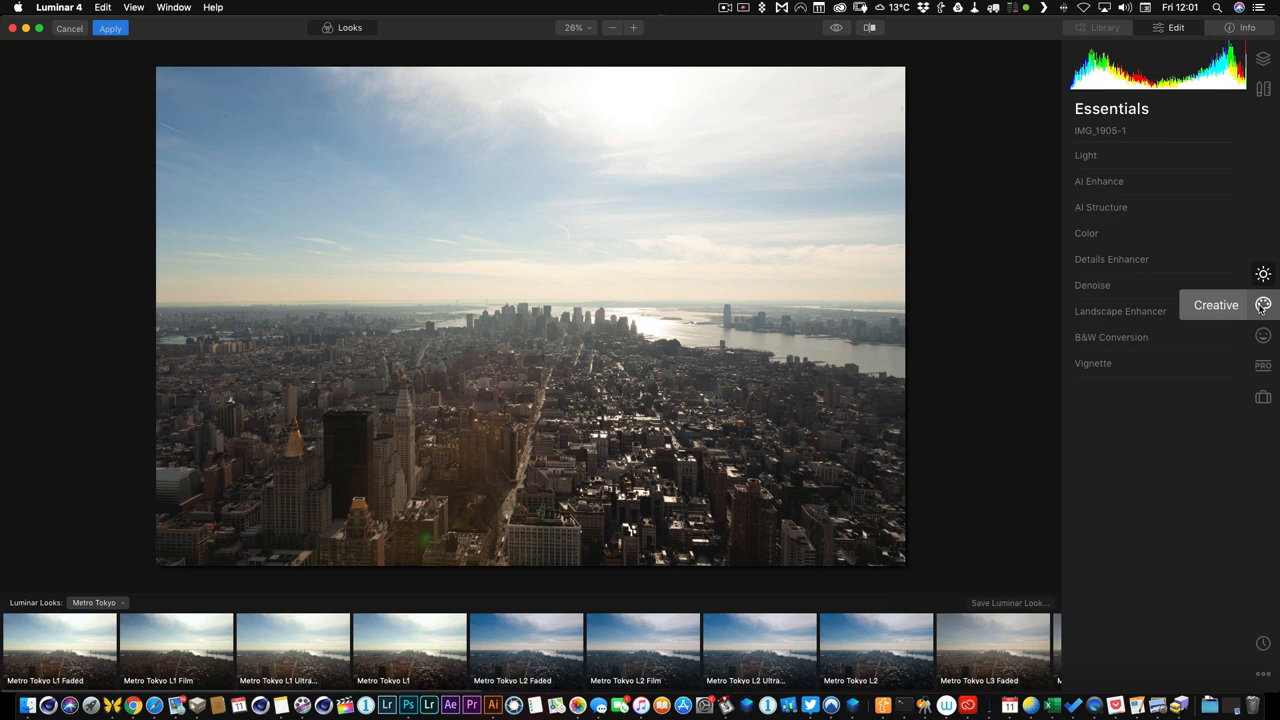
{"action": "mouse_move", "coordinate": [1260, 312]}
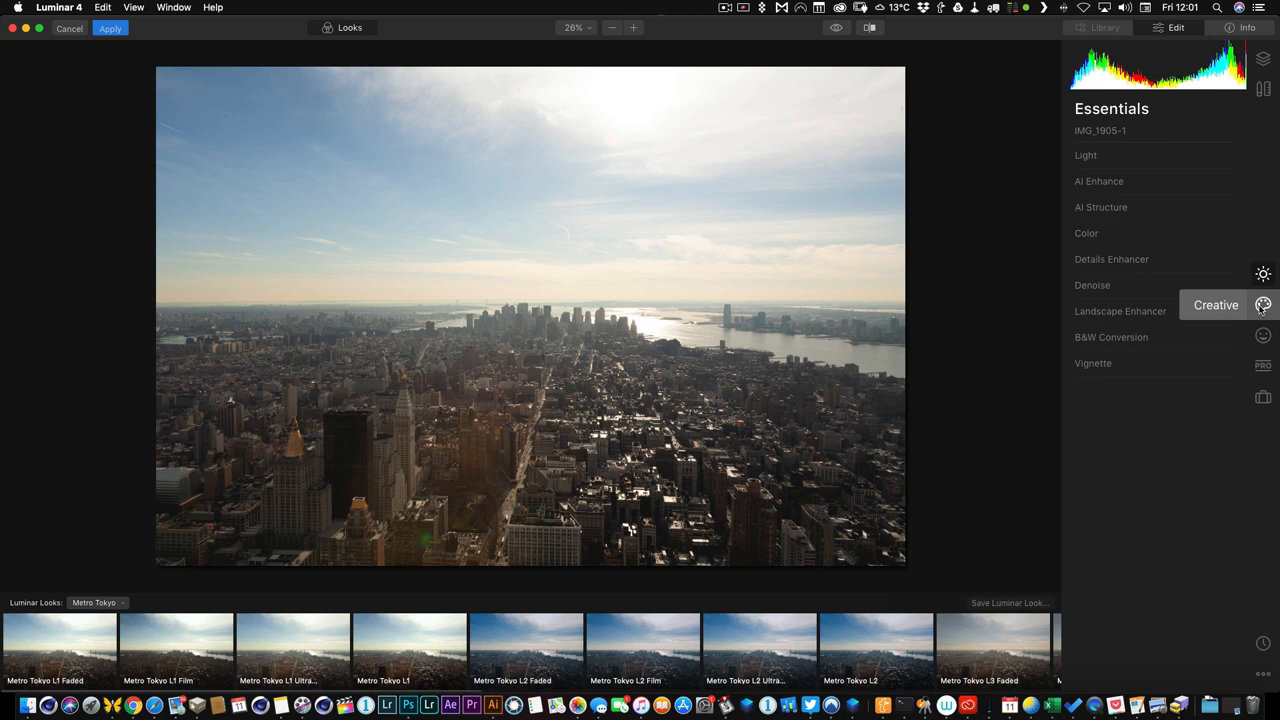
{"action": "mouse_move", "coordinate": [1264, 274]}
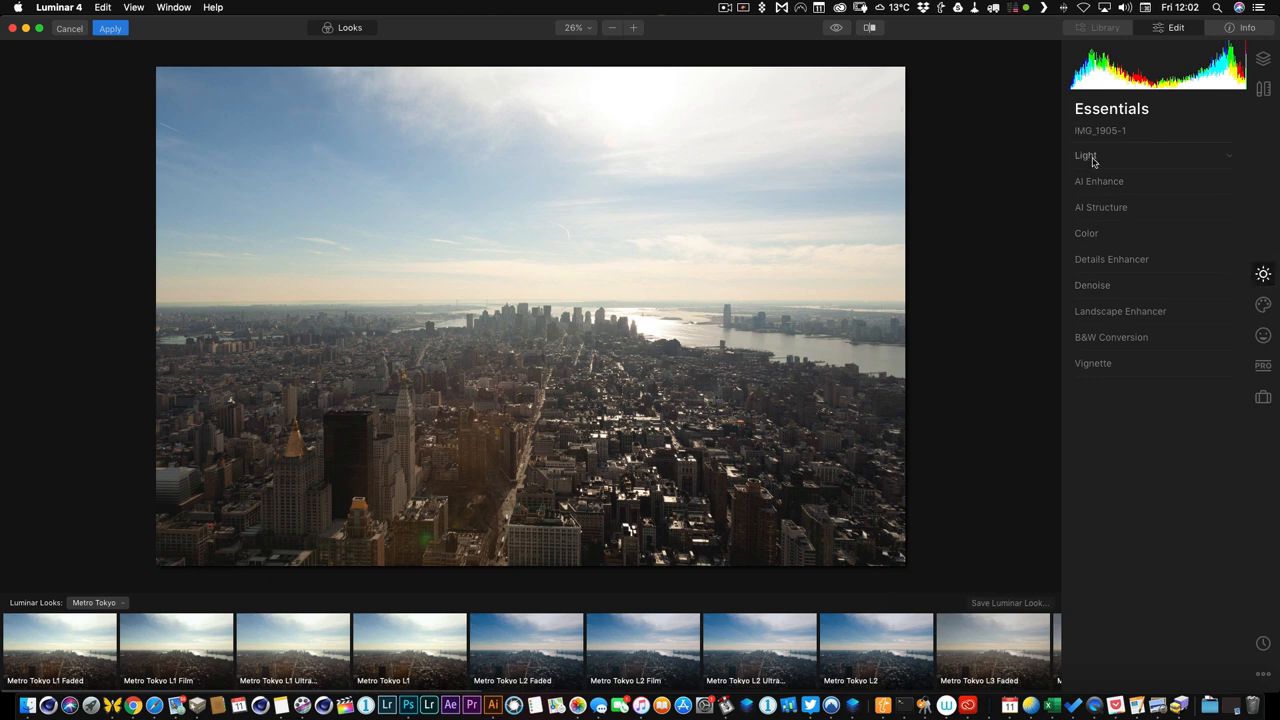
Raise AI Accent to about 40, strengthen AI Sky Enhancer and add AI Structure to the city detail.
{"action": "left_click", "coordinate": [1088, 156]}
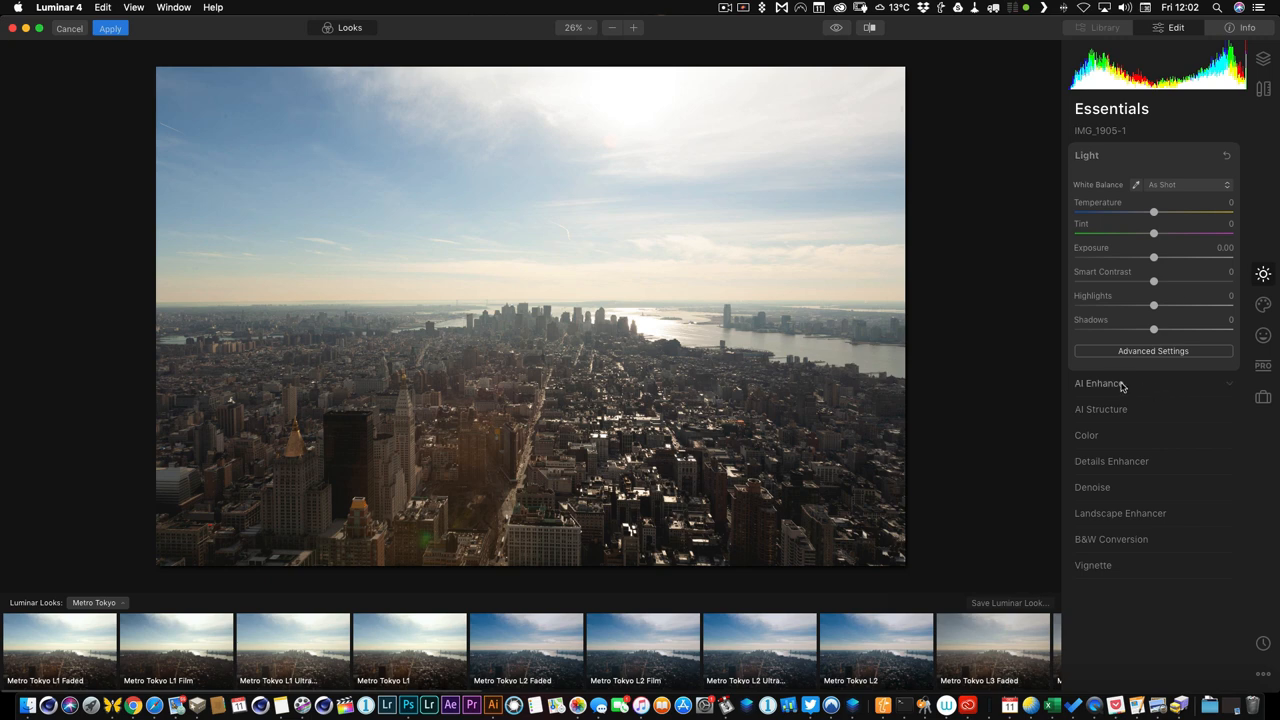
{"action": "left_click", "coordinate": [1098, 382]}
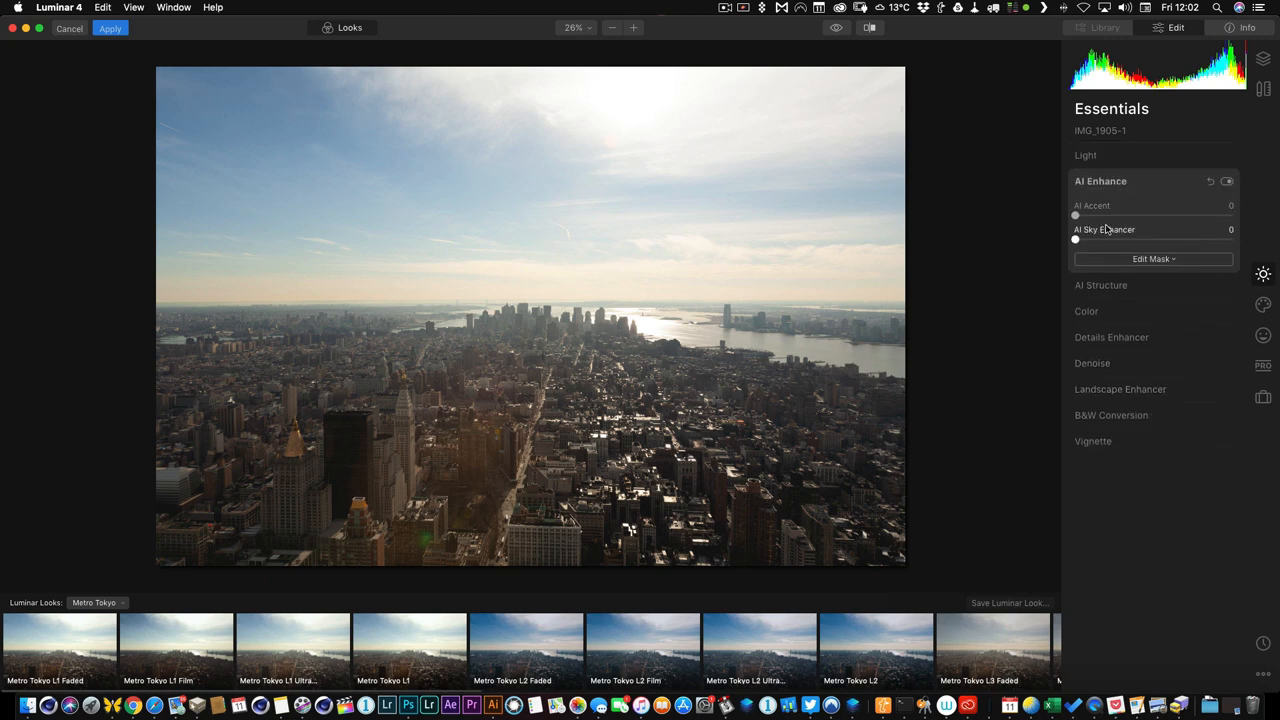
{"action": "left_click_drag", "start_coordinate": [1076, 216], "coordinate": [1112, 216]}
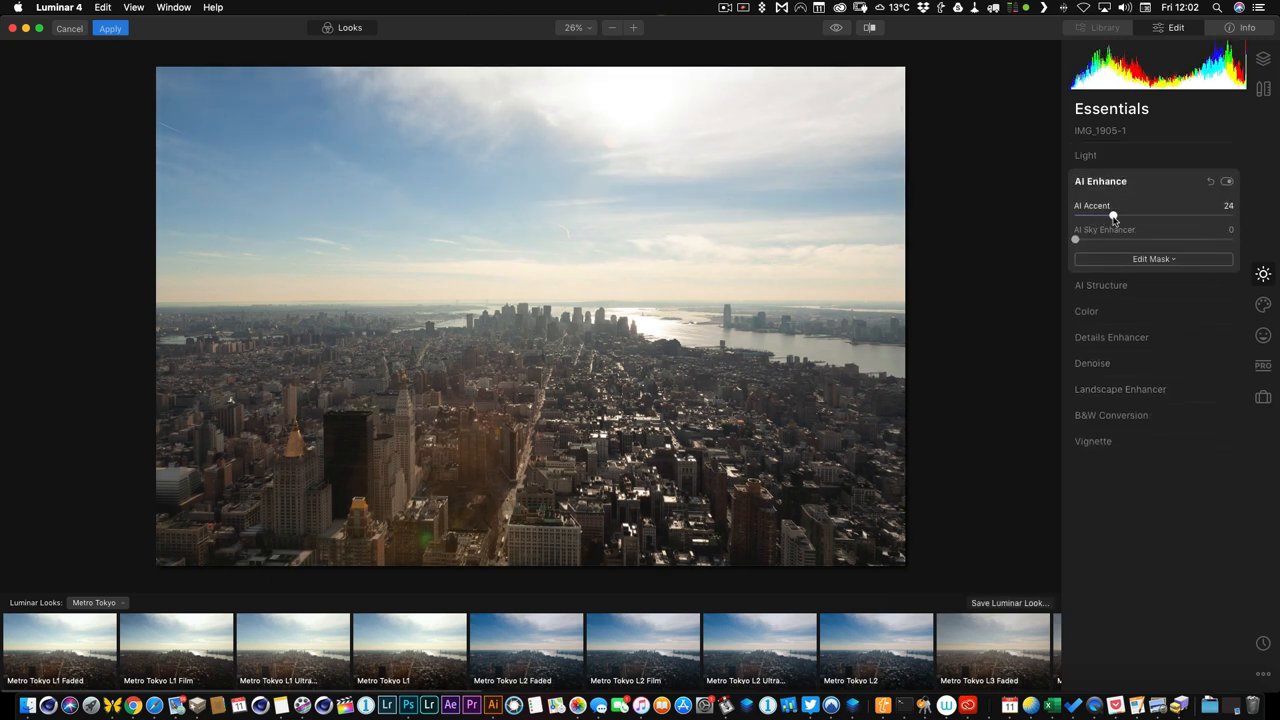
{"action": "left_click_drag", "start_coordinate": [1112, 216], "coordinate": [1138, 216]}
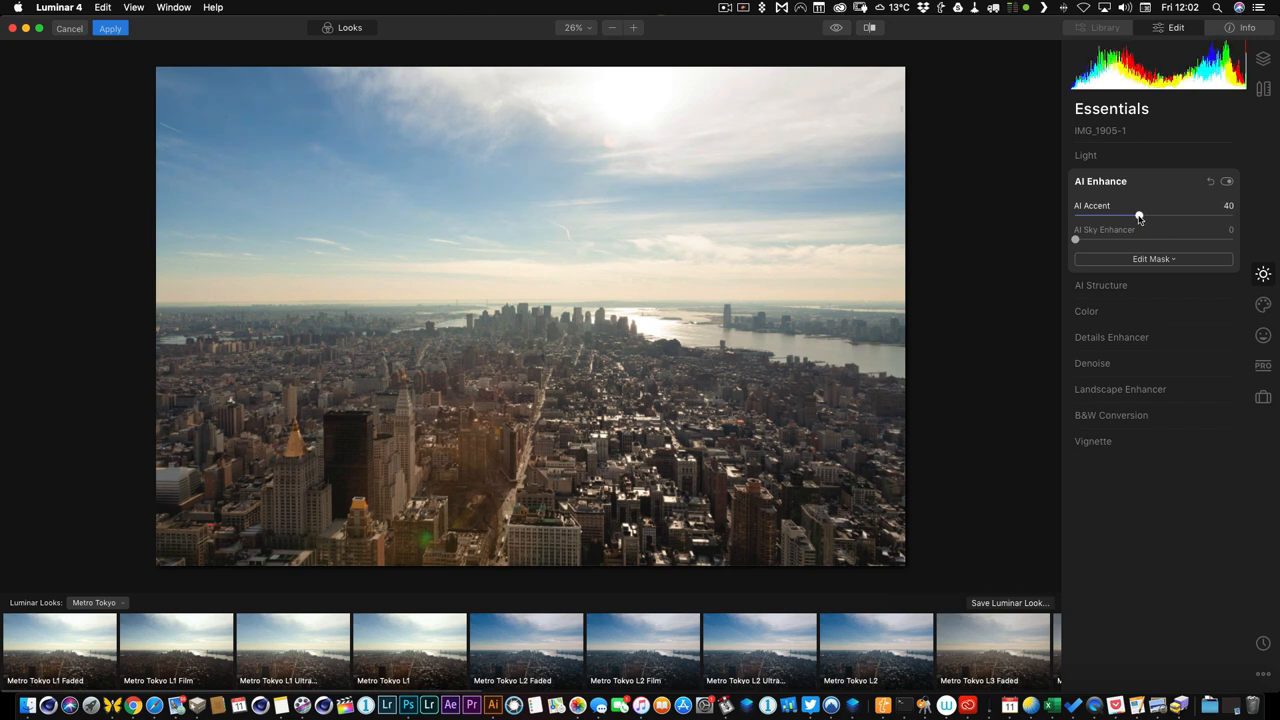
{"action": "left_click_drag", "start_coordinate": [1076, 240], "coordinate": [1108, 240]}
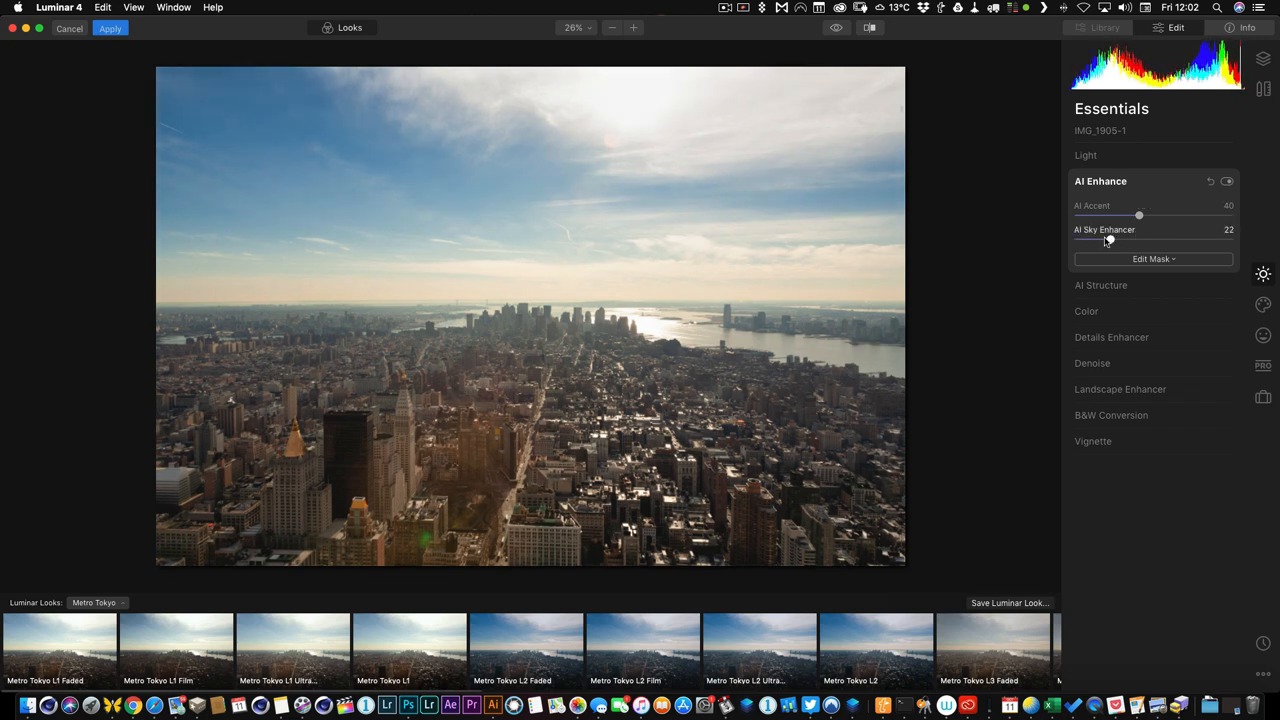
{"action": "left_click_drag", "start_coordinate": [1140, 240], "coordinate": [1104, 240]}
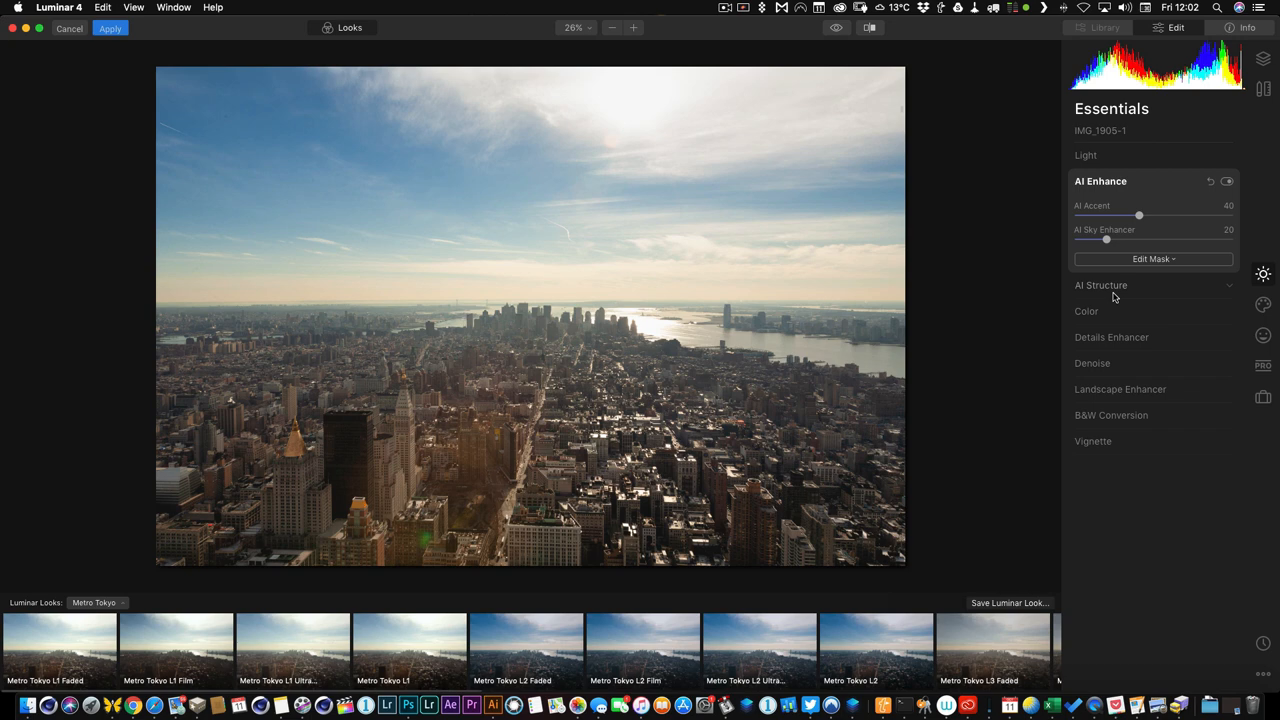
{"action": "left_click", "coordinate": [1100, 284]}
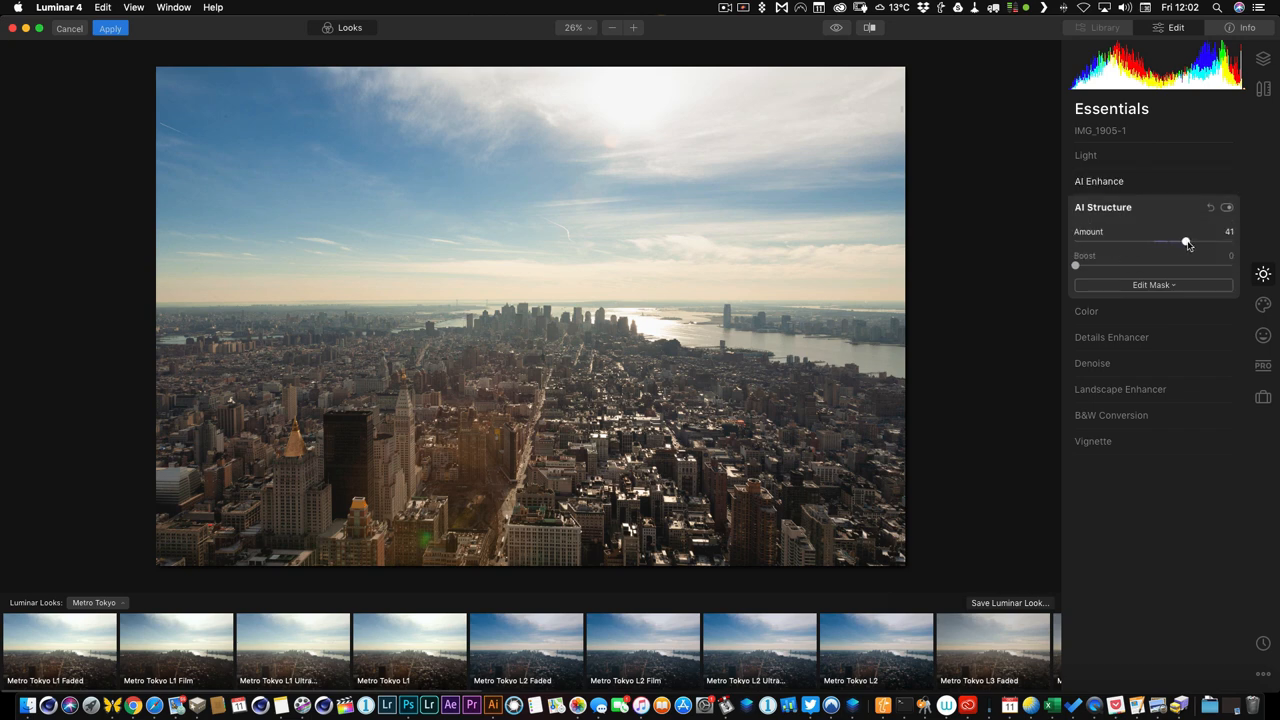
{"action": "left_click_drag", "start_coordinate": [1076, 266], "coordinate": [1100, 266]}
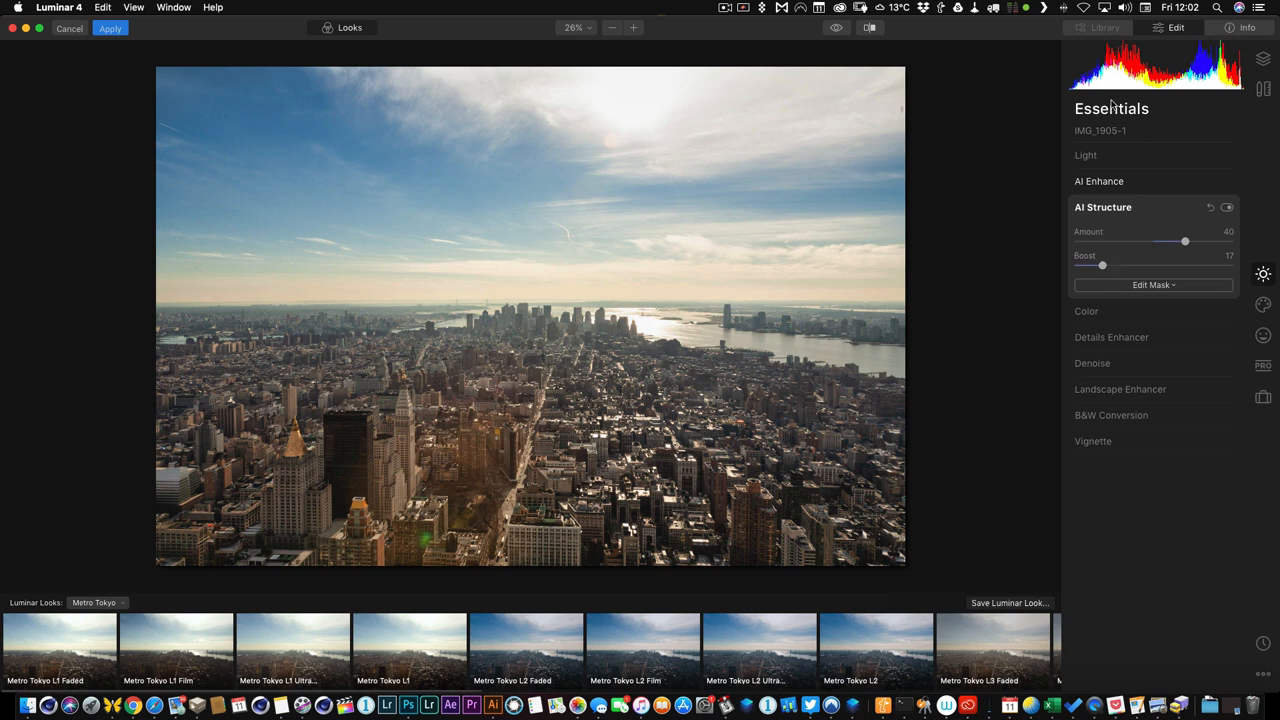
{"action": "mouse_move", "coordinate": [1112, 146]}
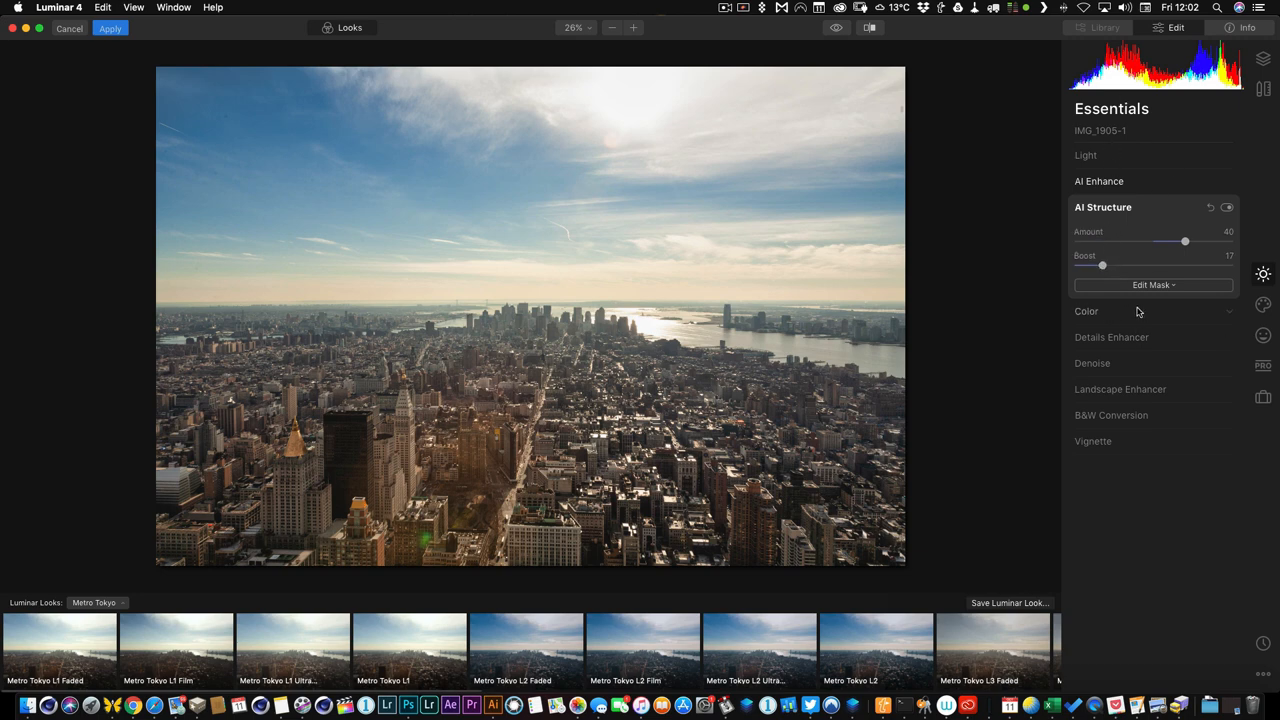
Slightly raise color Saturation and bring out medium details with Details Enhancer.
{"action": "left_click", "coordinate": [1086, 312]}
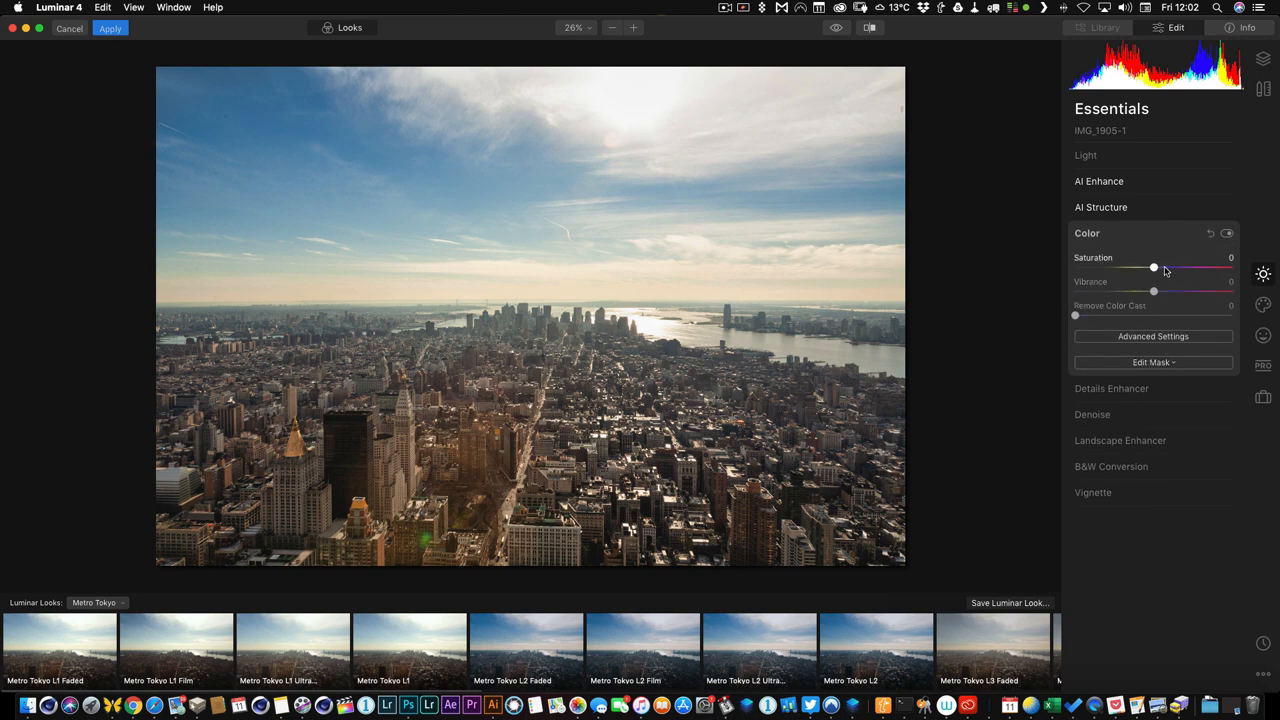
{"action": "left_click_drag", "start_coordinate": [1152, 268], "coordinate": [1160, 268]}
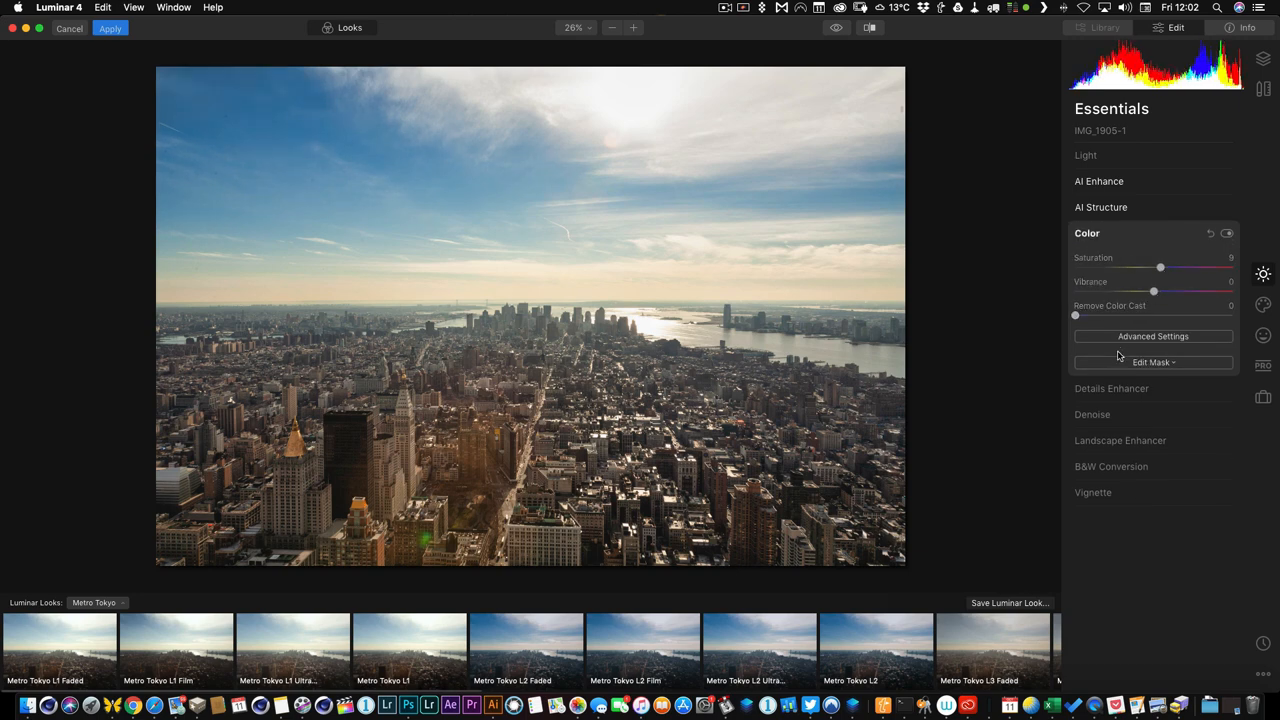
{"action": "left_click", "coordinate": [1112, 260]}
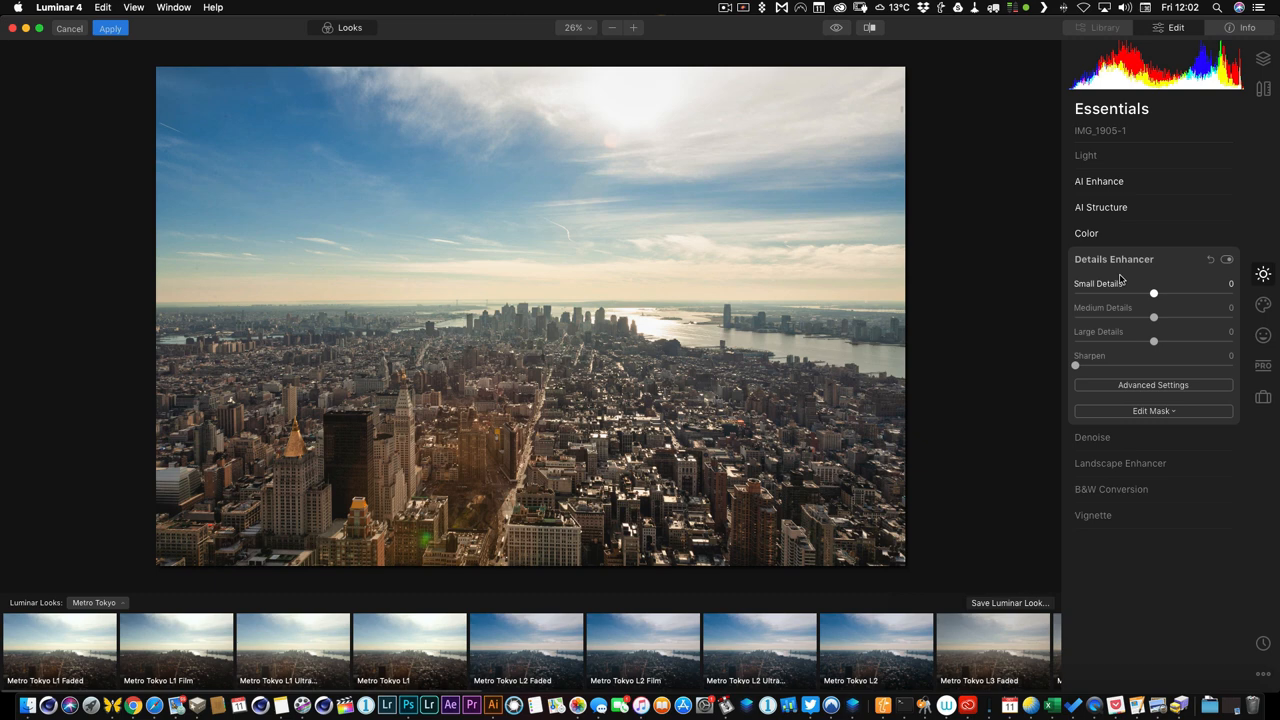
{"action": "mouse_move", "coordinate": [1154, 318]}
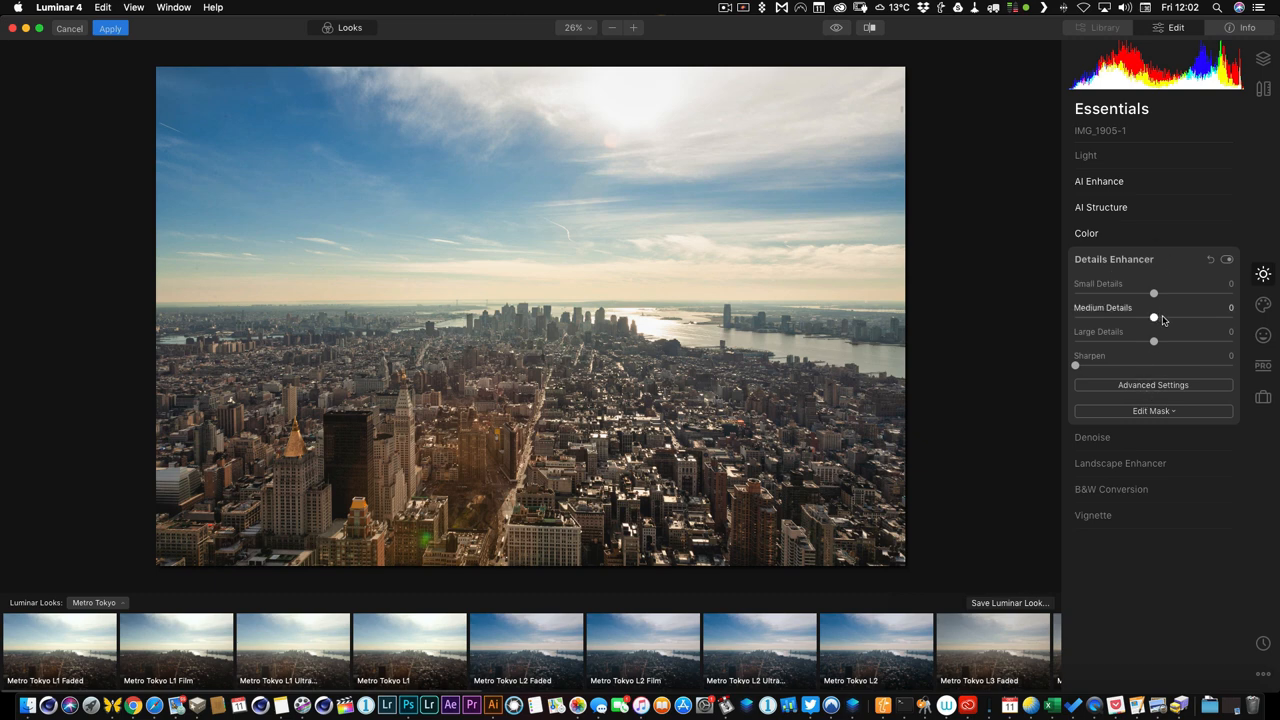
{"action": "left_click_drag", "start_coordinate": [1152, 318], "coordinate": [1160, 318]}
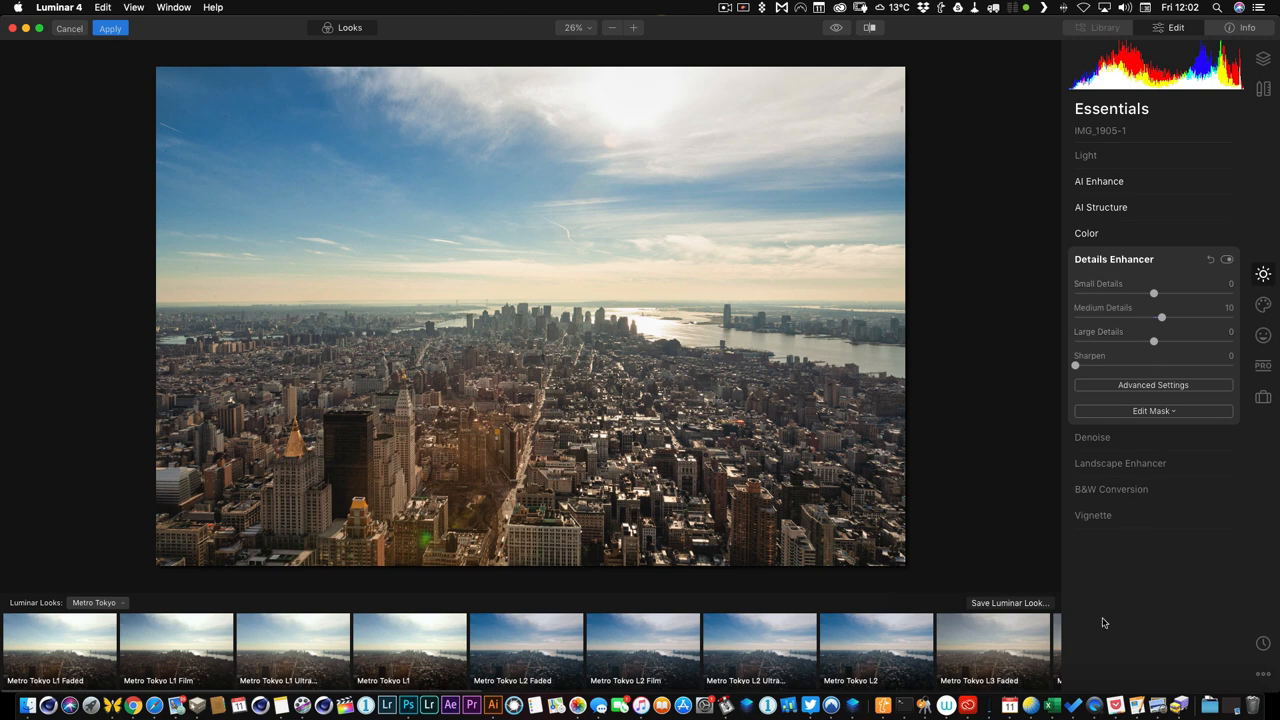
{"action": "mouse_move", "coordinate": [1264, 304]}
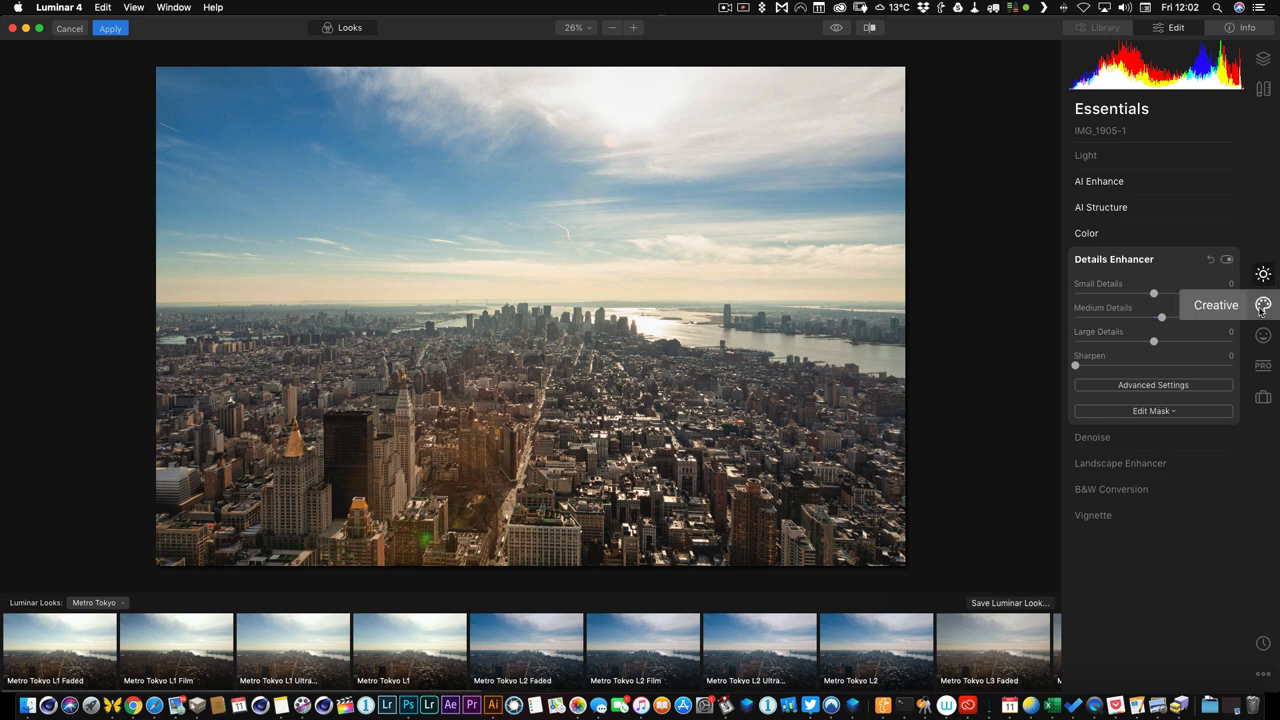
In Creative > AI Sky Replacement, pick Dramatic Sunset 5 then switch to Dramatic Sunset 4.
{"action": "left_click", "coordinate": [1264, 304]}
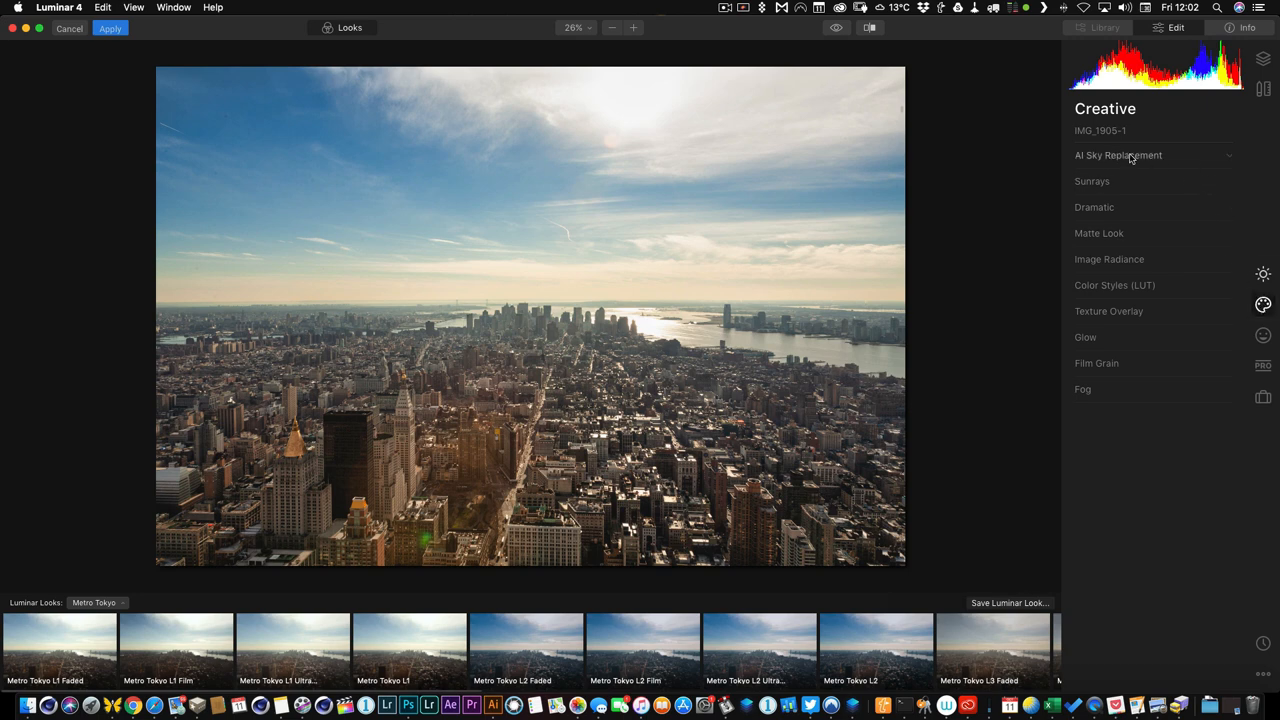
{"action": "left_click", "coordinate": [1118, 156]}
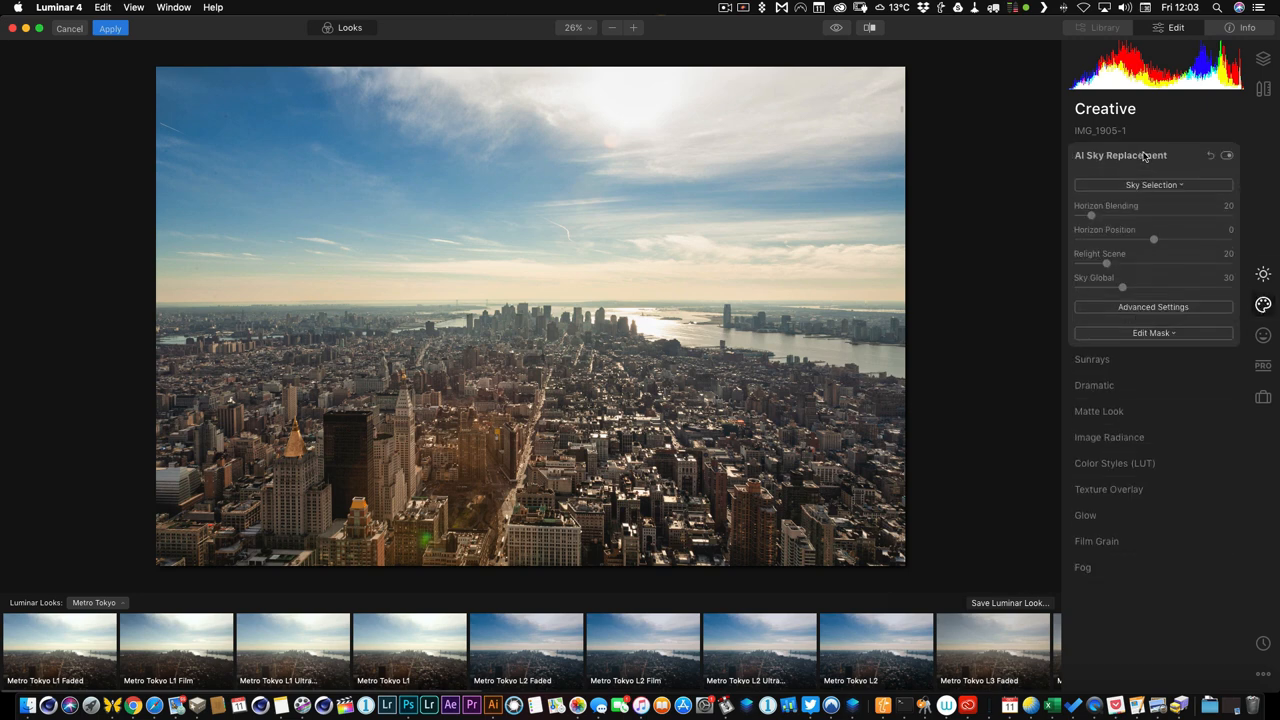
{"action": "left_click", "coordinate": [1152, 184]}
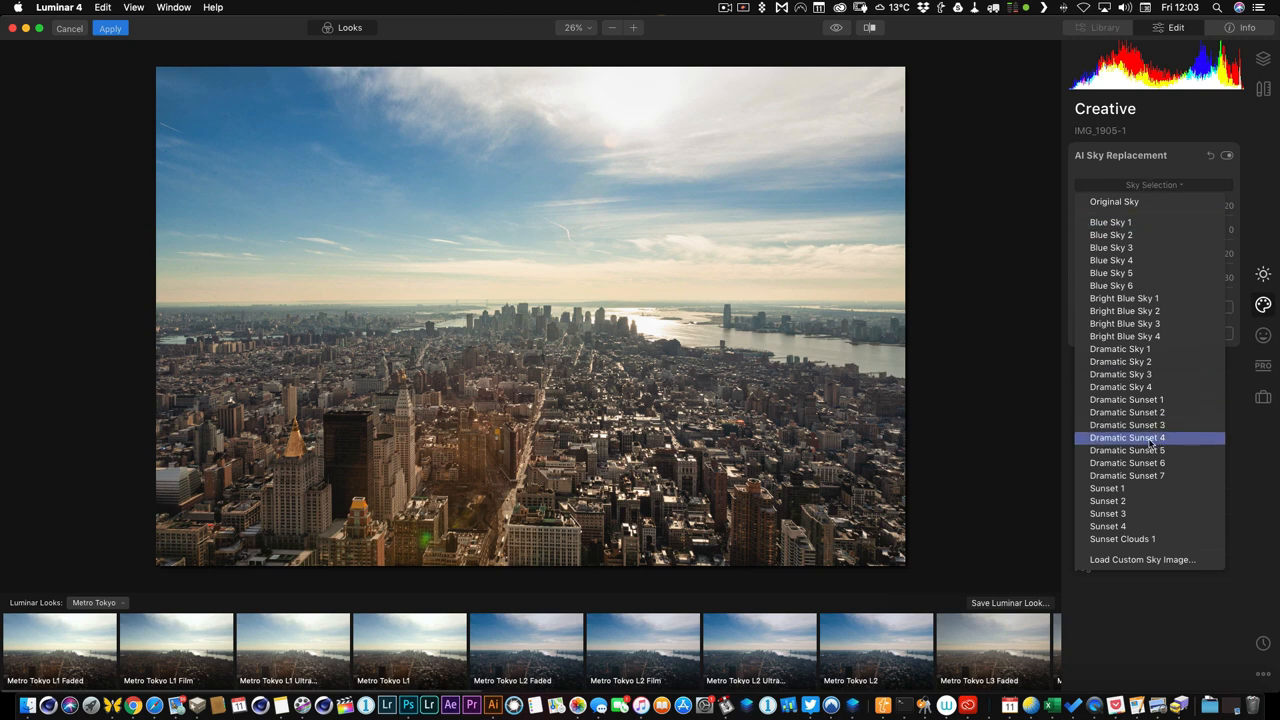
{"action": "left_click", "coordinate": [1128, 448]}
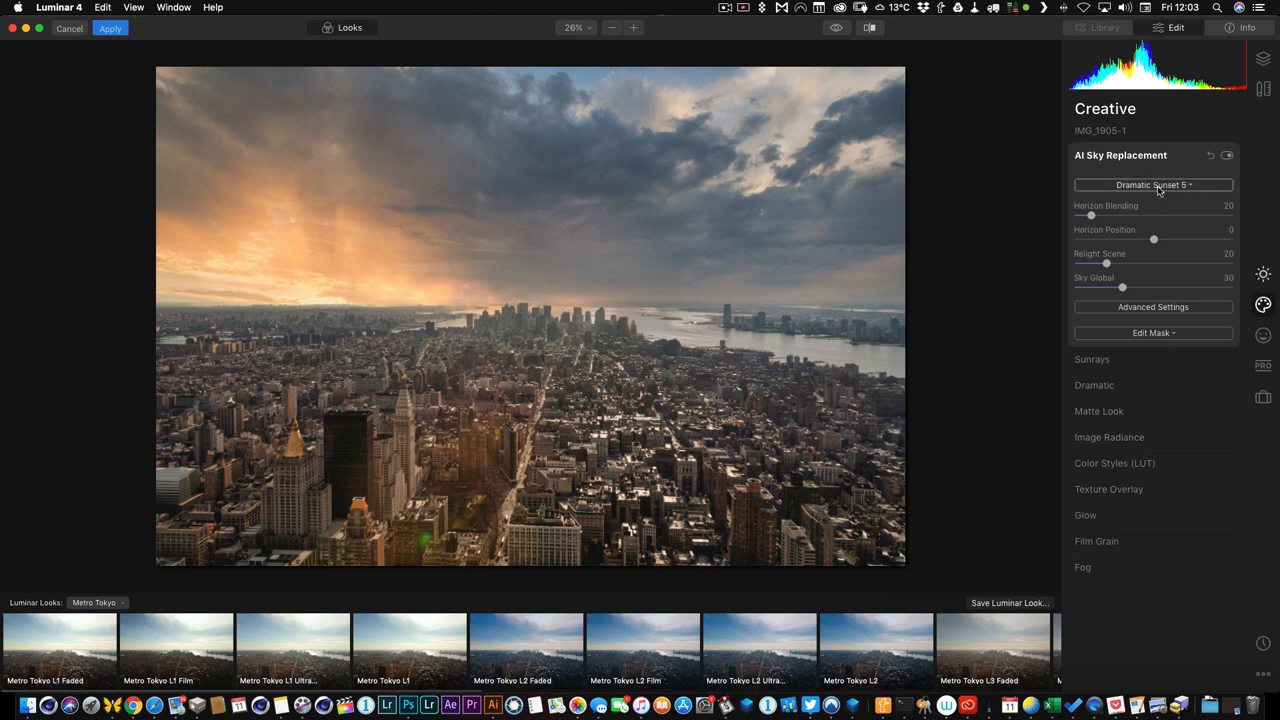
{"action": "left_click", "coordinate": [1152, 184]}
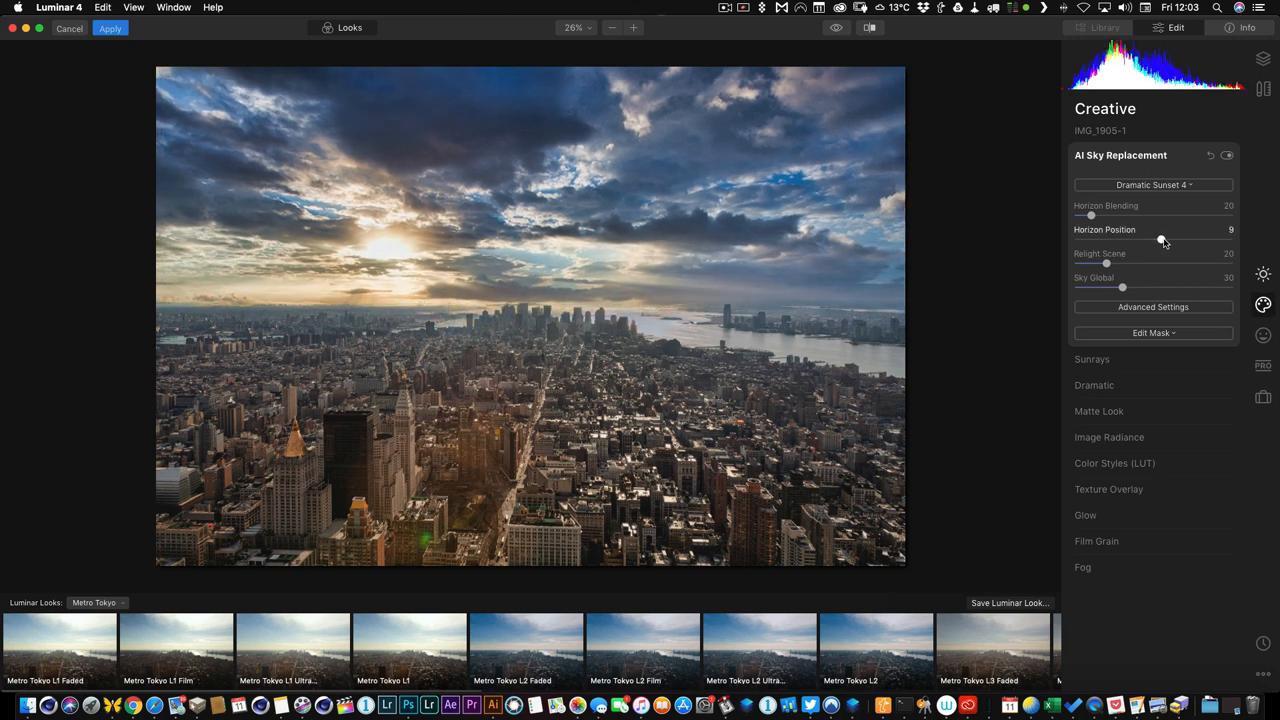
Adjust the horizon position and settle Close Gaps at a moderate amount along the skyline.
{"action": "left_click_drag", "start_coordinate": [1164, 240], "coordinate": [1158, 240]}
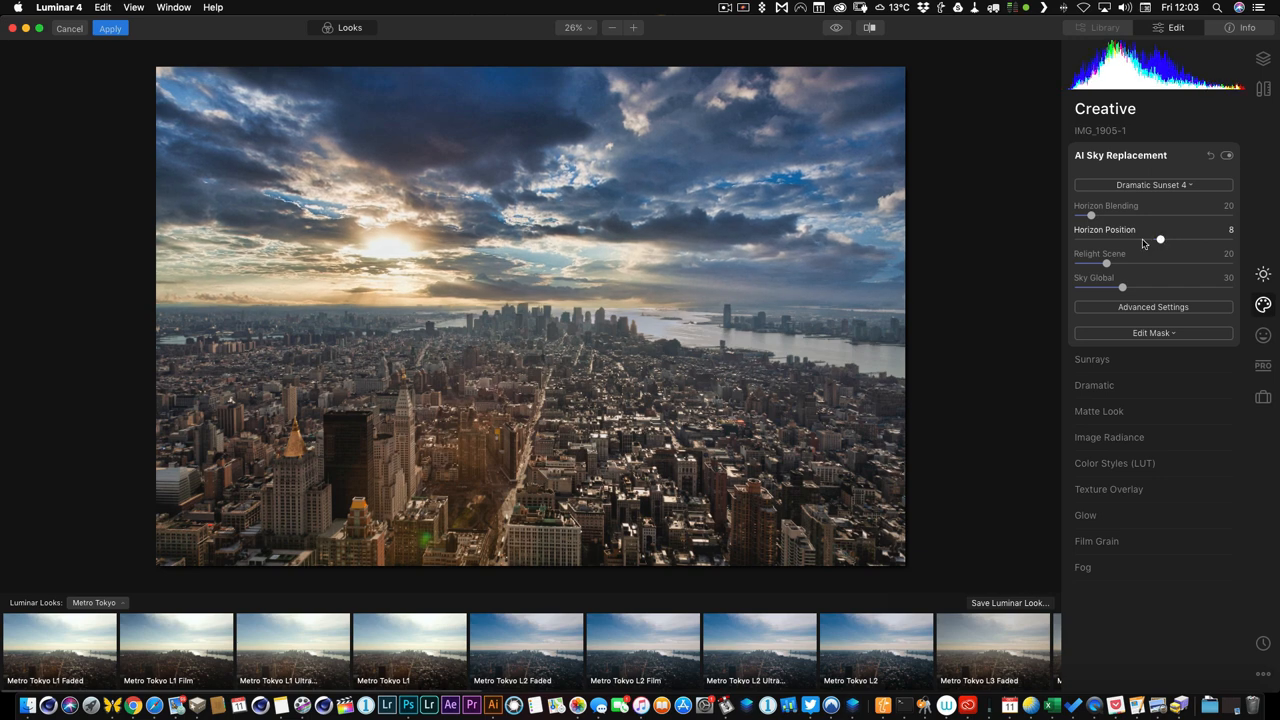
{"action": "left_click", "coordinate": [1152, 308]}
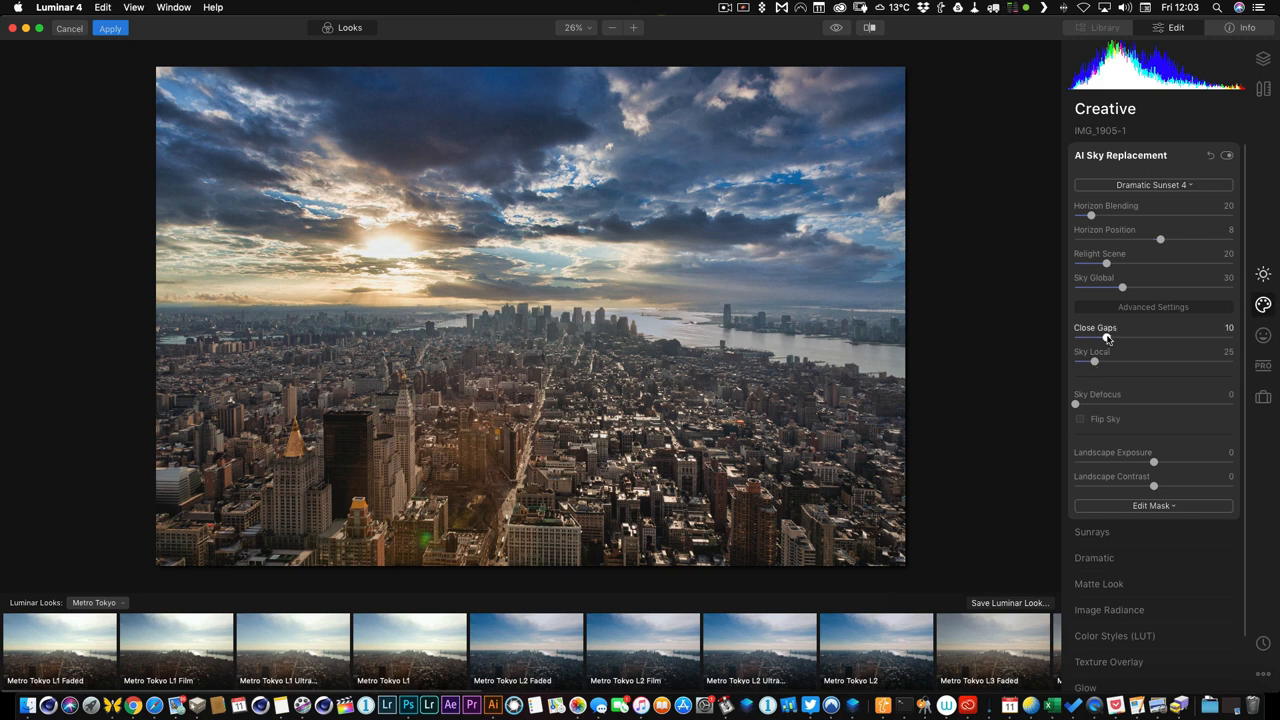
{"action": "mouse_move", "coordinate": [1160, 338]}
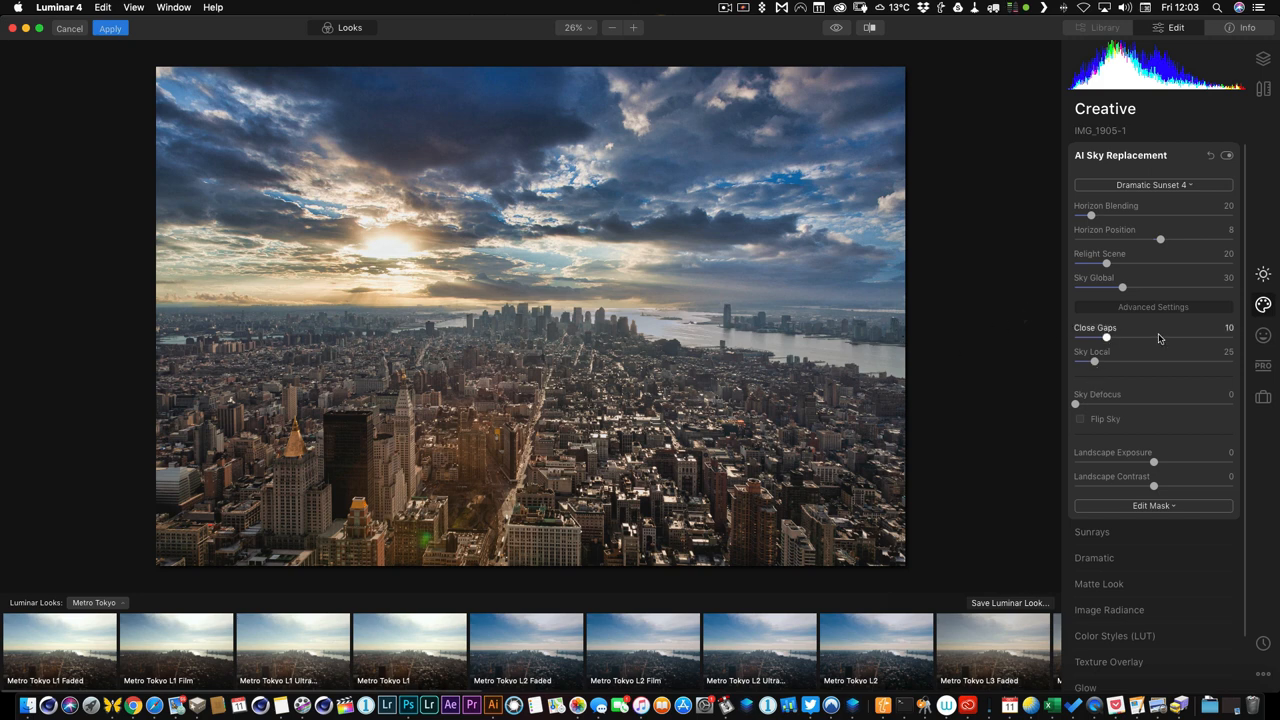
{"action": "left_click_drag", "start_coordinate": [1106, 336], "coordinate": [1152, 336]}
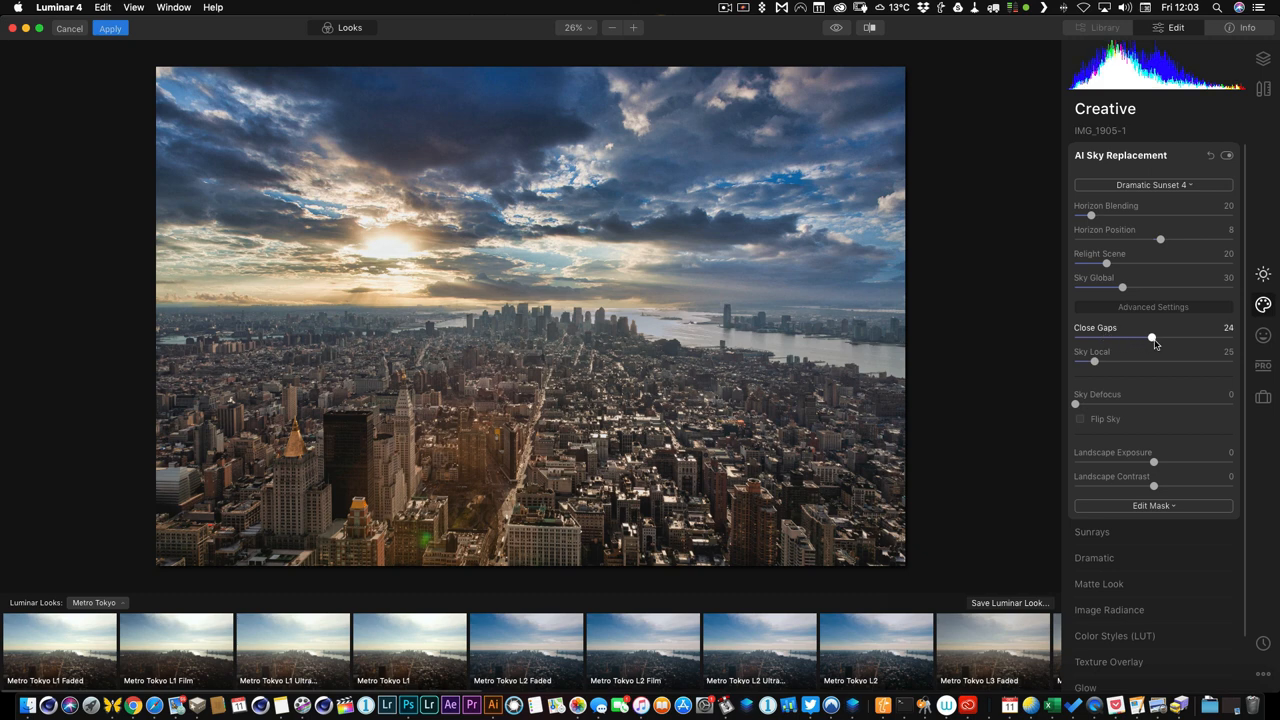
{"action": "left_click_drag", "start_coordinate": [1152, 338], "coordinate": [1200, 338]}
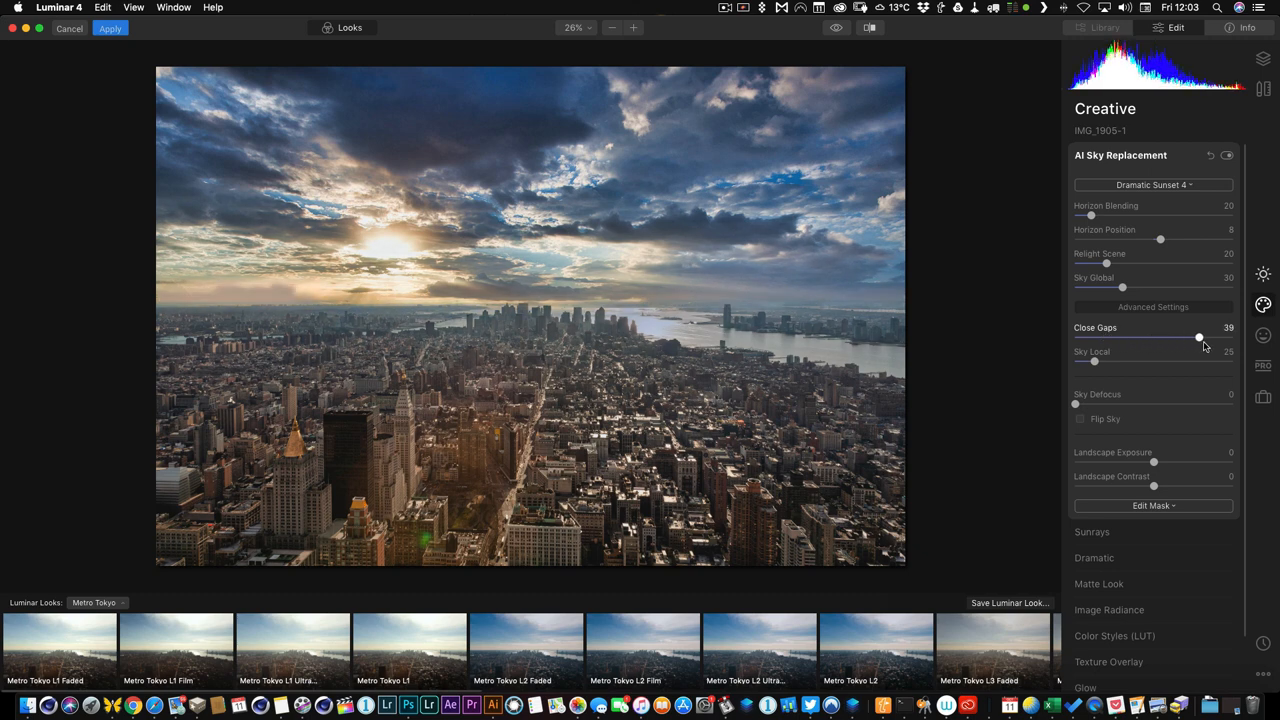
{"action": "left_click_drag", "start_coordinate": [1200, 336], "coordinate": [1224, 336]}
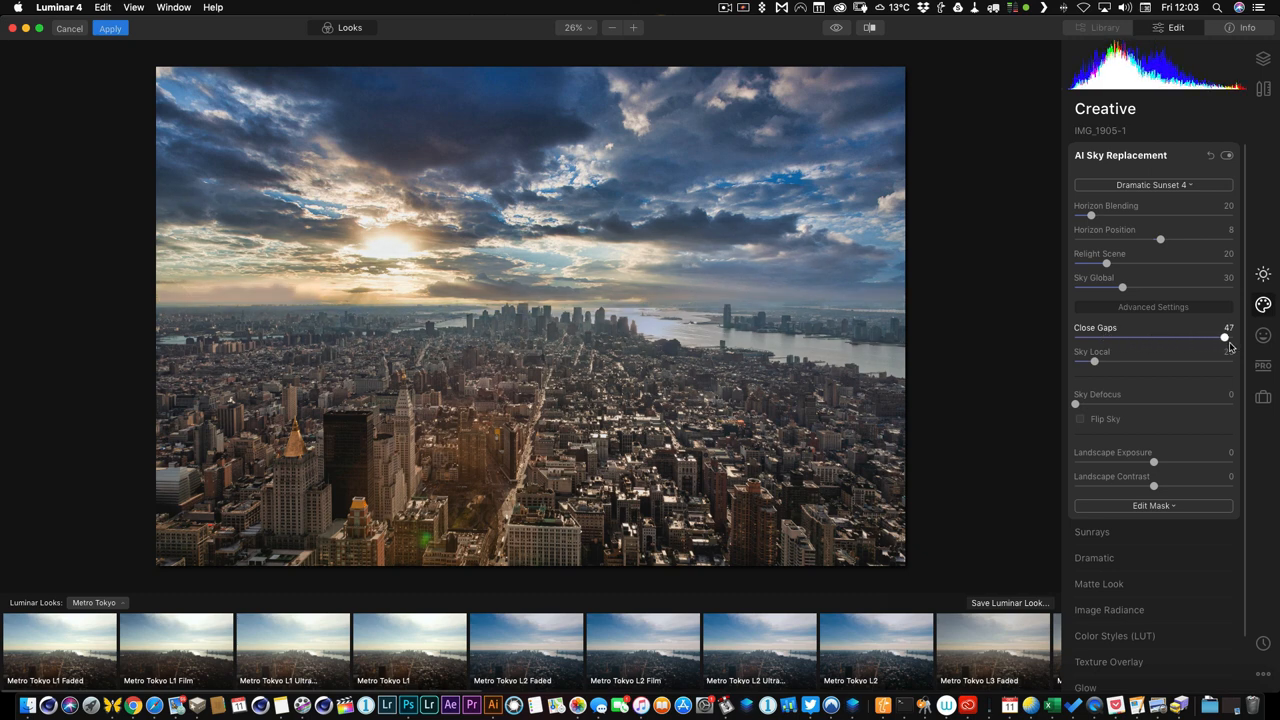
{"action": "left_click_drag", "start_coordinate": [1224, 336], "coordinate": [1230, 336]}
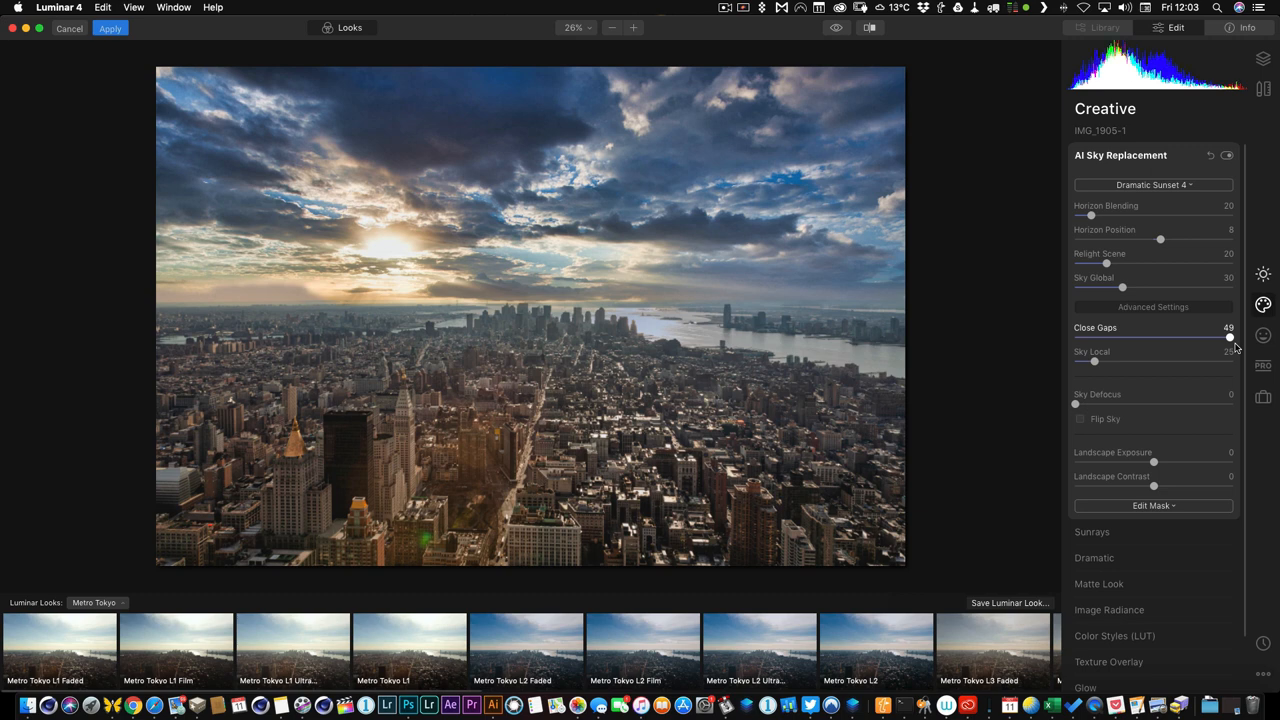
{"action": "left_click_drag", "start_coordinate": [1230, 336], "coordinate": [1228, 336]}
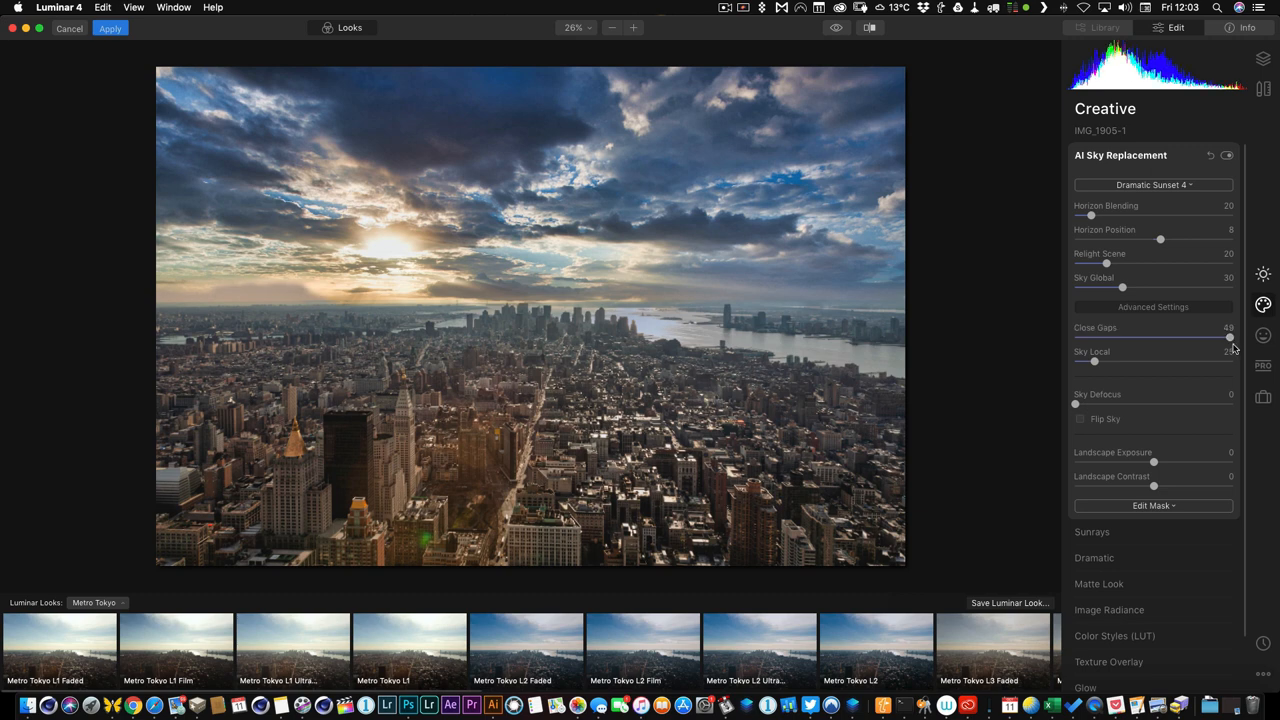
{"action": "left_click_drag", "start_coordinate": [1228, 336], "coordinate": [1198, 336]}
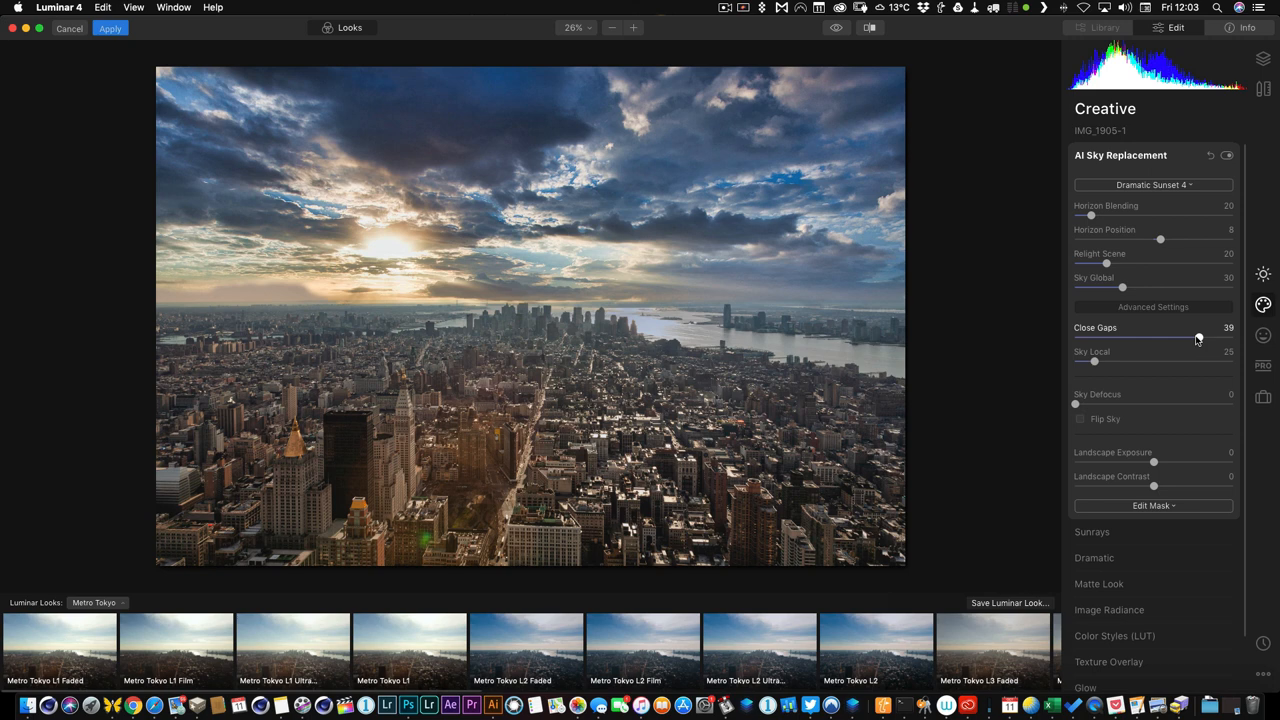
{"action": "left_click_drag", "start_coordinate": [1198, 336], "coordinate": [1232, 336]}
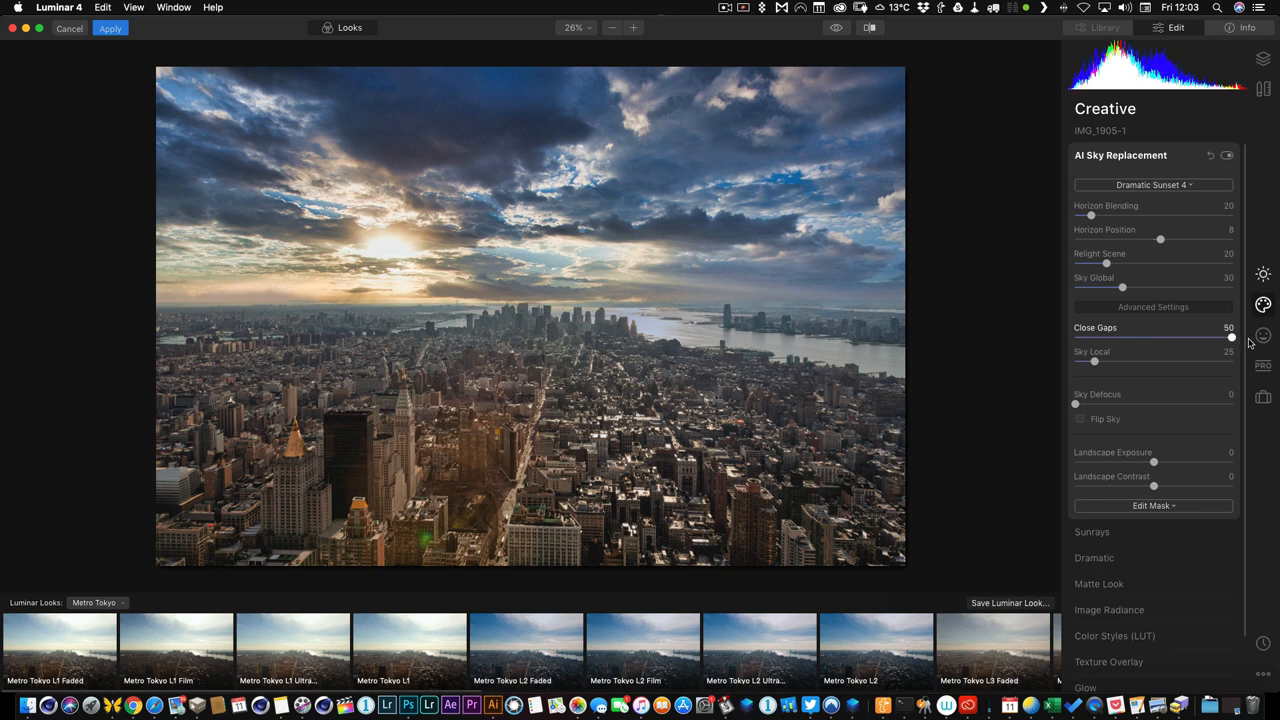
{"action": "left_click_drag", "start_coordinate": [1232, 336], "coordinate": [1204, 336]}
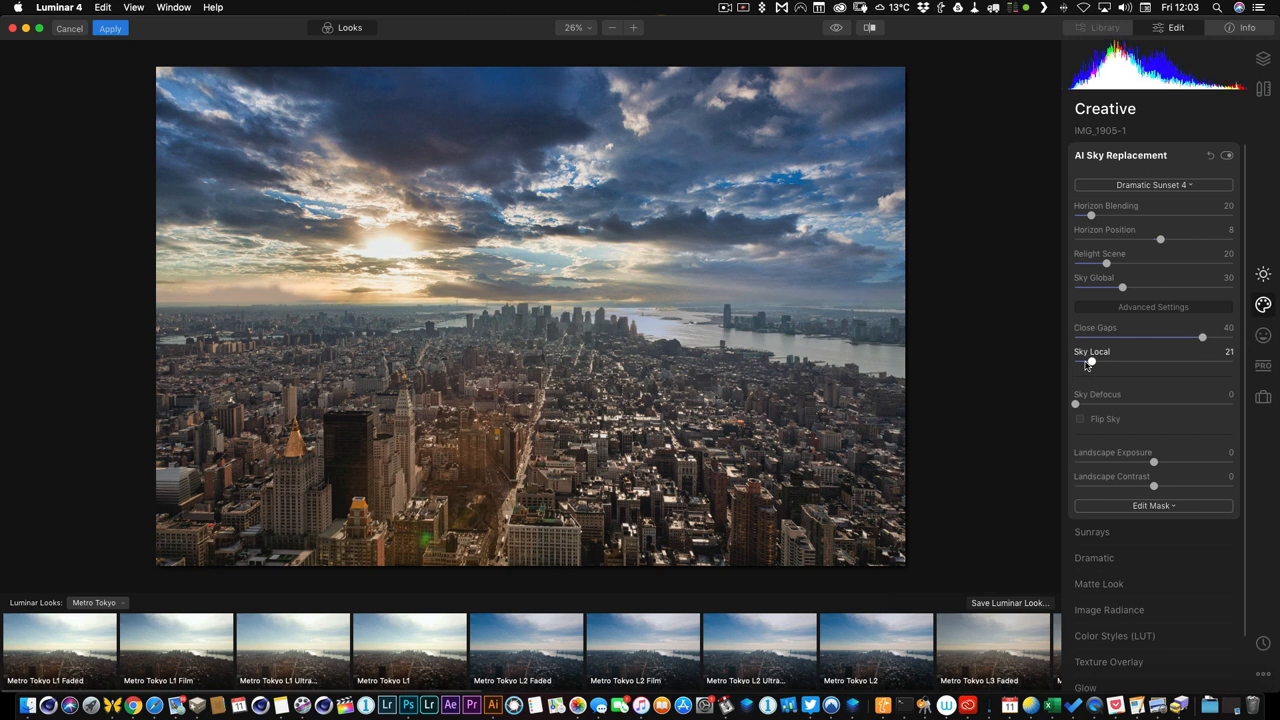
Push Sky Local refinement higher around the buildings and brighten the cityscape exposure.
{"action": "left_click_drag", "start_coordinate": [1090, 364], "coordinate": [1156, 364]}
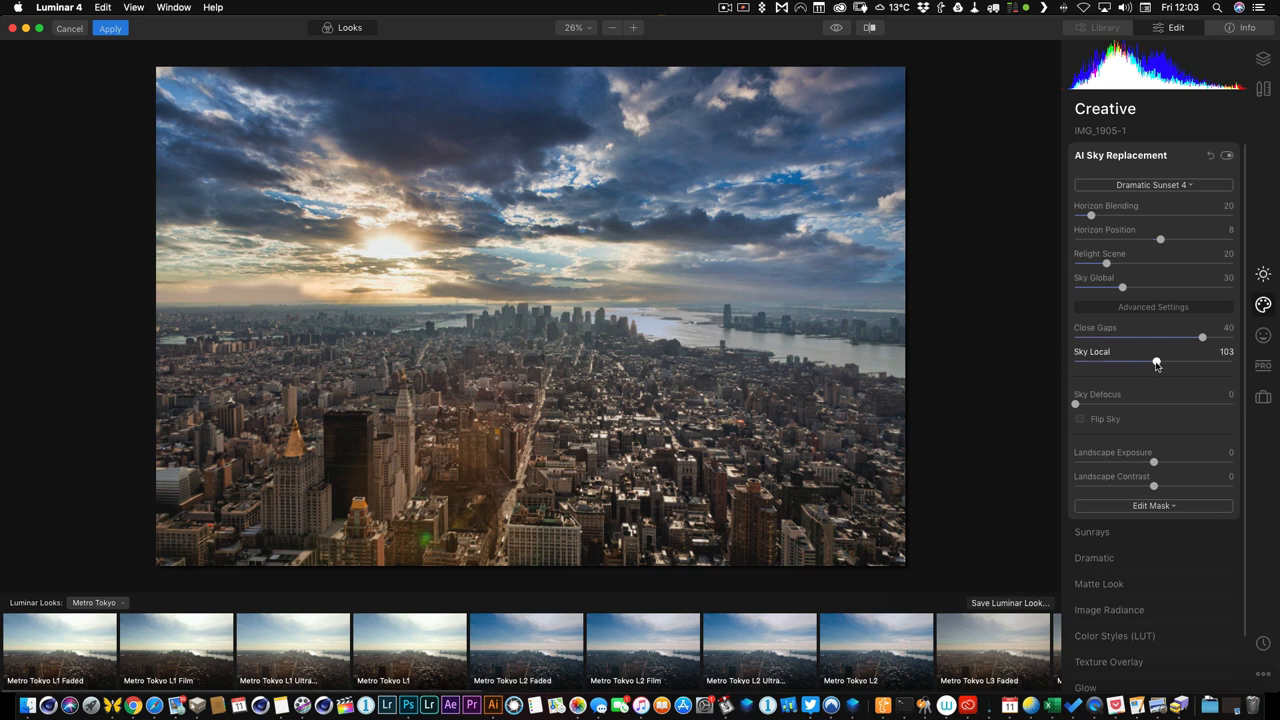
{"action": "left_click_drag", "start_coordinate": [1156, 362], "coordinate": [1152, 362]}
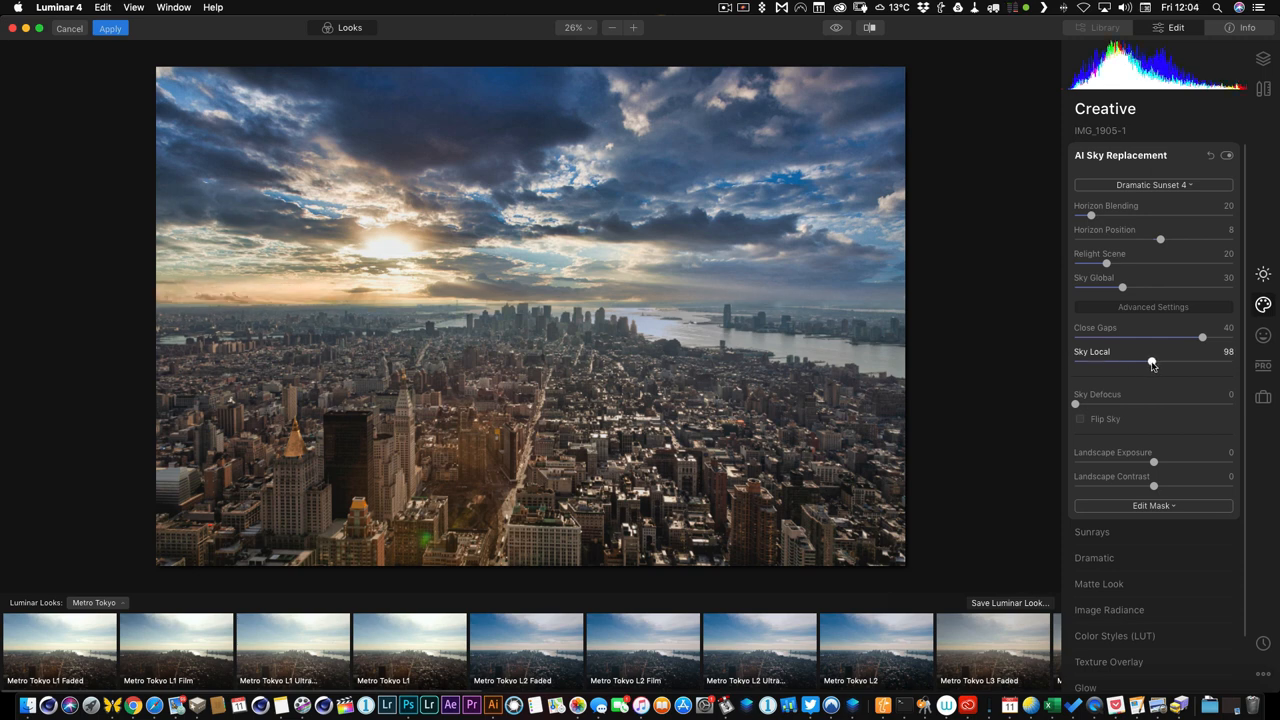
{"action": "left_click_drag", "start_coordinate": [1152, 362], "coordinate": [1204, 362]}
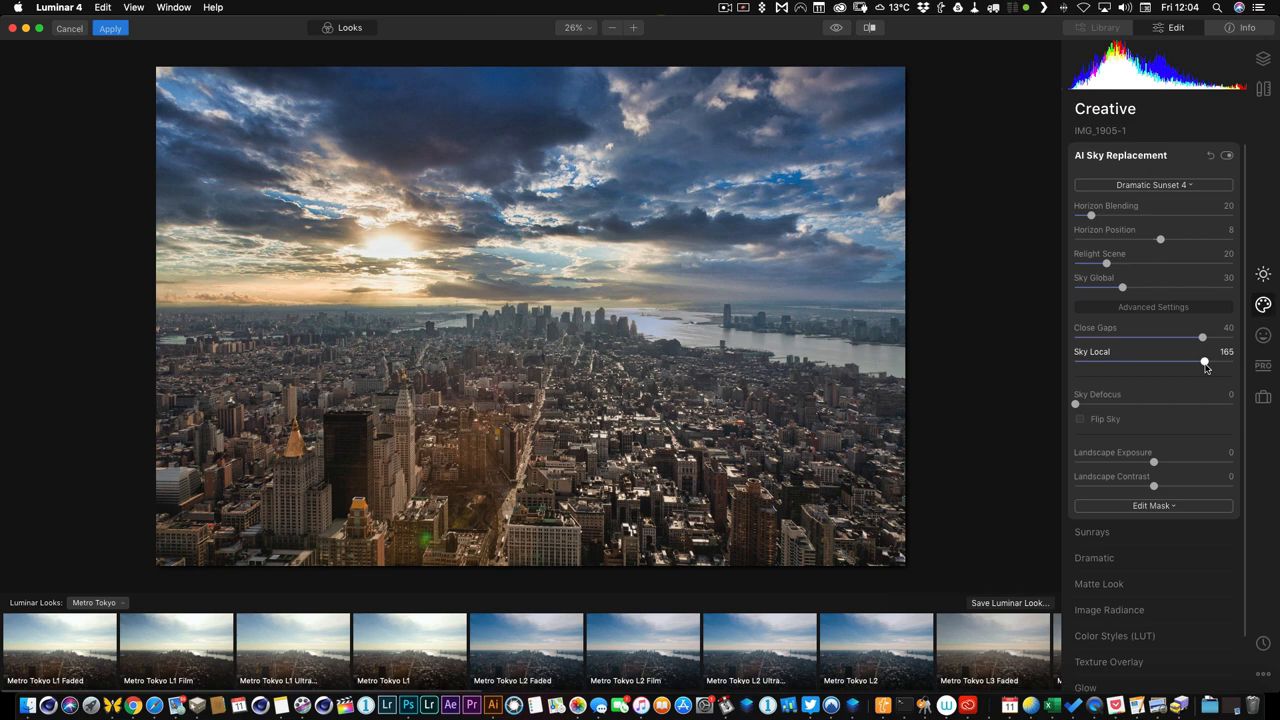
{"action": "mouse_move", "coordinate": [1160, 458]}
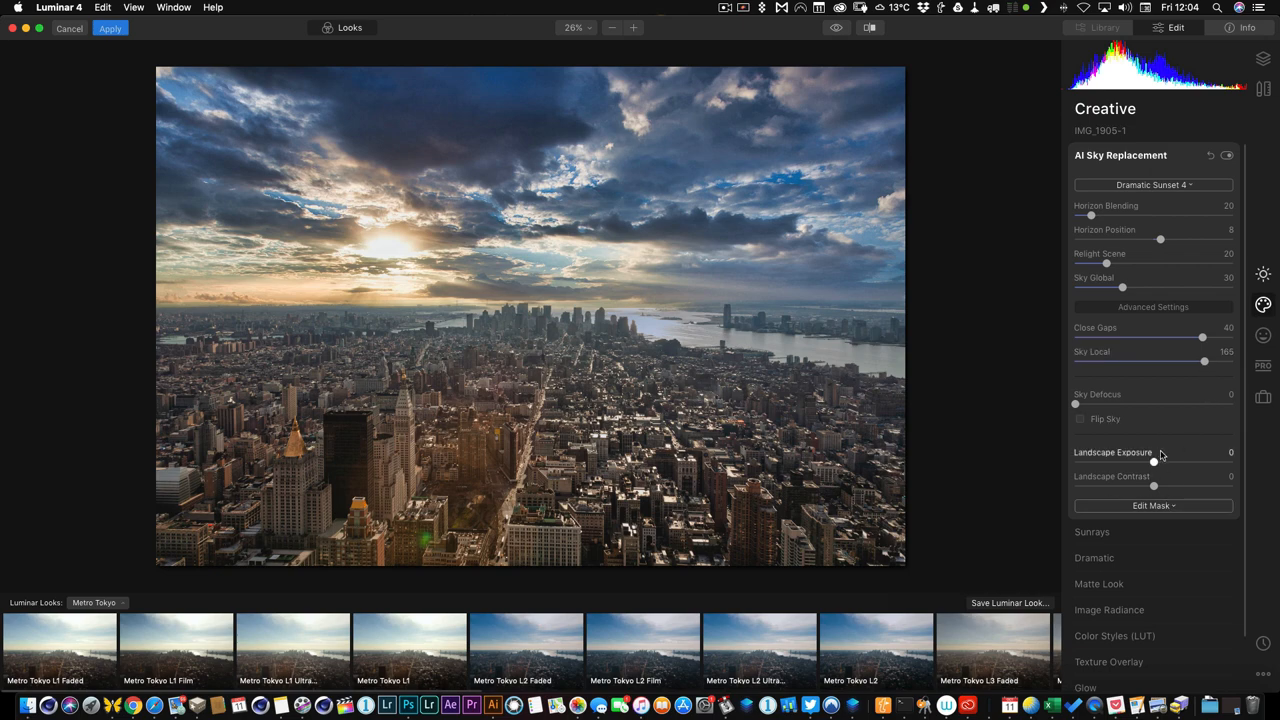
{"action": "left_click_drag", "start_coordinate": [1152, 464], "coordinate": [1180, 464]}
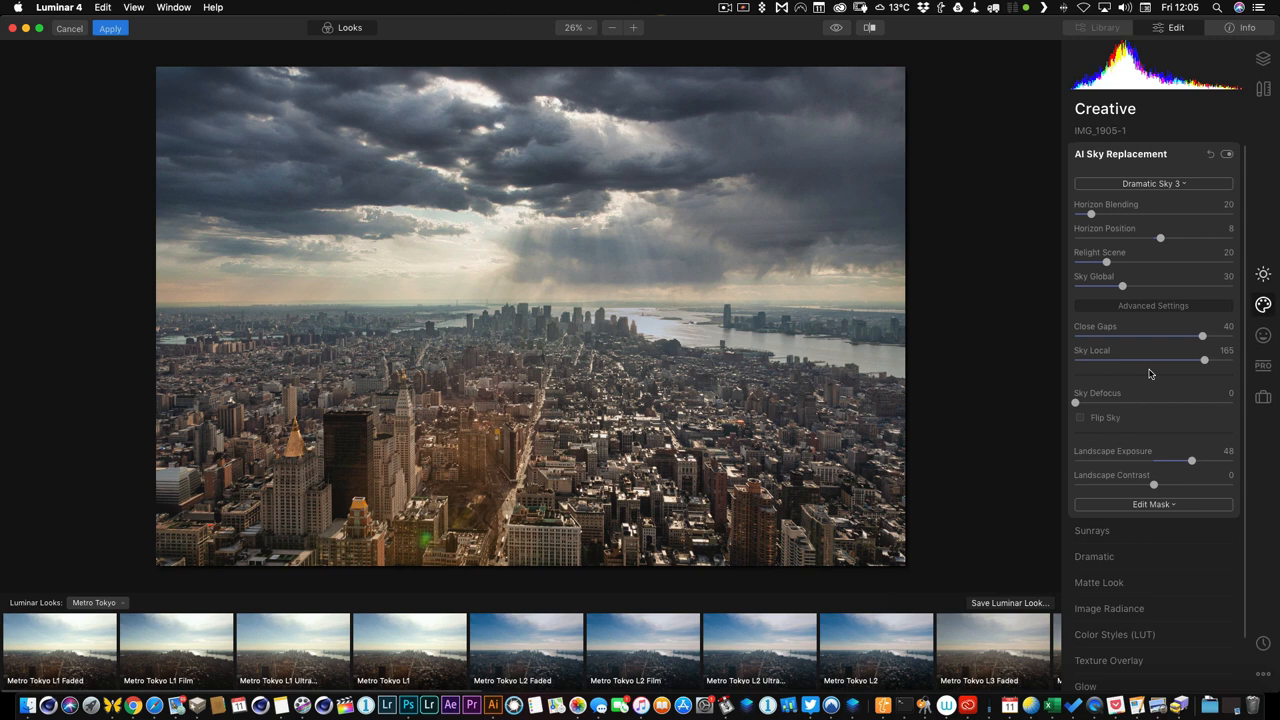
Compare with sky replacement toggled, then set Relight Scene to around forty.
{"action": "left_click", "coordinate": [1226, 156]}
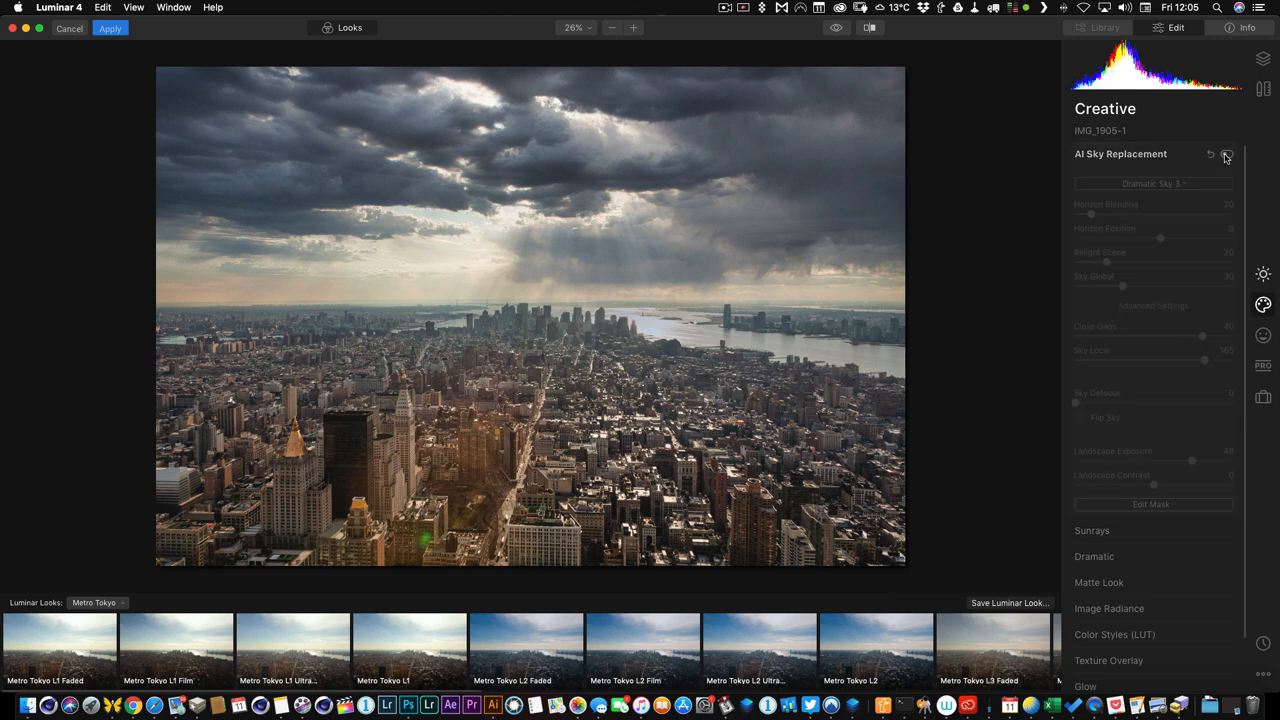
{"action": "left_click", "coordinate": [1226, 156]}
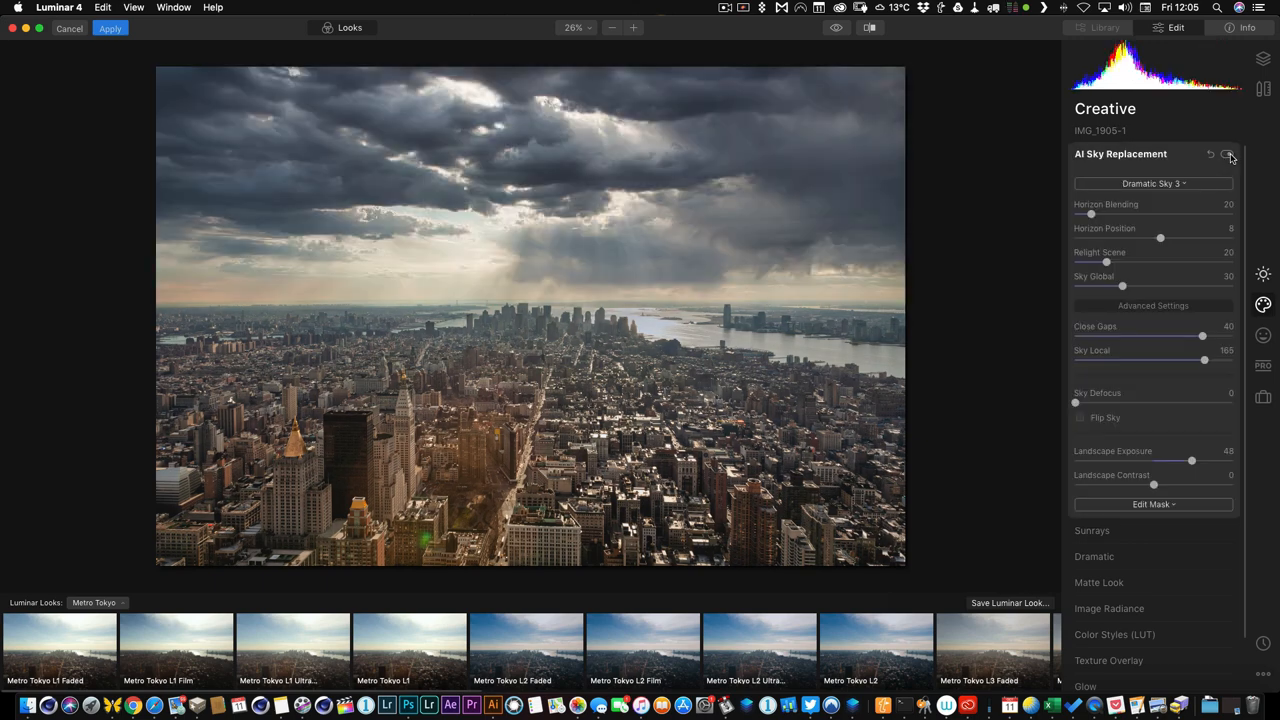
{"action": "left_click_drag", "start_coordinate": [1106, 260], "coordinate": [1118, 260]}
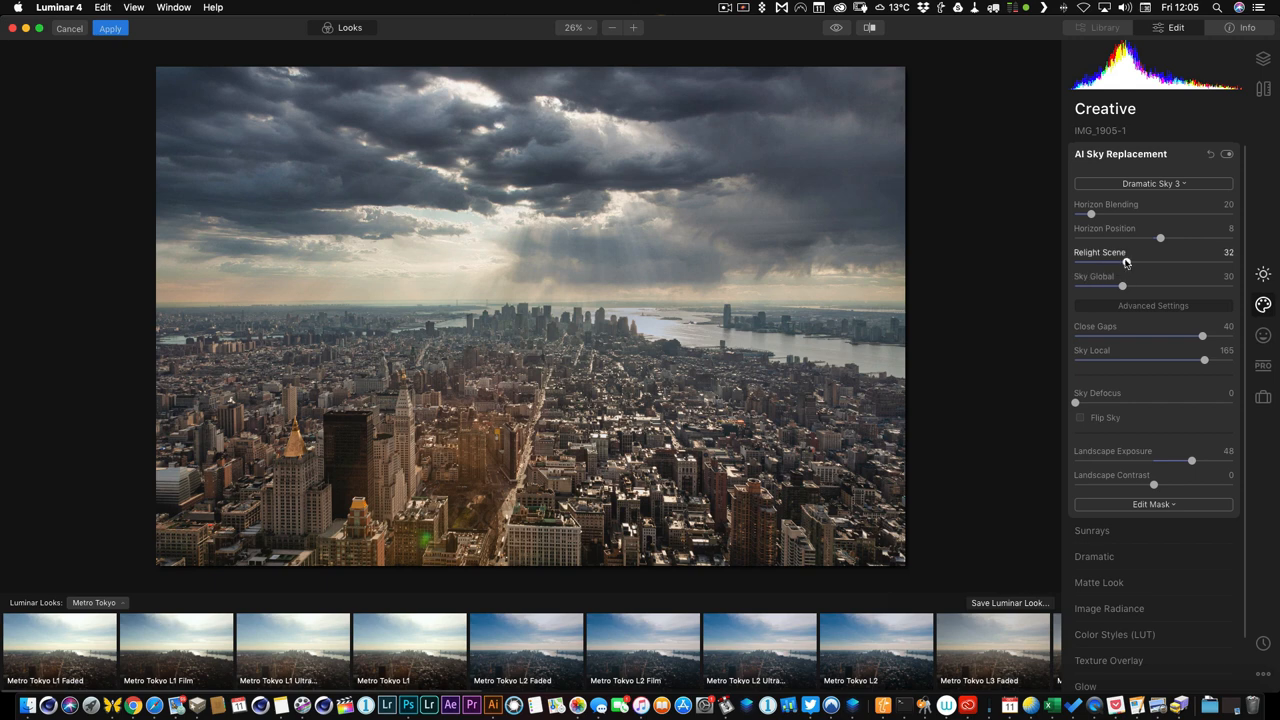
{"action": "left_click_drag", "start_coordinate": [1128, 262], "coordinate": [1164, 262]}
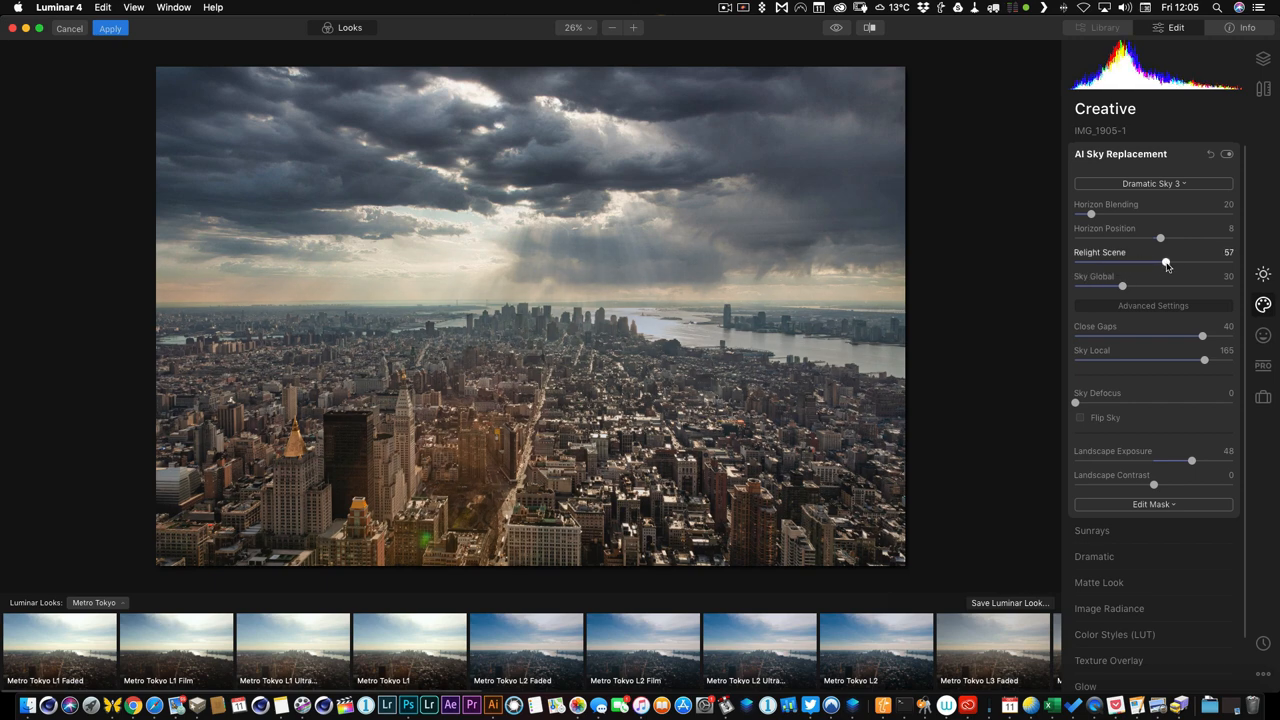
{"action": "left_click_drag", "start_coordinate": [1164, 262], "coordinate": [1172, 262]}
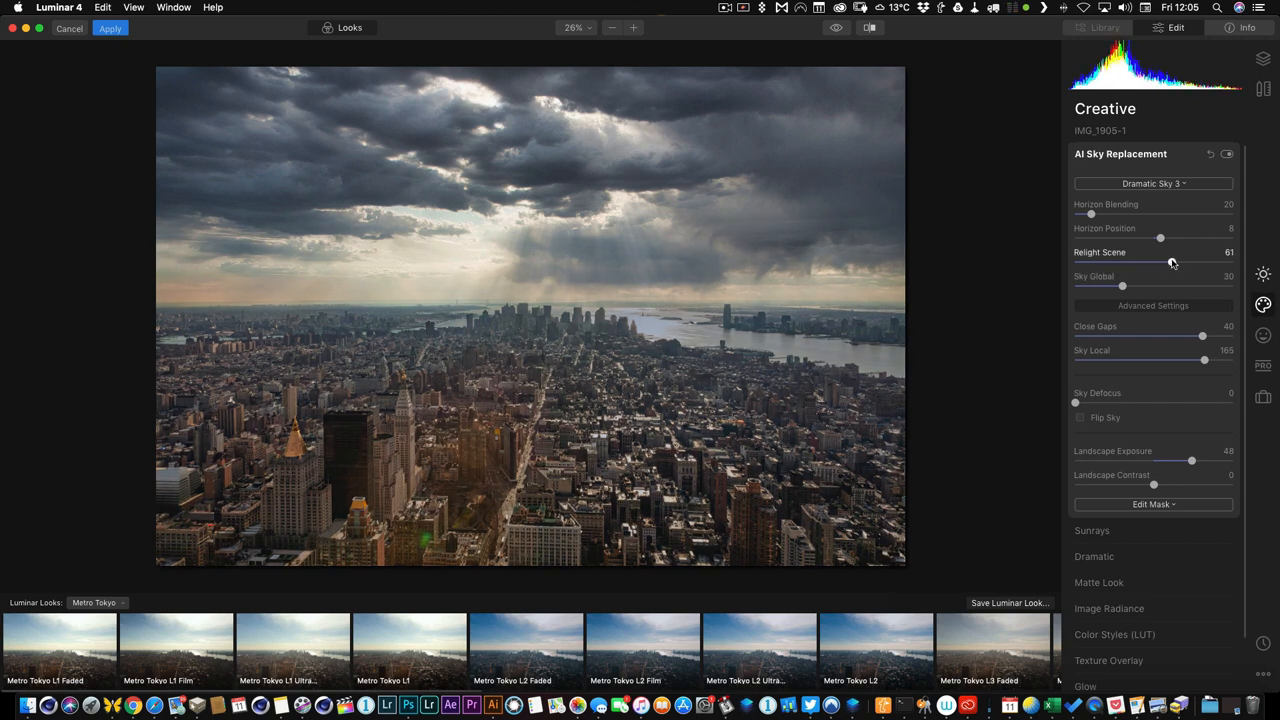
{"action": "left_click_drag", "start_coordinate": [1172, 262], "coordinate": [1164, 262]}
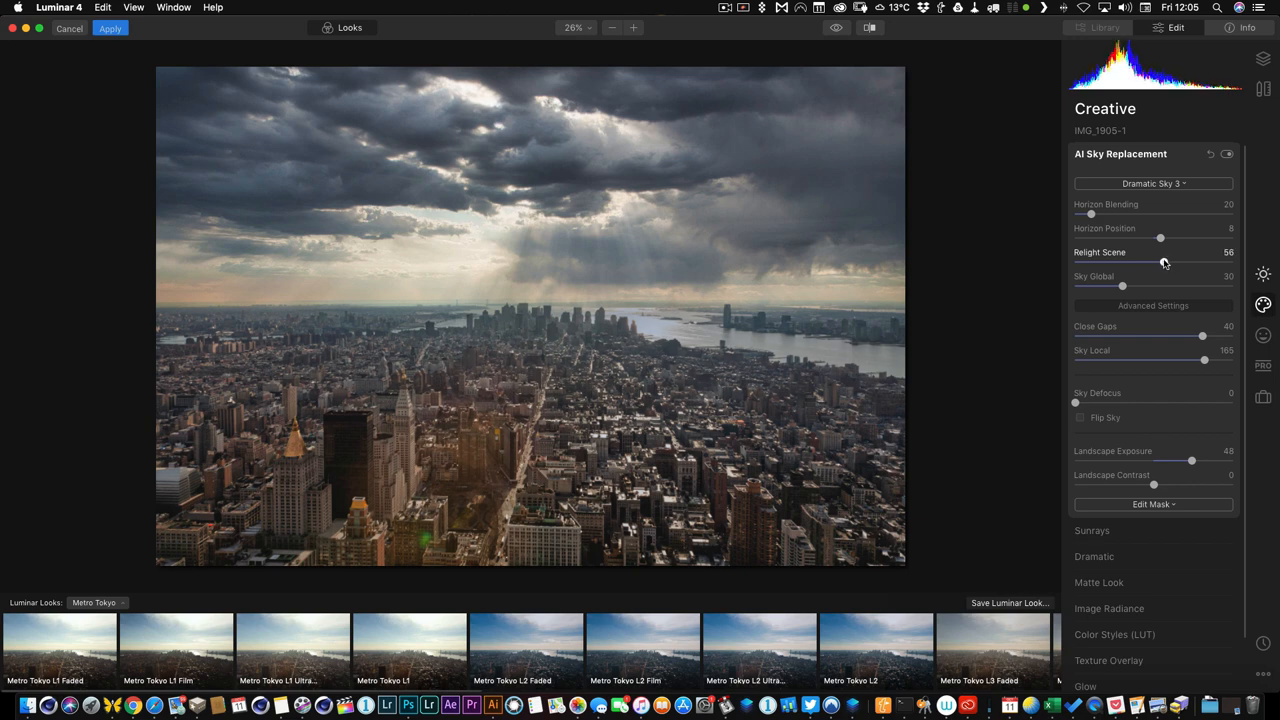
{"action": "left_click_drag", "start_coordinate": [1164, 262], "coordinate": [1156, 262]}
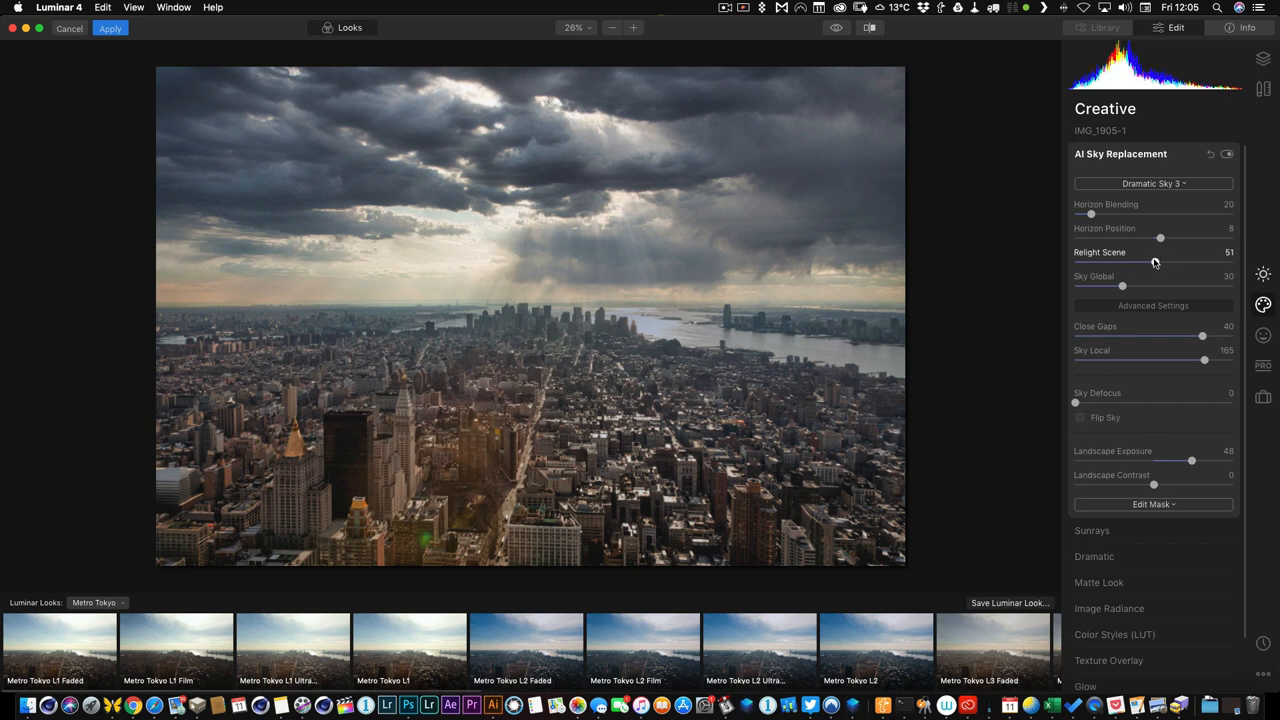
Push Landscape Exposure much higher to brighten the city under the stormy sky.
{"action": "left_click_drag", "start_coordinate": [1192, 460], "coordinate": [1196, 460]}
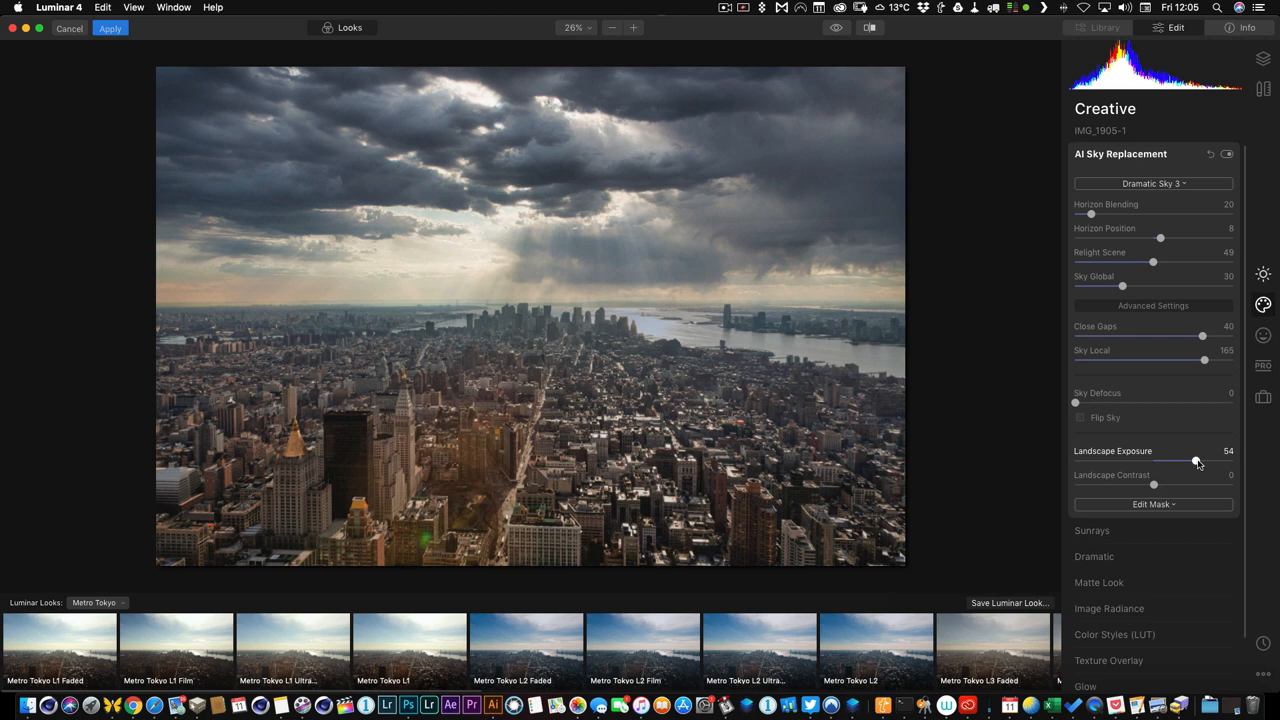
{"action": "left_click_drag", "start_coordinate": [1196, 460], "coordinate": [1216, 460]}
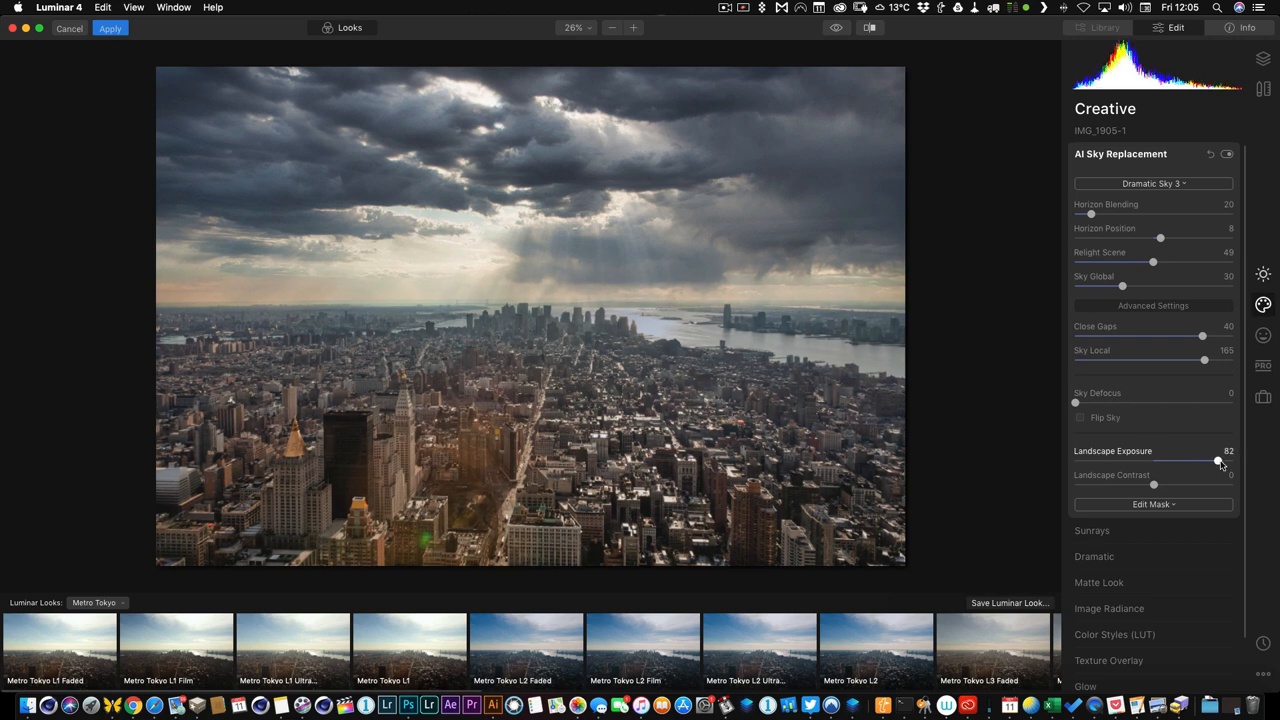
{"action": "left_click_drag", "start_coordinate": [1216, 460], "coordinate": [1228, 460]}
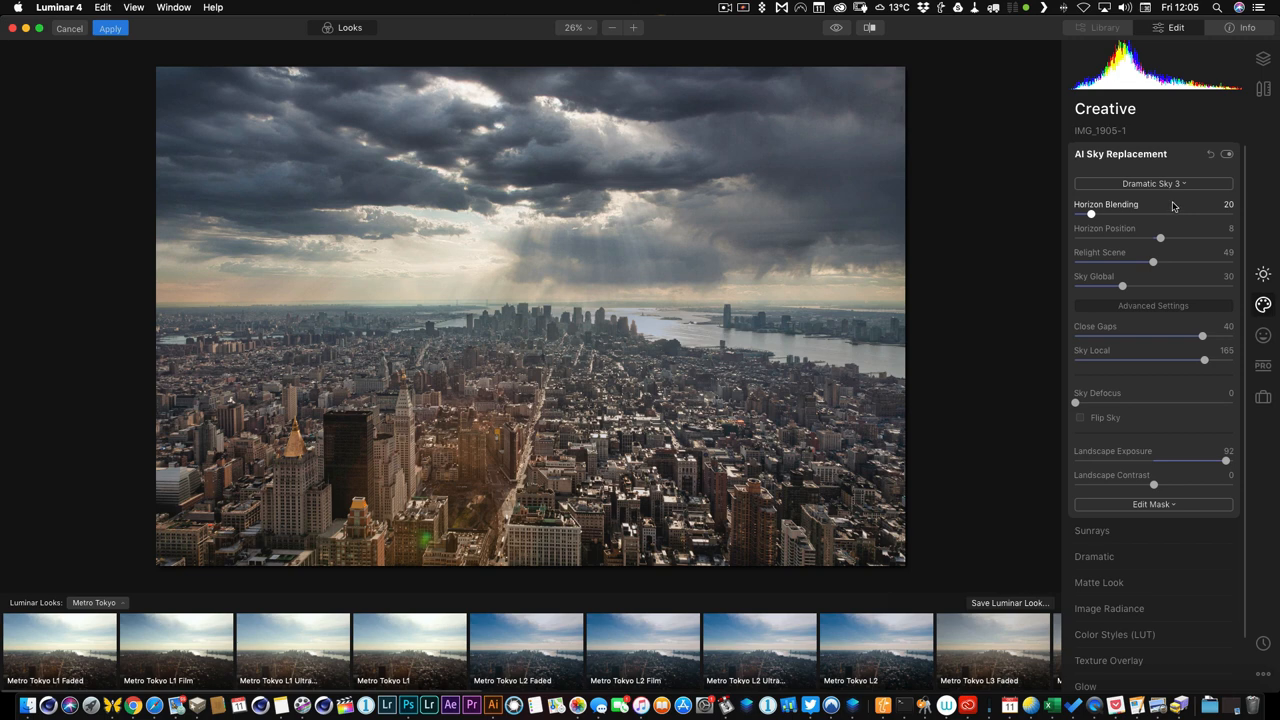
{"action": "left_click", "coordinate": [1228, 152]}
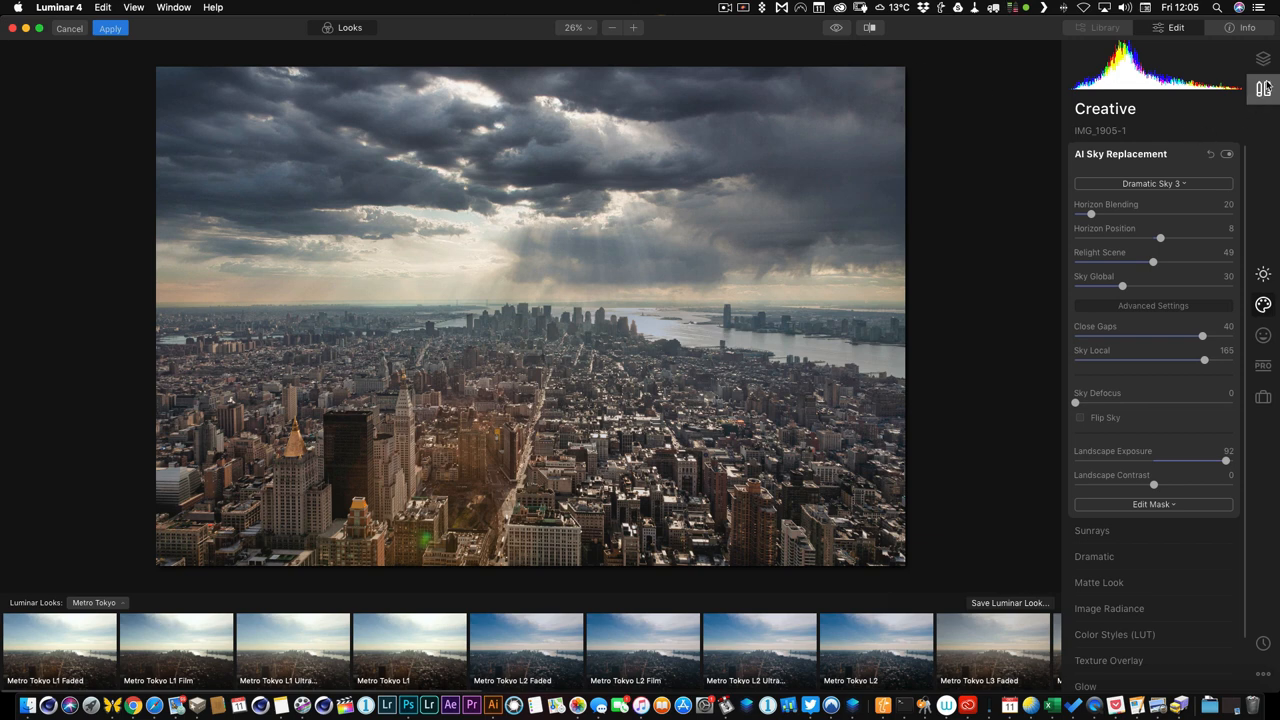
Add a new adjustment layer above the skyline photo from the Layers list.
{"action": "left_click", "coordinate": [1264, 58]}
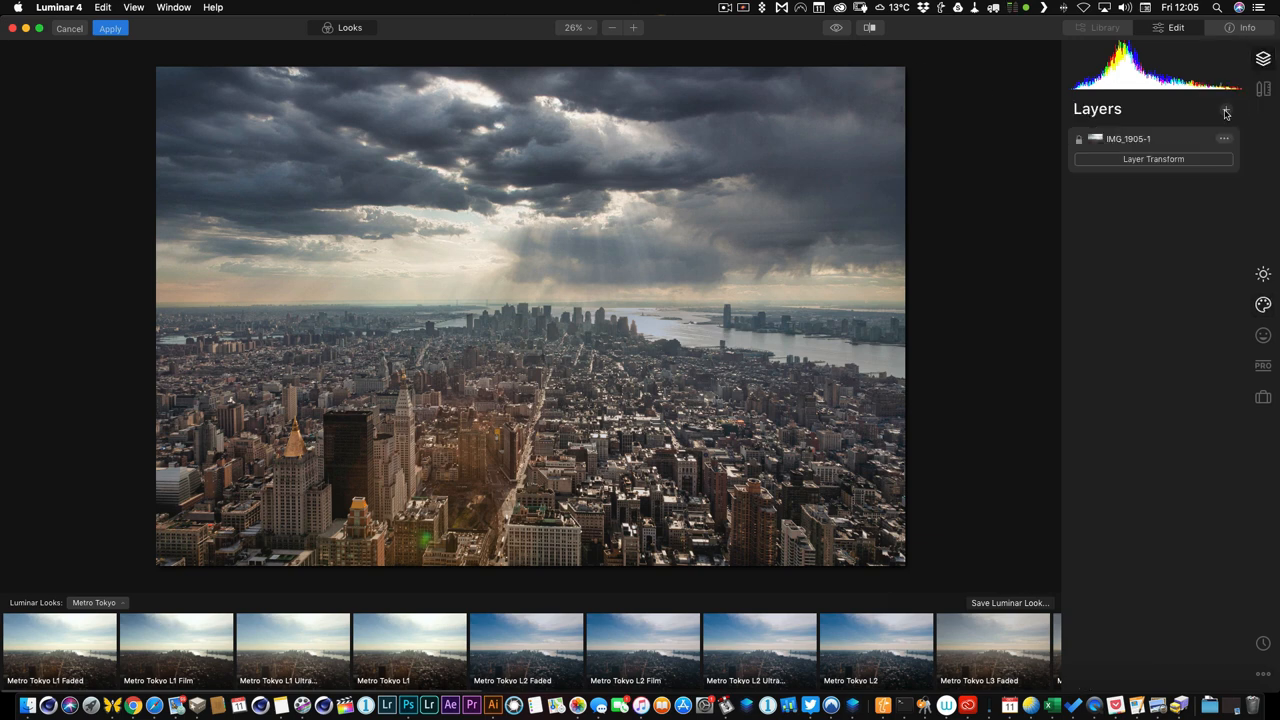
{"action": "left_click", "coordinate": [1226, 108]}
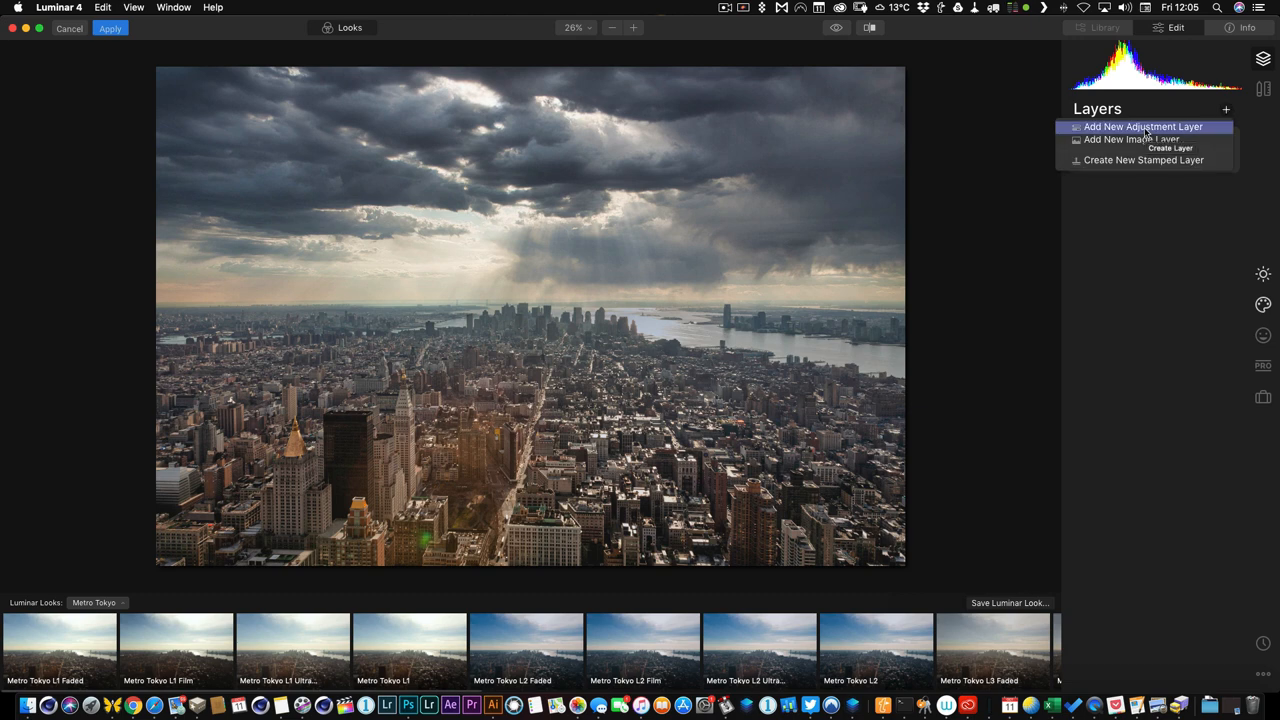
{"action": "left_click", "coordinate": [1144, 126]}
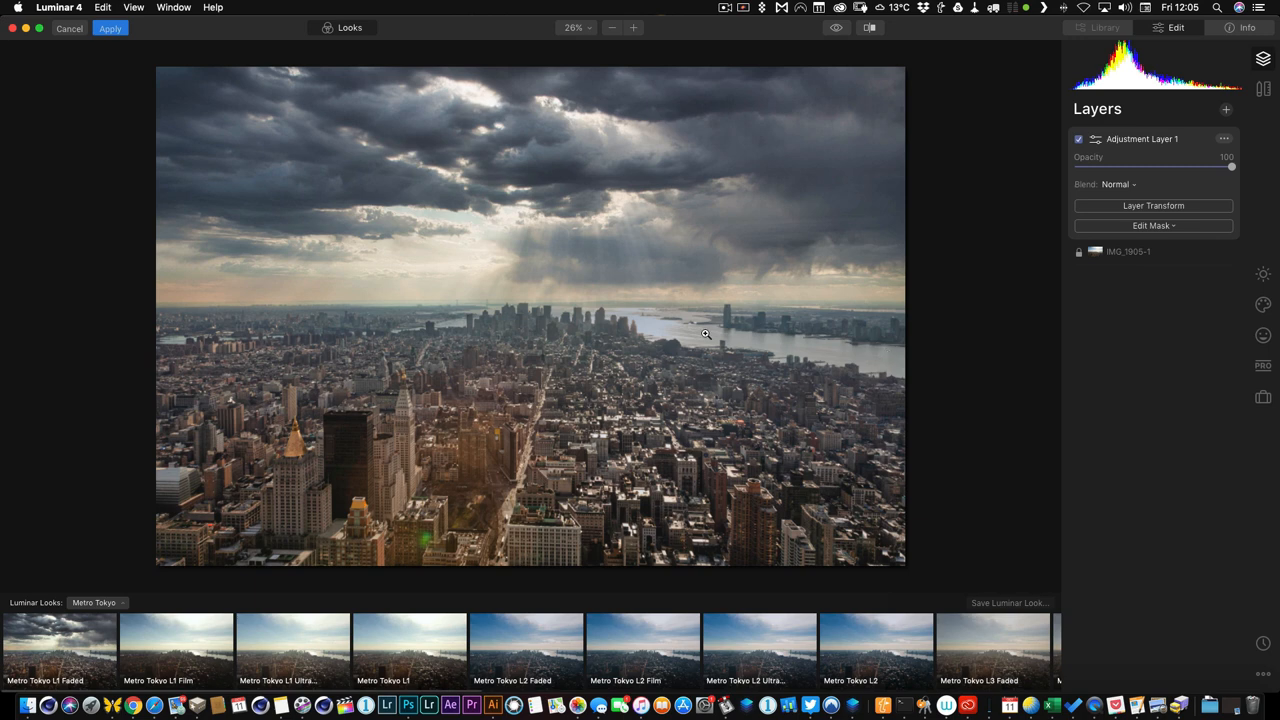
{"action": "mouse_move", "coordinate": [318, 428]}
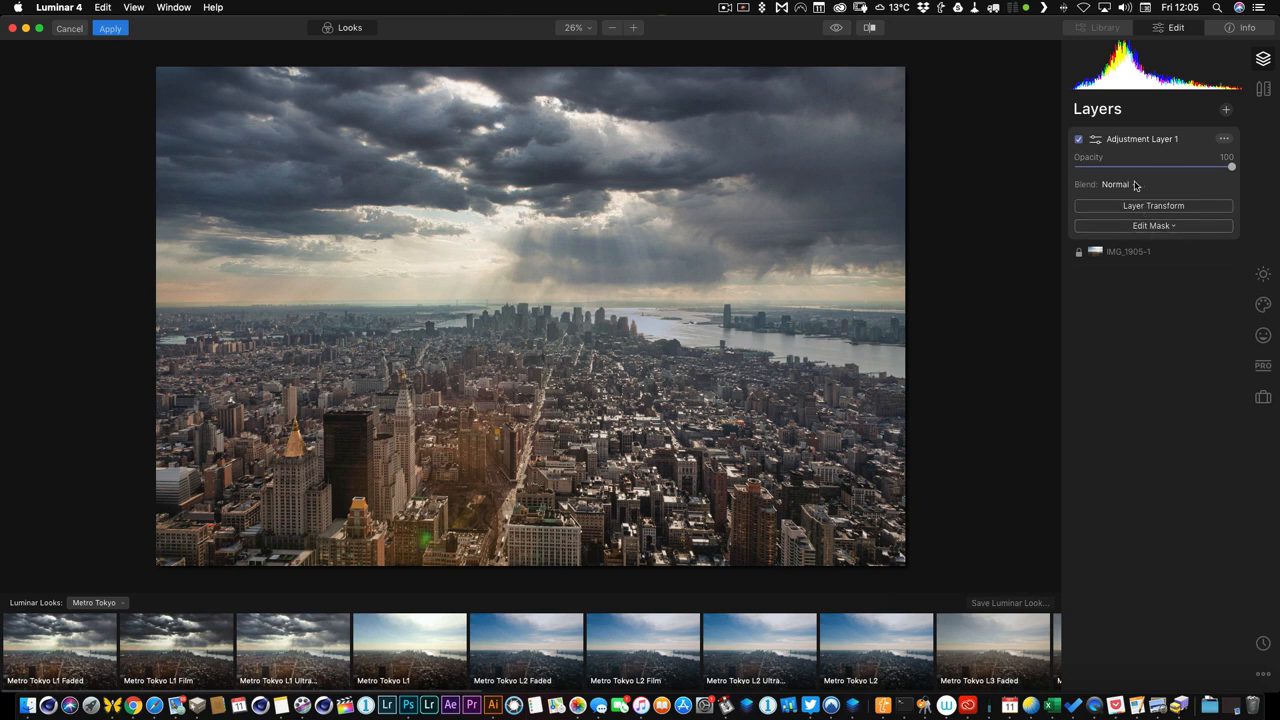
Apply a Gradient mask to the layer, transitioning just above the skyline horizon.
{"action": "left_click", "coordinate": [1152, 224]}
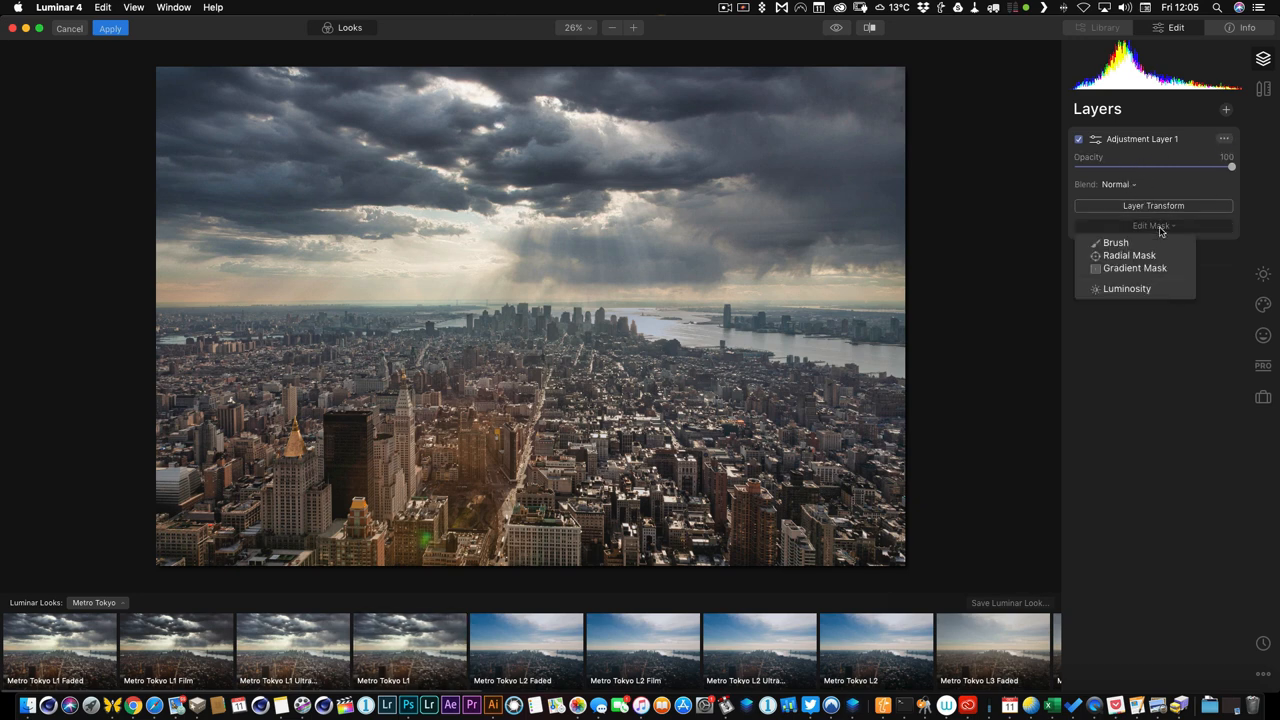
{"action": "left_click", "coordinate": [1136, 268]}
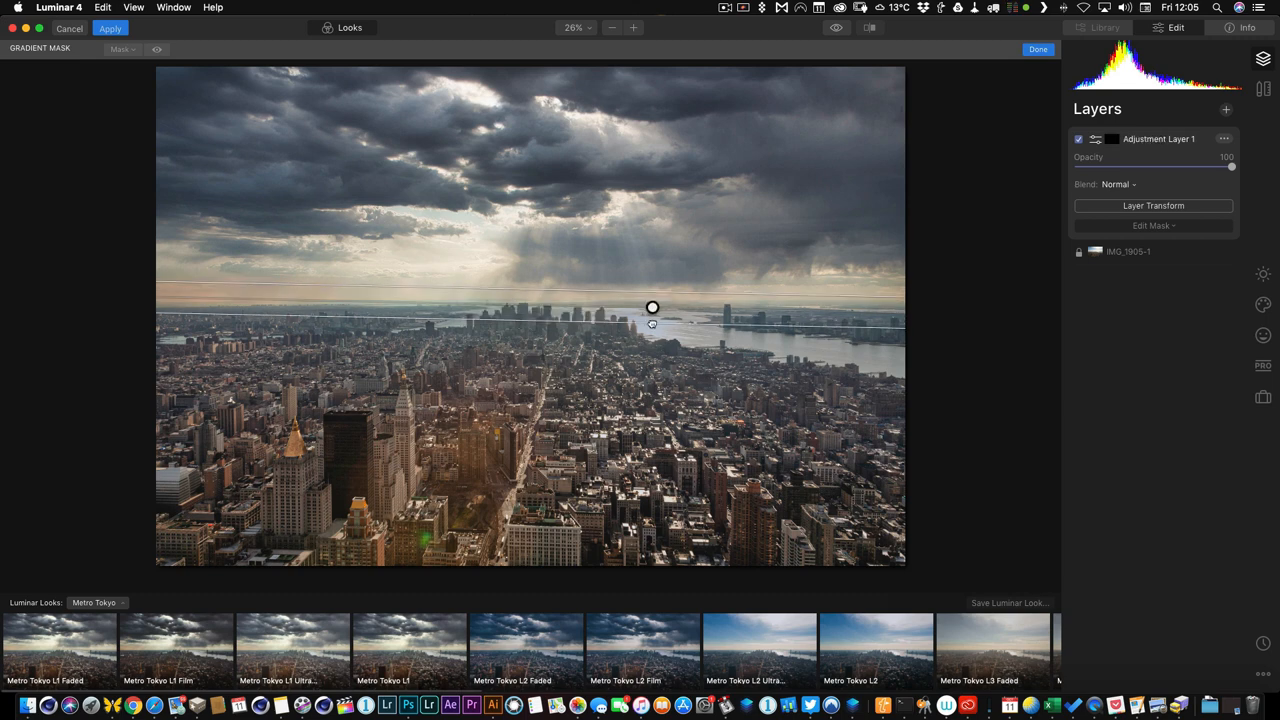
{"action": "left_click_drag", "start_coordinate": [652, 308], "coordinate": [652, 276]}
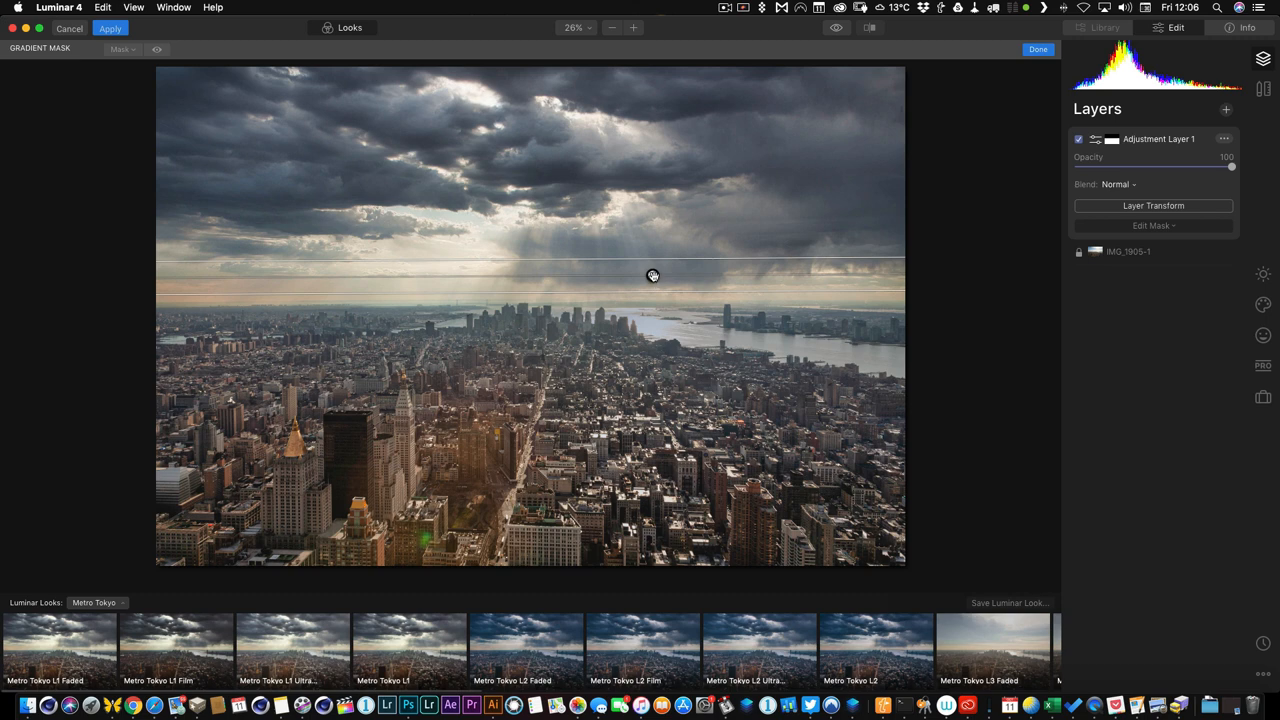
{"action": "left_click_drag", "start_coordinate": [652, 276], "coordinate": [616, 320]}
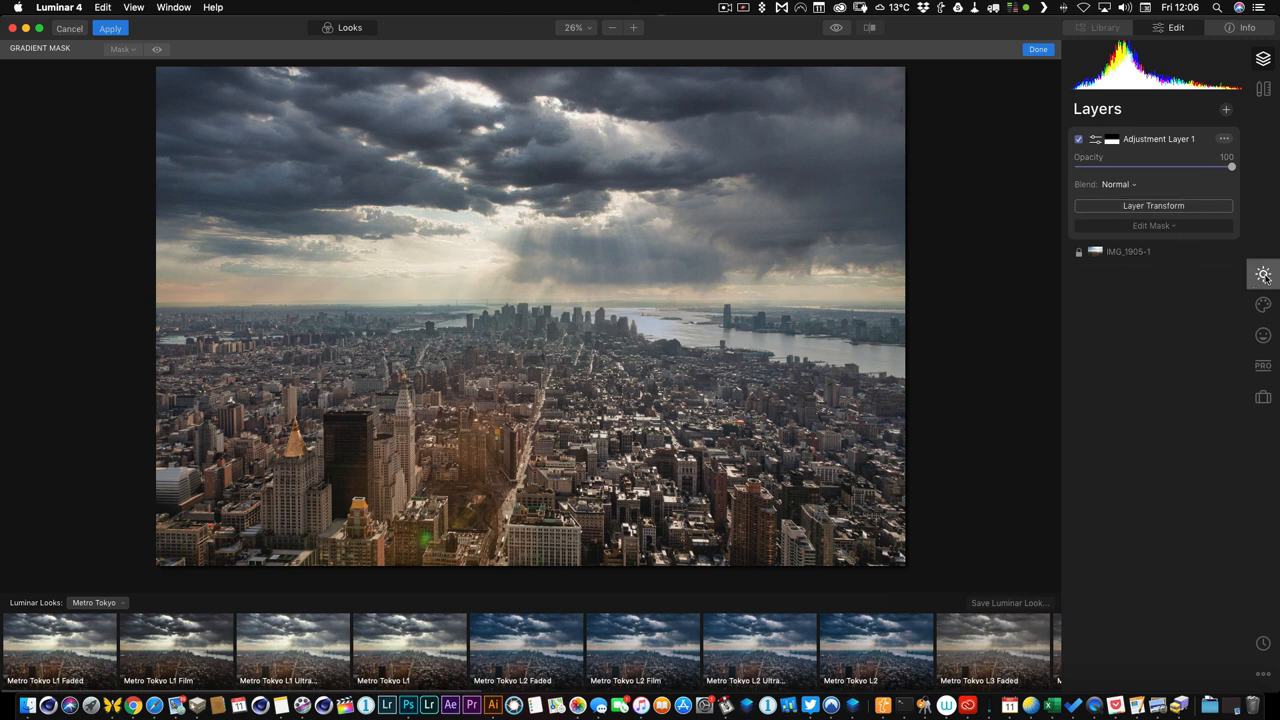
Raise Medium and Large Details, then set Landscape Enhancer Dehaze to about 14.
{"action": "left_click", "coordinate": [1264, 274]}
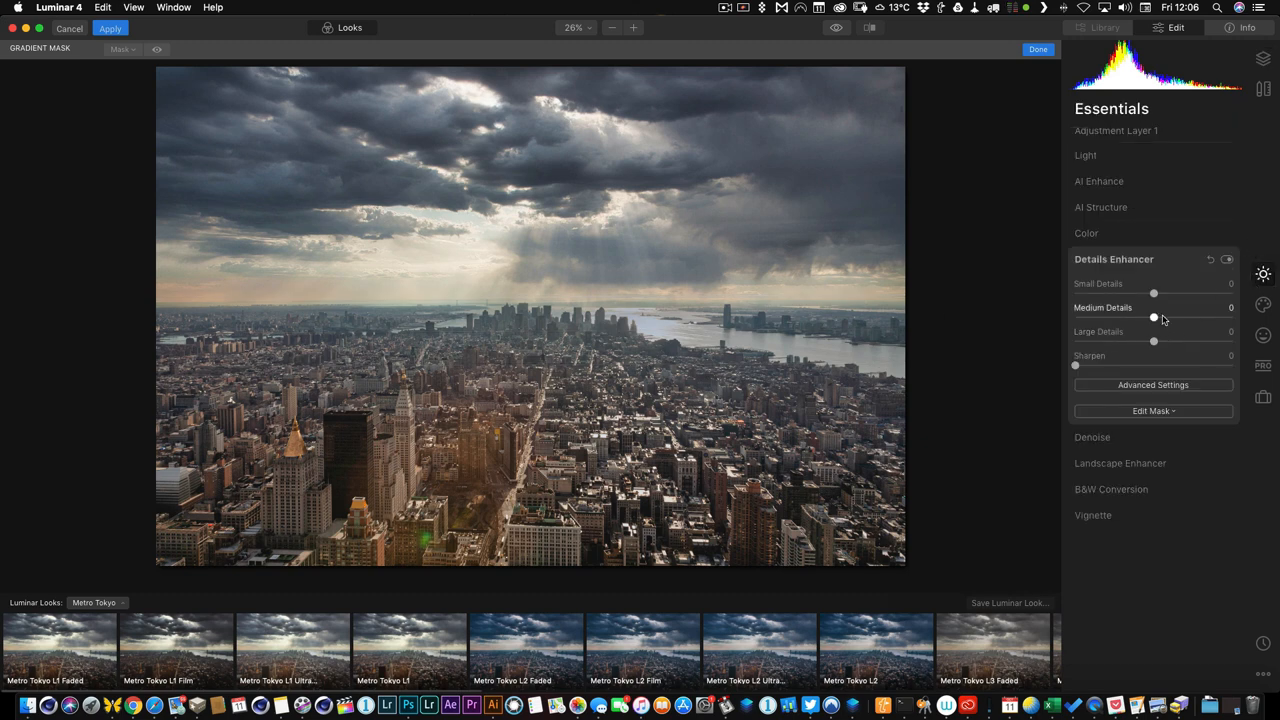
{"action": "left_click_drag", "start_coordinate": [1152, 316], "coordinate": [1170, 316]}
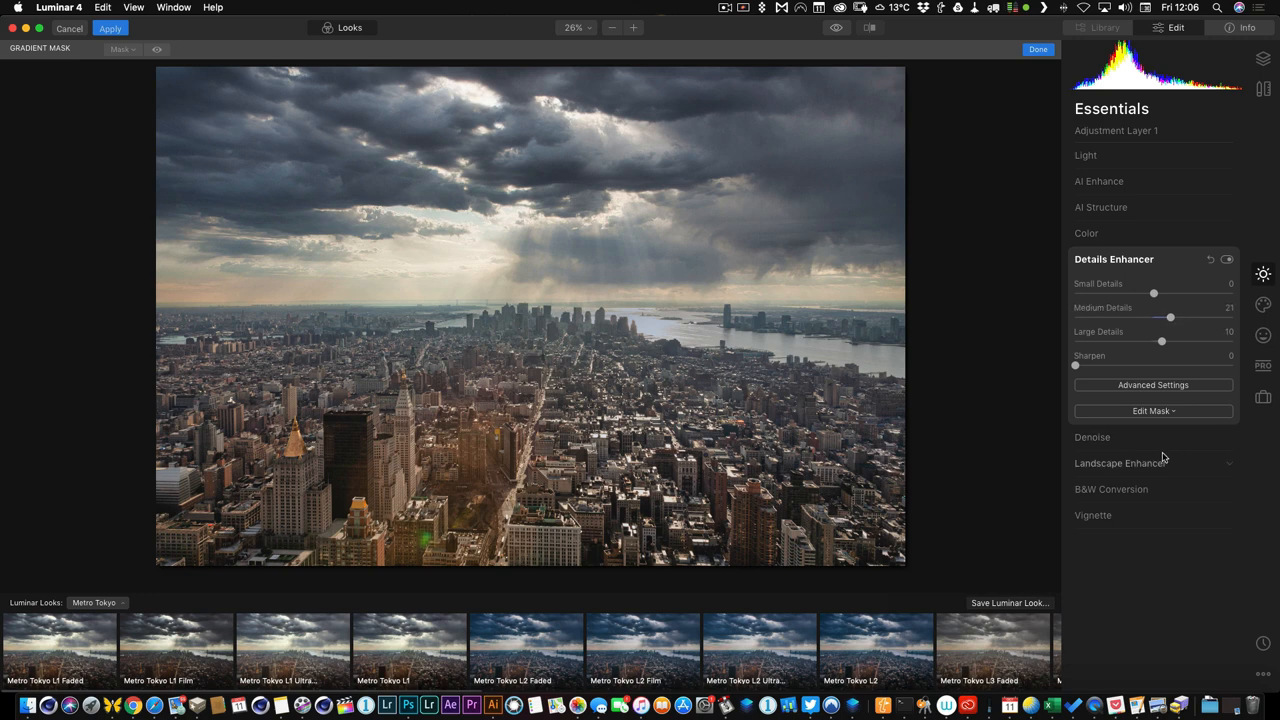
{"action": "left_click", "coordinate": [1120, 462]}
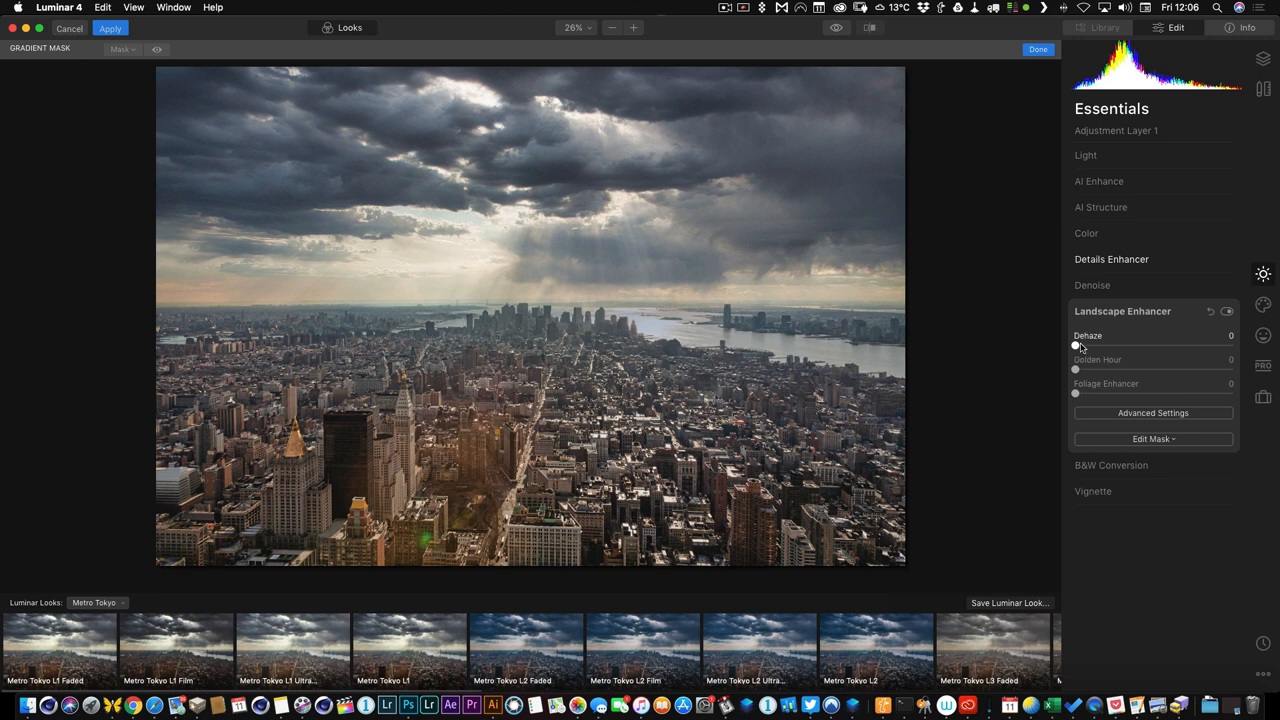
{"action": "left_click_drag", "start_coordinate": [1076, 344], "coordinate": [1116, 344]}
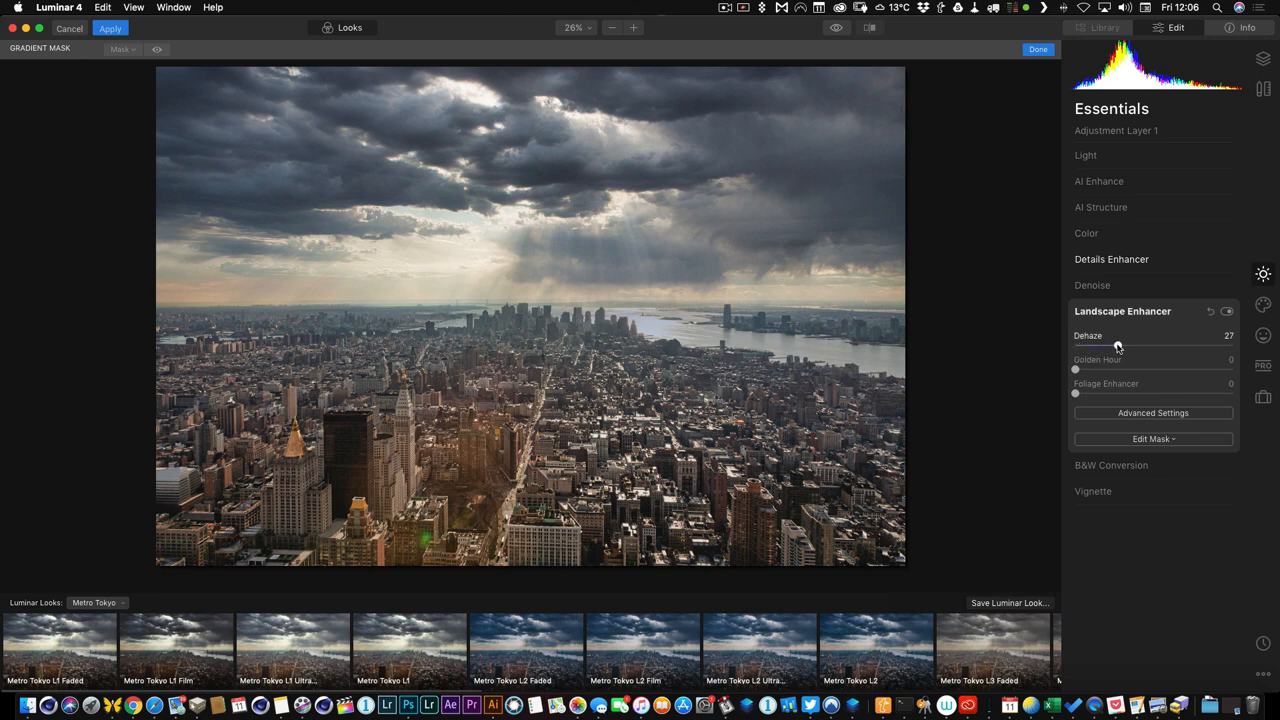
{"action": "left_click_drag", "start_coordinate": [1120, 348], "coordinate": [1100, 348]}
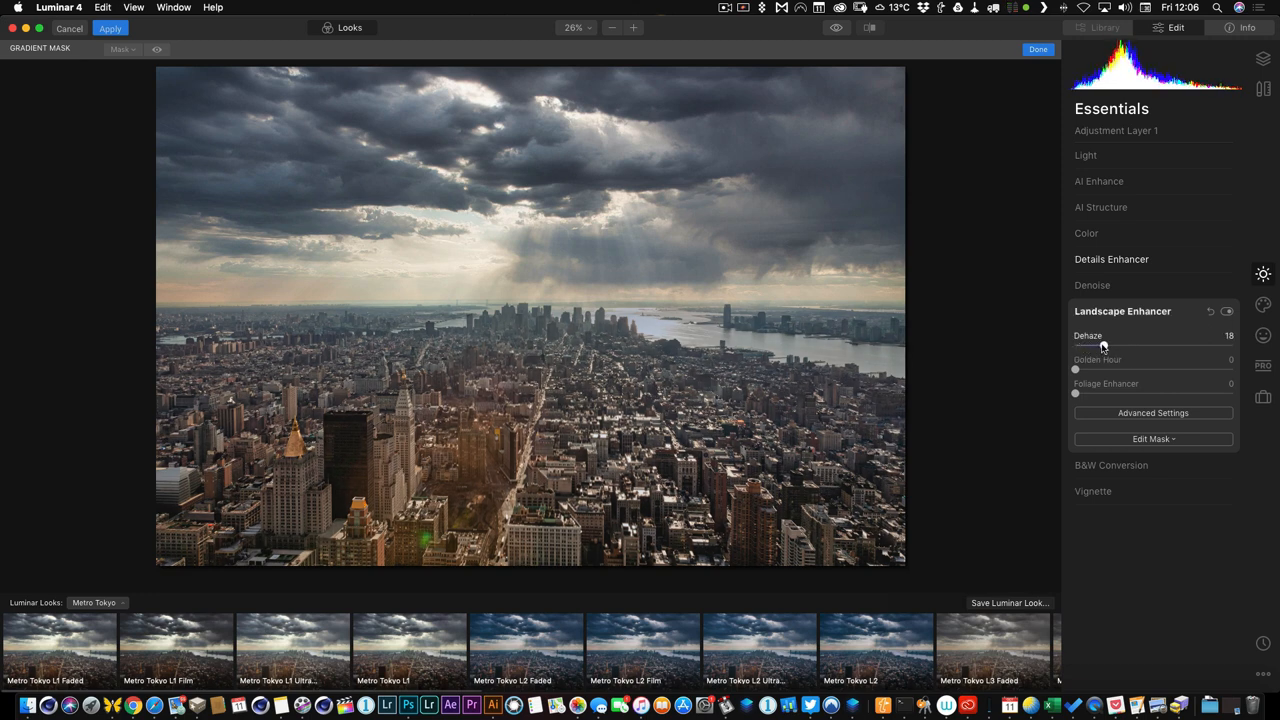
{"action": "left_click_drag", "start_coordinate": [1100, 348], "coordinate": [1096, 348]}
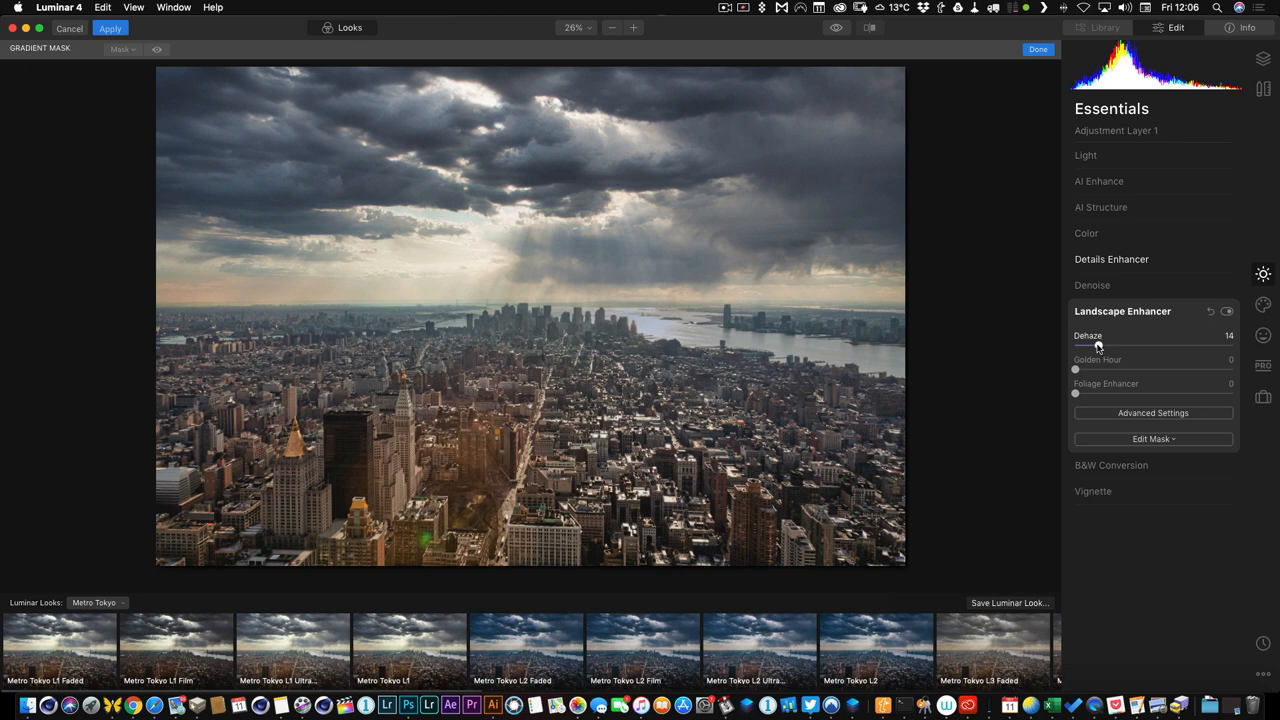
{"action": "mouse_move", "coordinate": [1104, 448]}
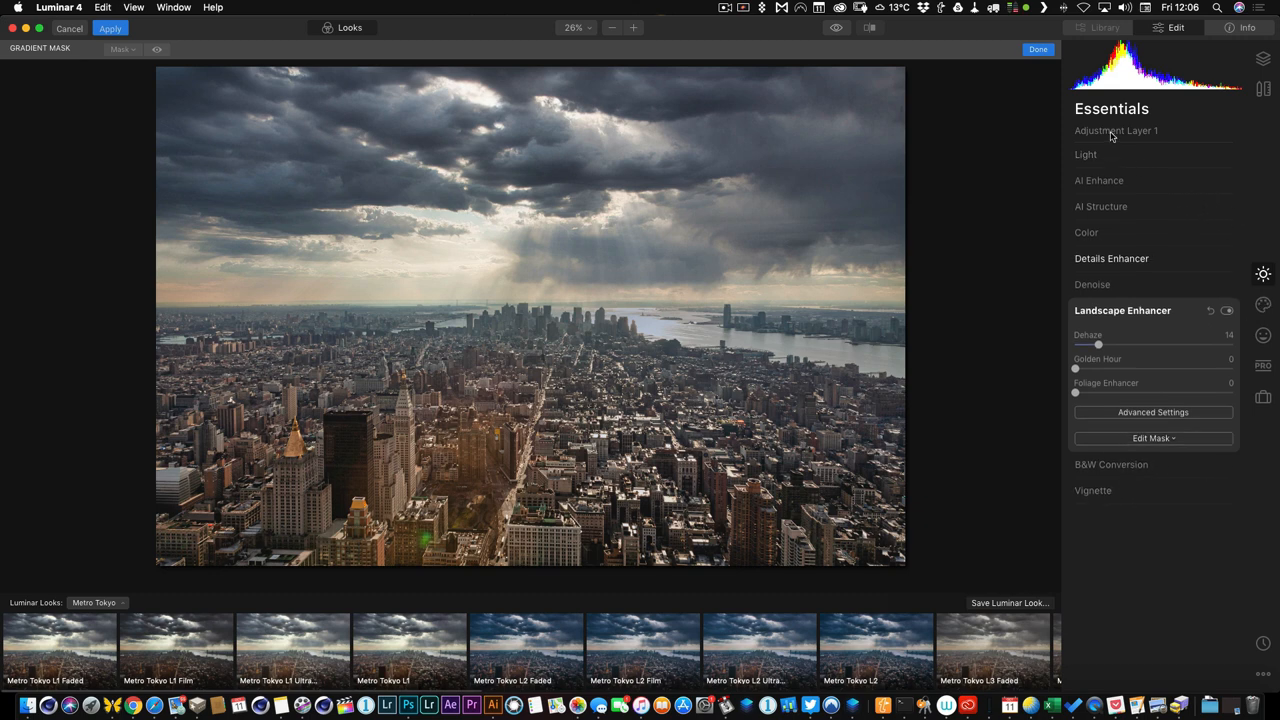
Rename the gradient-masked adjustment layer to 'FG enhance' via its options menu.
{"action": "left_click", "coordinate": [1264, 58]}
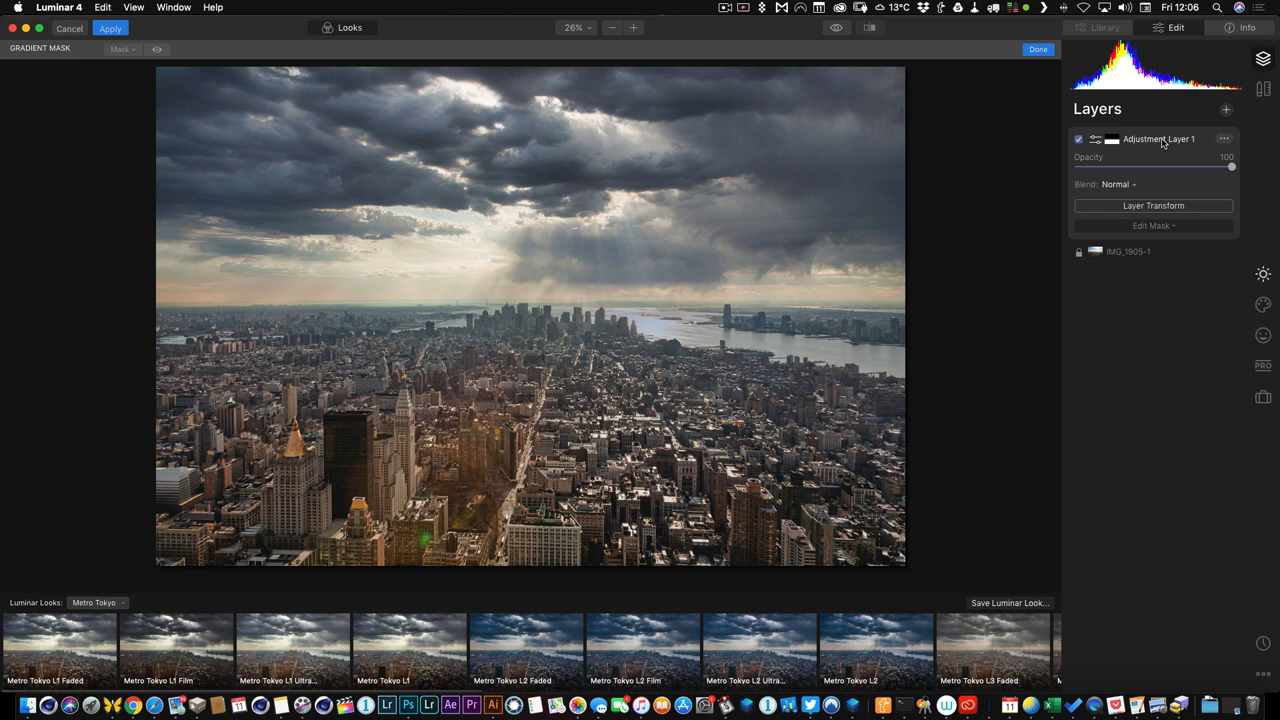
{"action": "left_click", "coordinate": [1224, 140]}
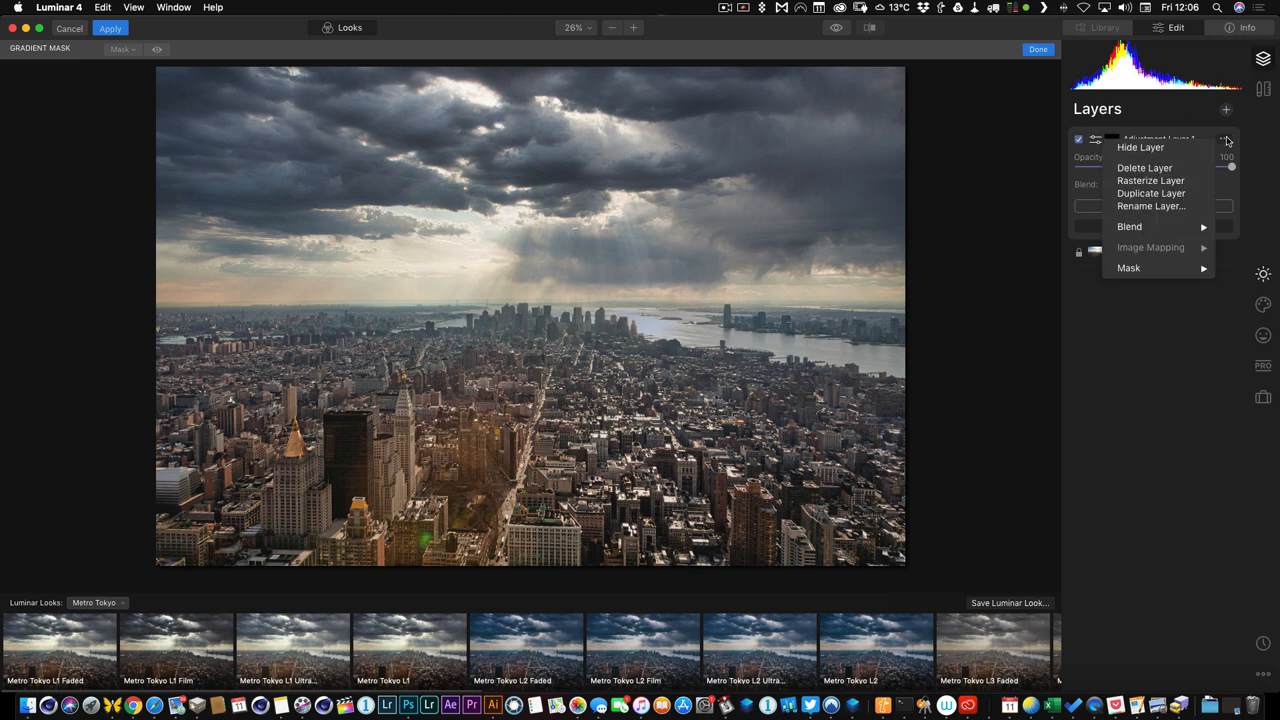
{"action": "left_click", "coordinate": [1152, 206]}
{"action": "type", "text": "FG enhanc"}
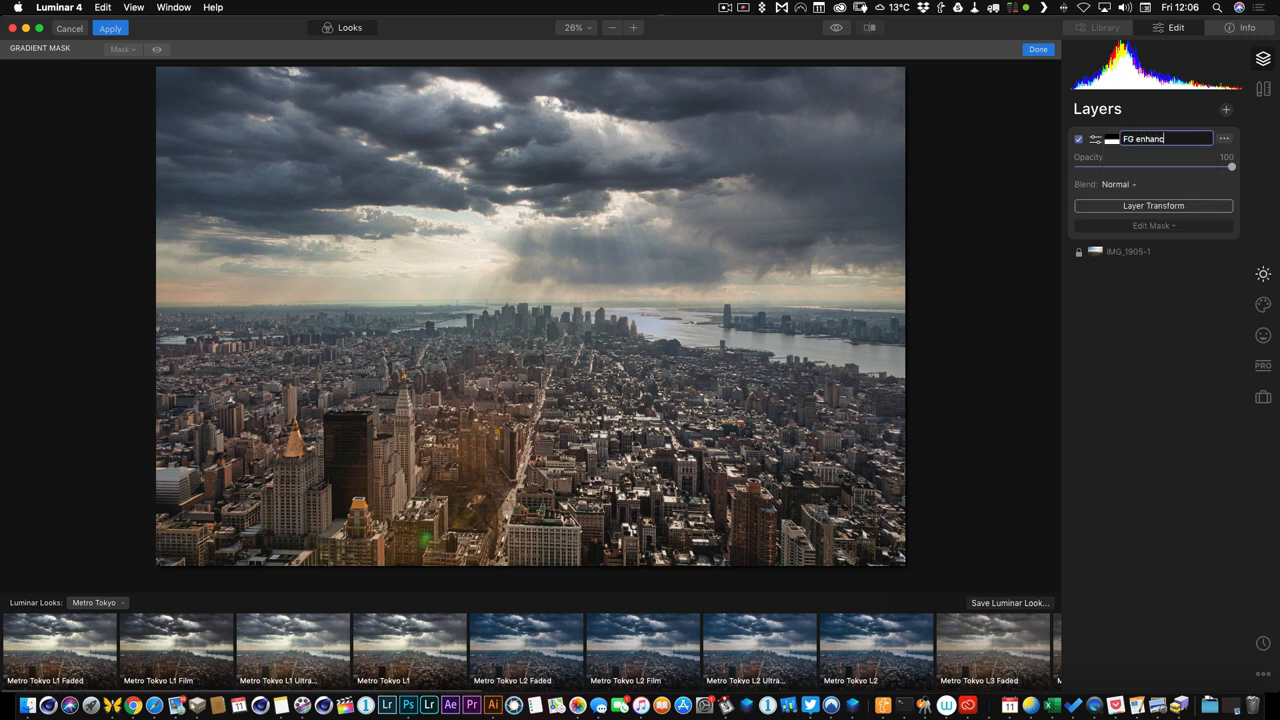
{"action": "key", "text": "Return"}
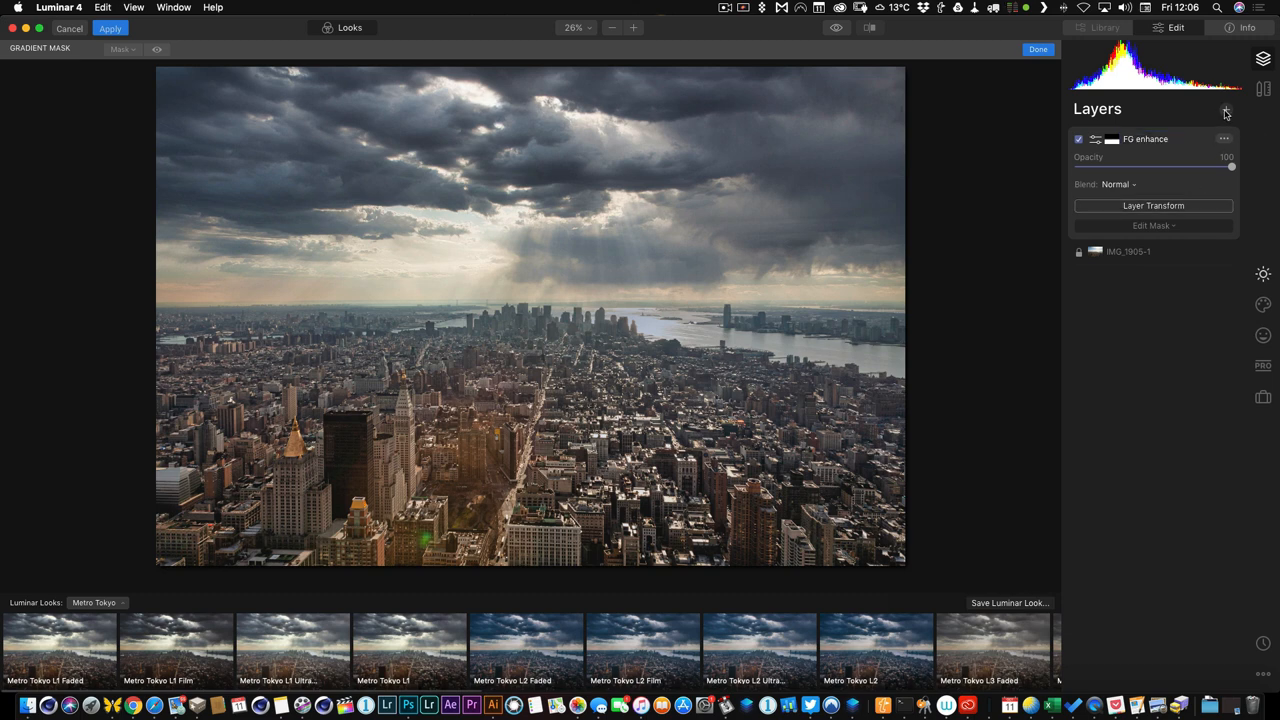
Add a second adjustment layer with a moody Metro Tokyo look at 49 opacity.
{"action": "left_click", "coordinate": [1226, 108]}
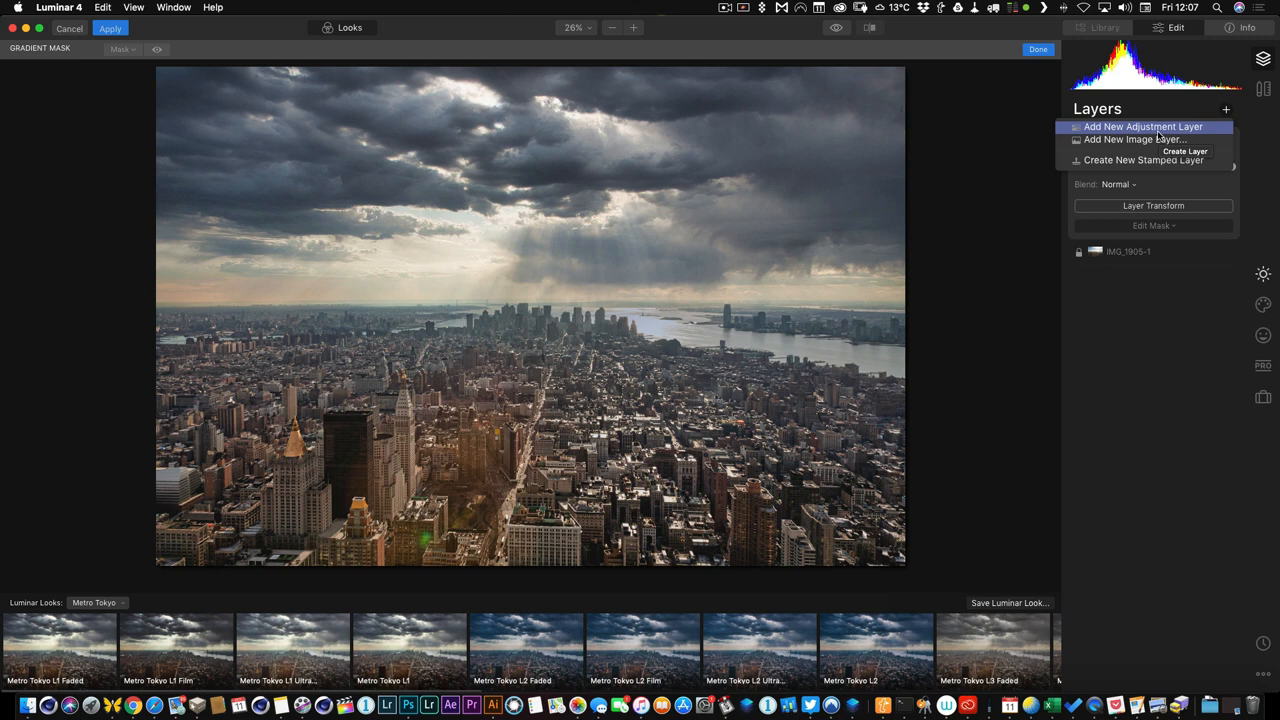
{"action": "left_click", "coordinate": [1144, 126]}
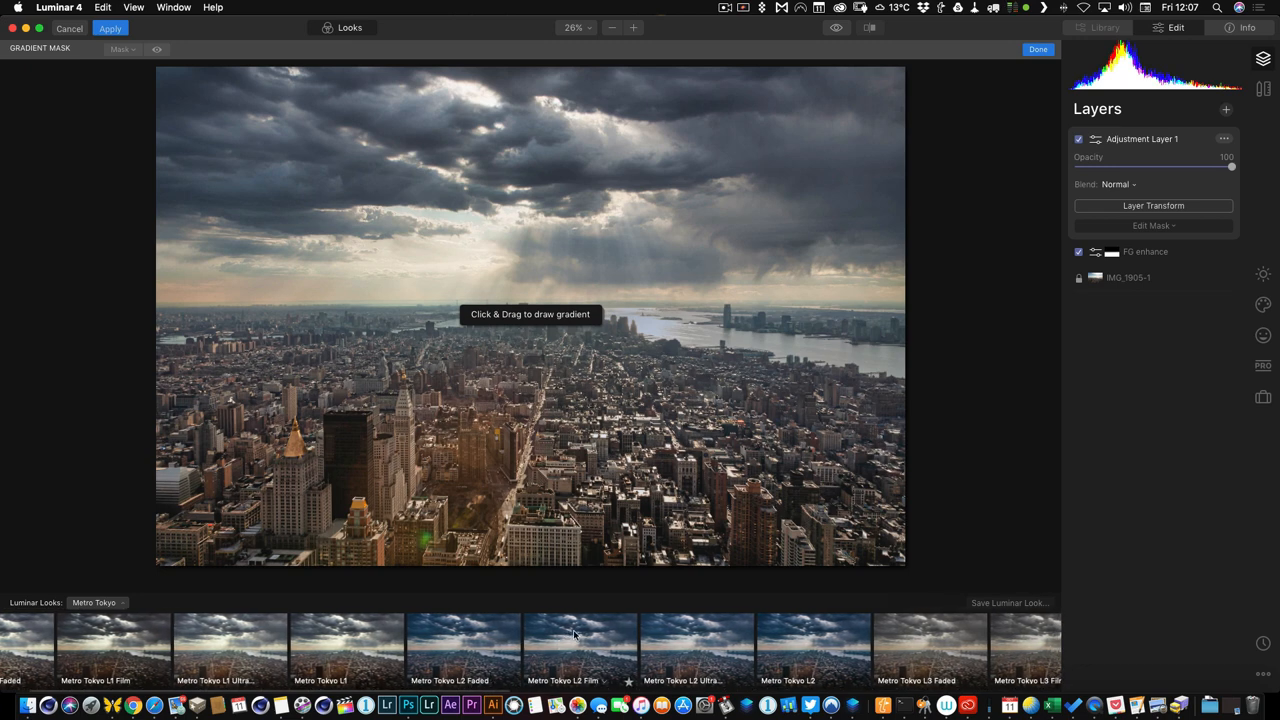
{"action": "left_click", "coordinate": [580, 648]}
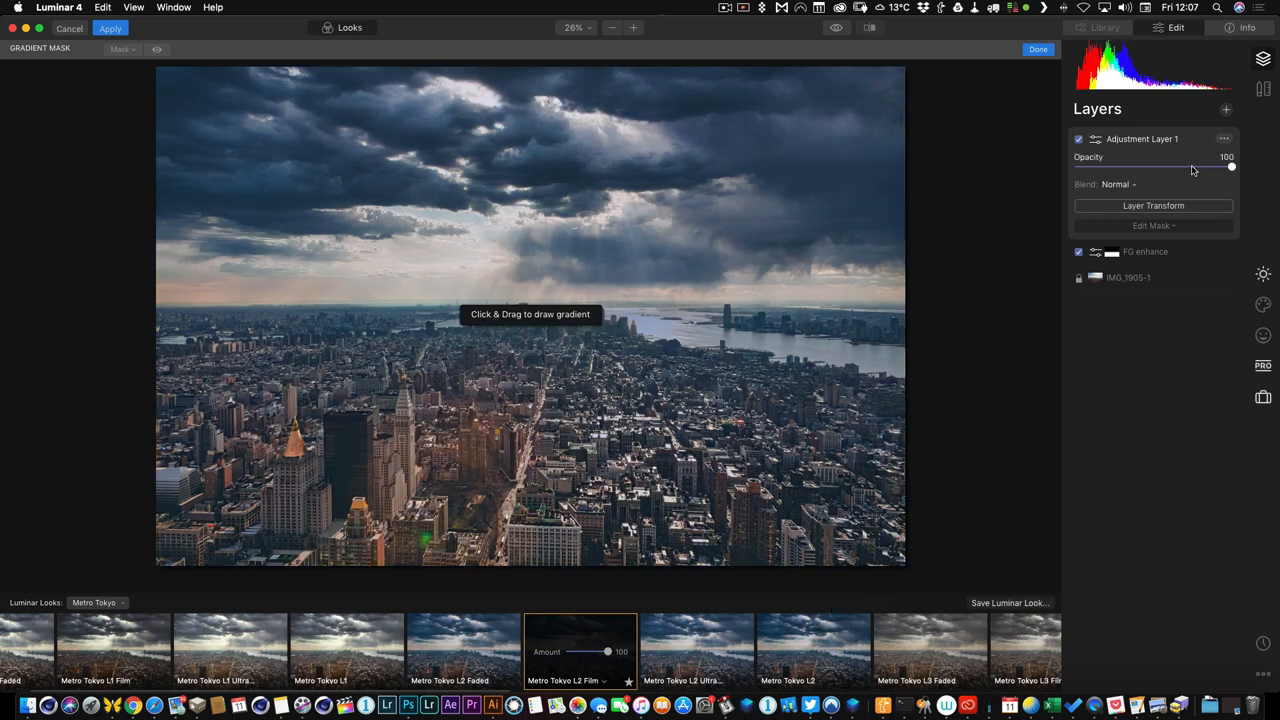
{"action": "left_click_drag", "start_coordinate": [1232, 168], "coordinate": [1156, 168]}
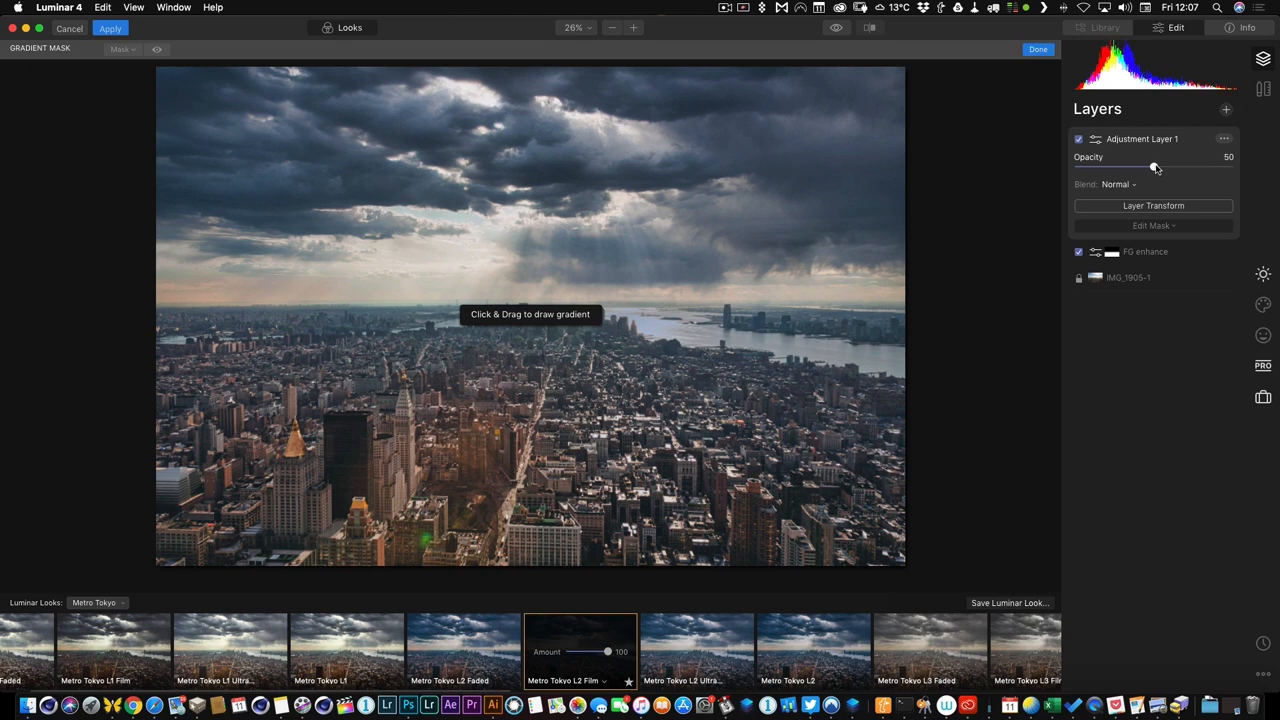
{"action": "left_click_drag", "start_coordinate": [1156, 166], "coordinate": [1152, 166]}
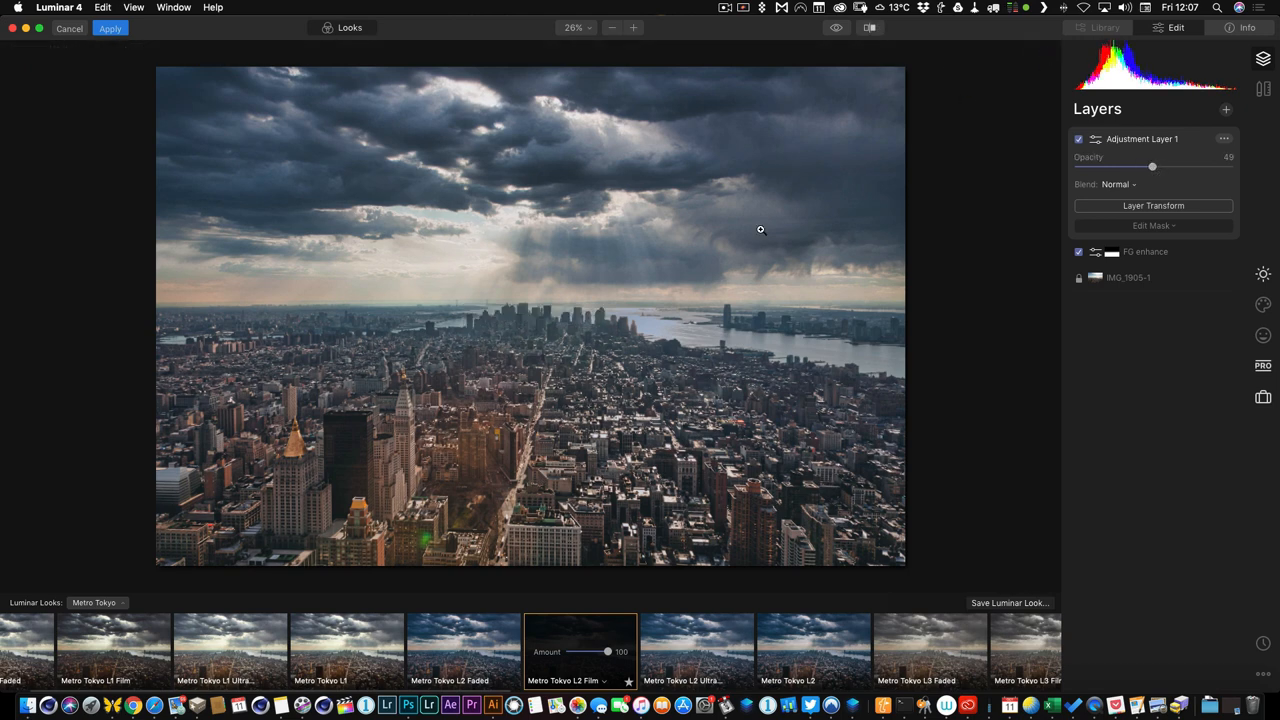
{"action": "left_click", "coordinate": [836, 28]}
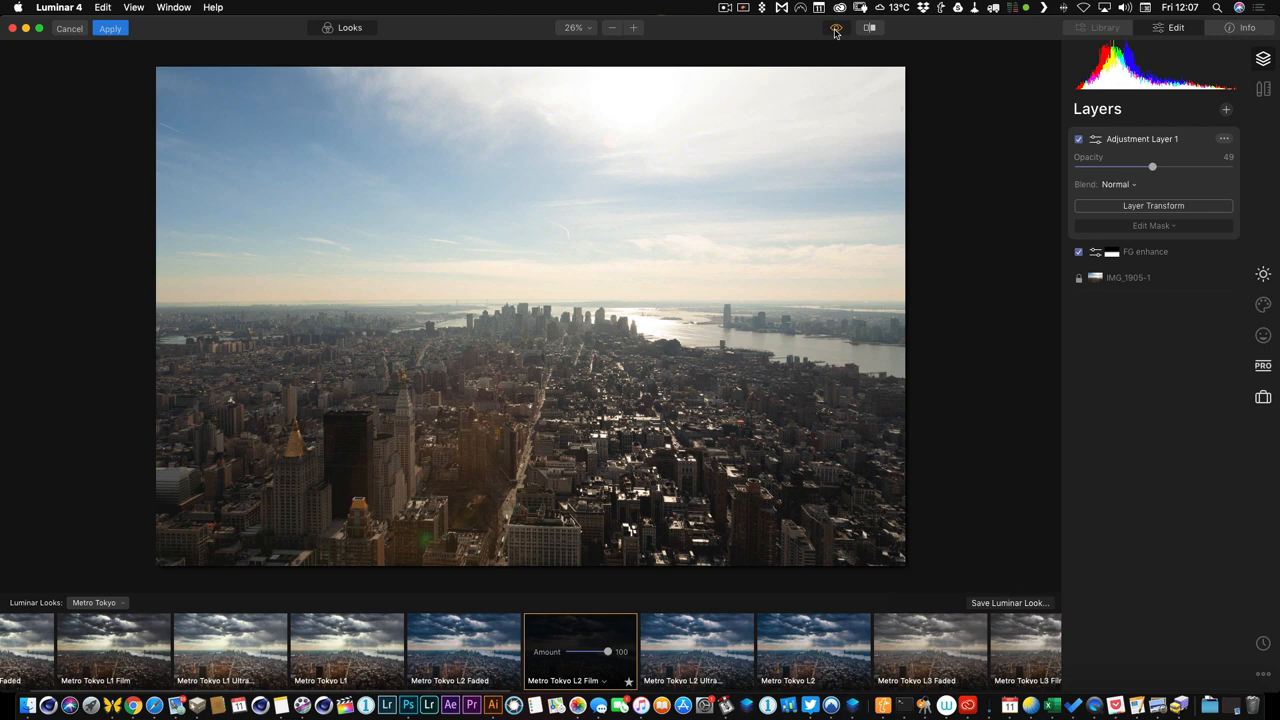
{"action": "left_click", "coordinate": [836, 28]}
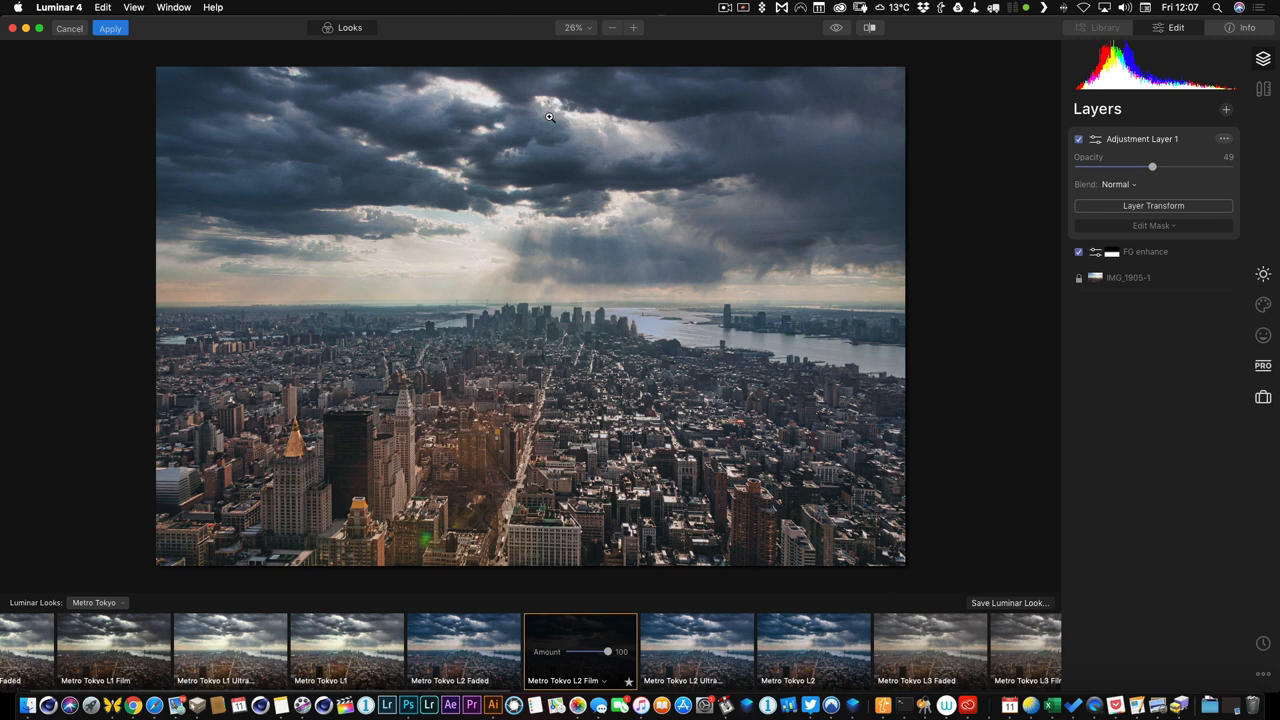
{"action": "mouse_move", "coordinate": [1044, 94]}
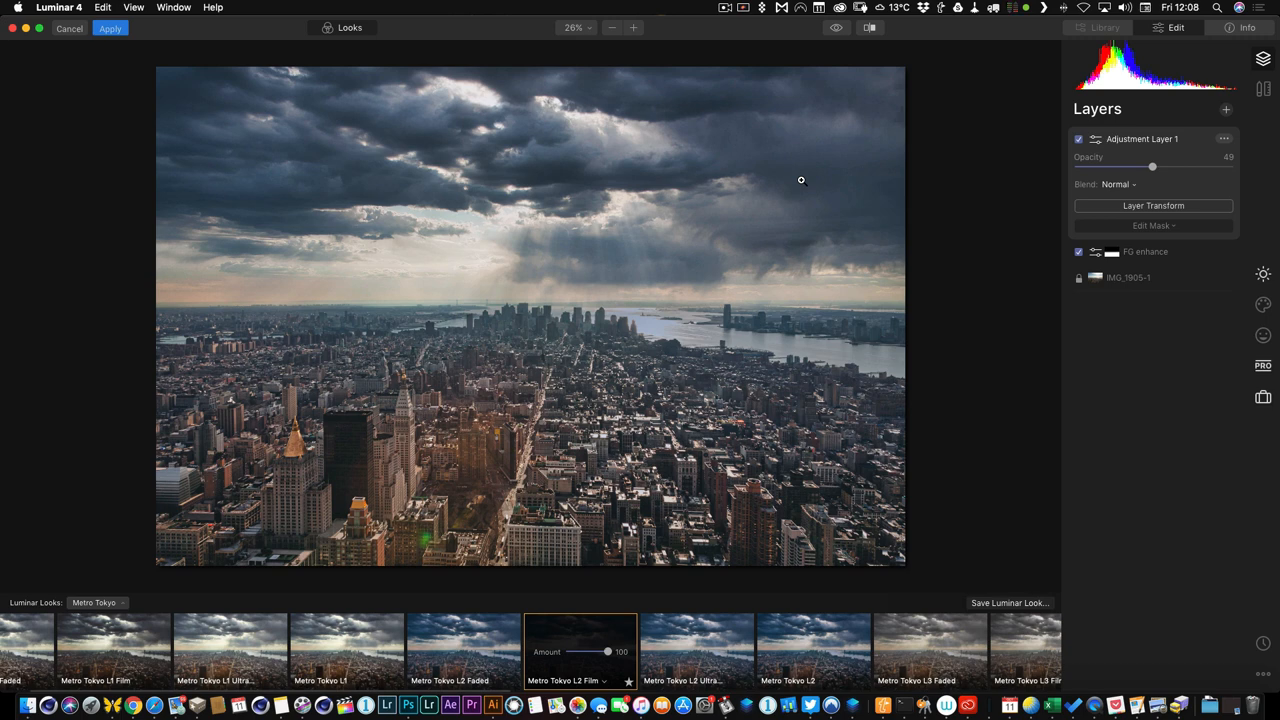
{"action": "mouse_move", "coordinate": [808, 178]}
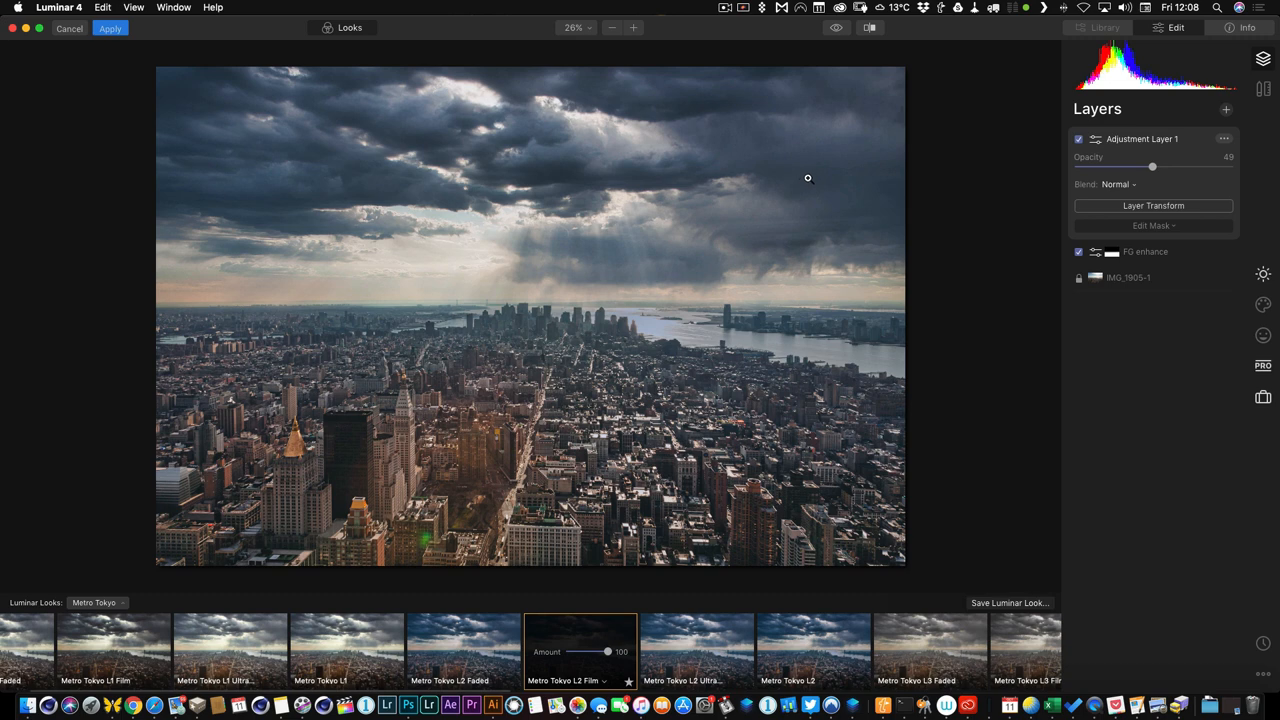
{"action": "mouse_move", "coordinate": [356, 160]}
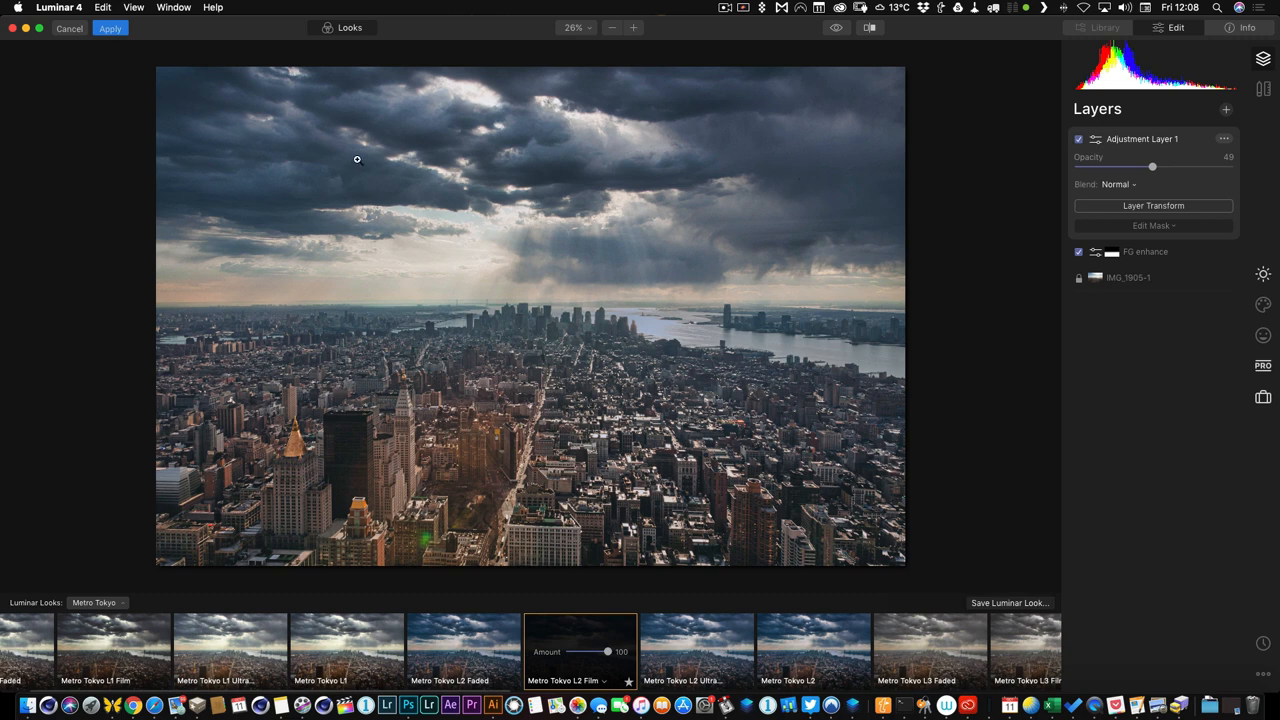
{"action": "mouse_move", "coordinate": [178, 104]}
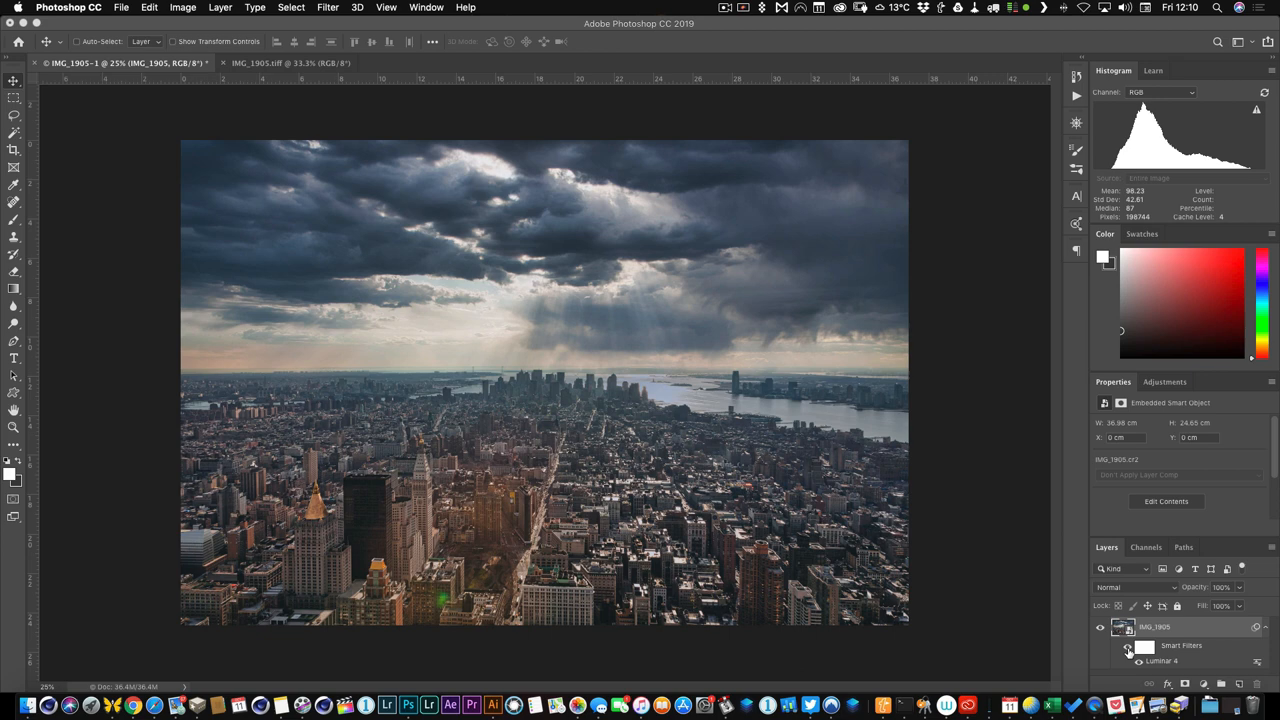
Toggle the Luminar smart filter's visibility in Photoshop's Layers panel to compare before and after.
{"action": "left_click", "coordinate": [1100, 660]}
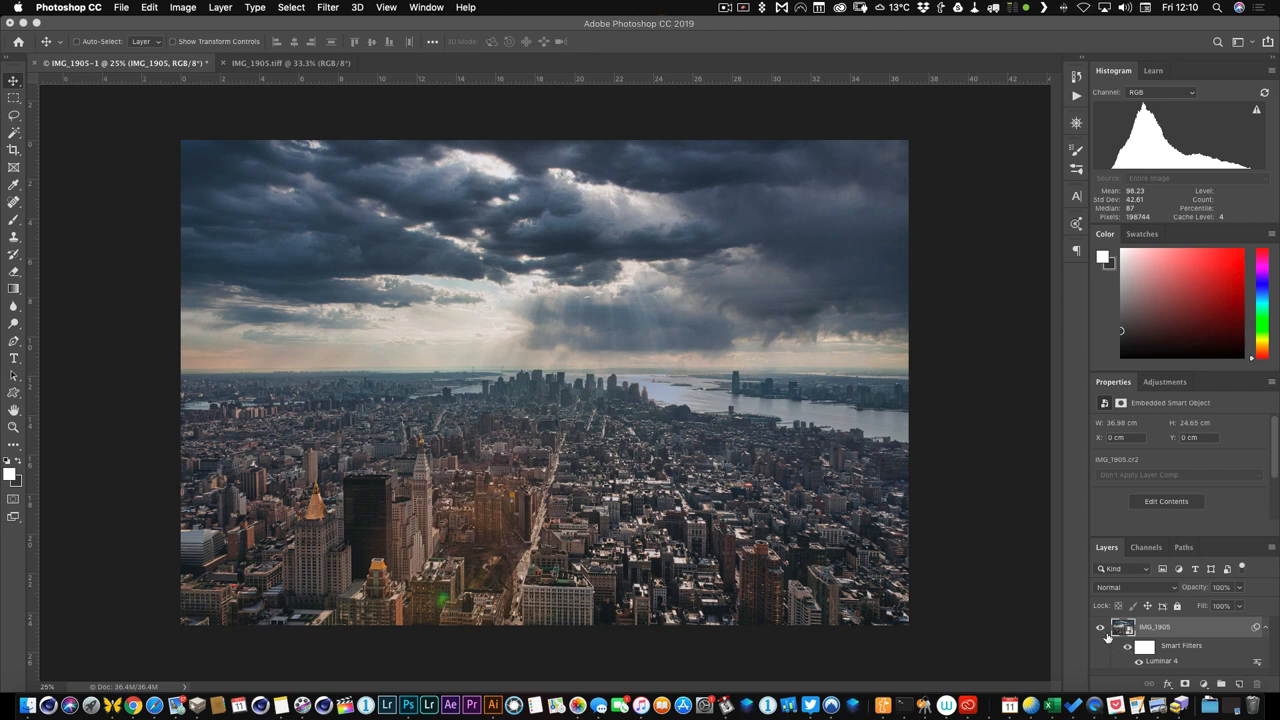
{"action": "mouse_move", "coordinate": [1100, 628]}
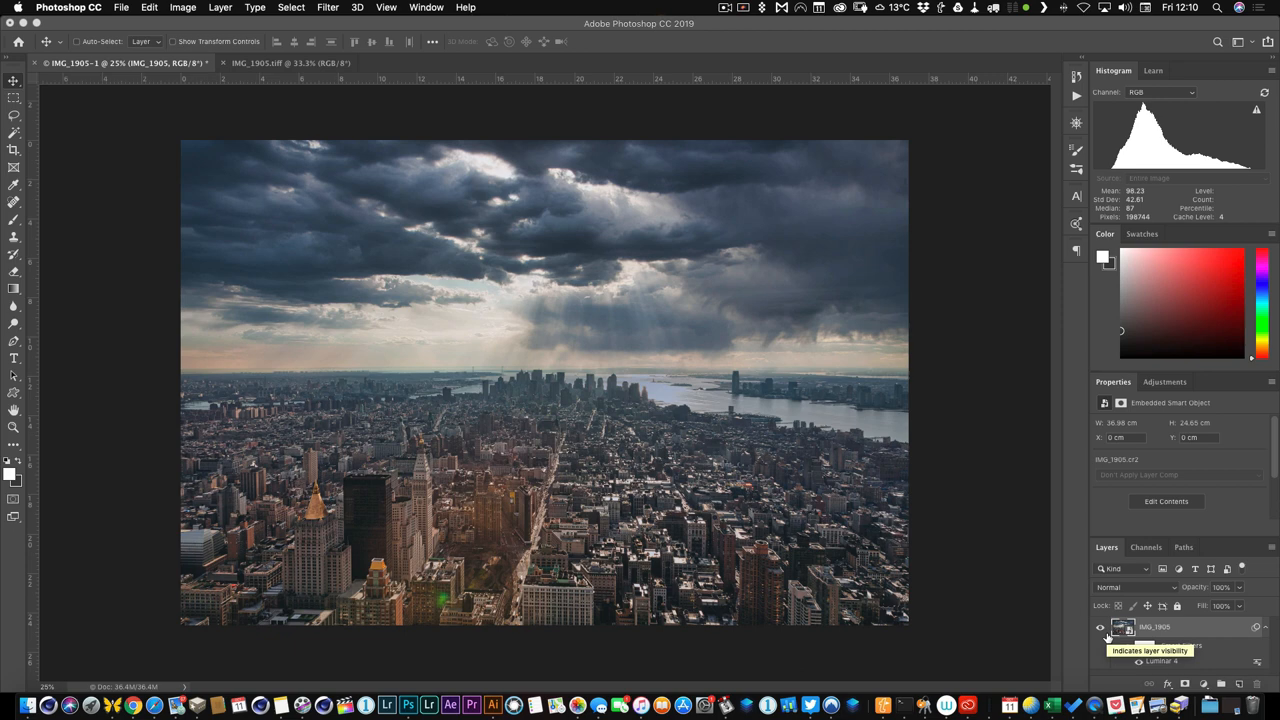
{"action": "left_click", "coordinate": [1100, 644]}
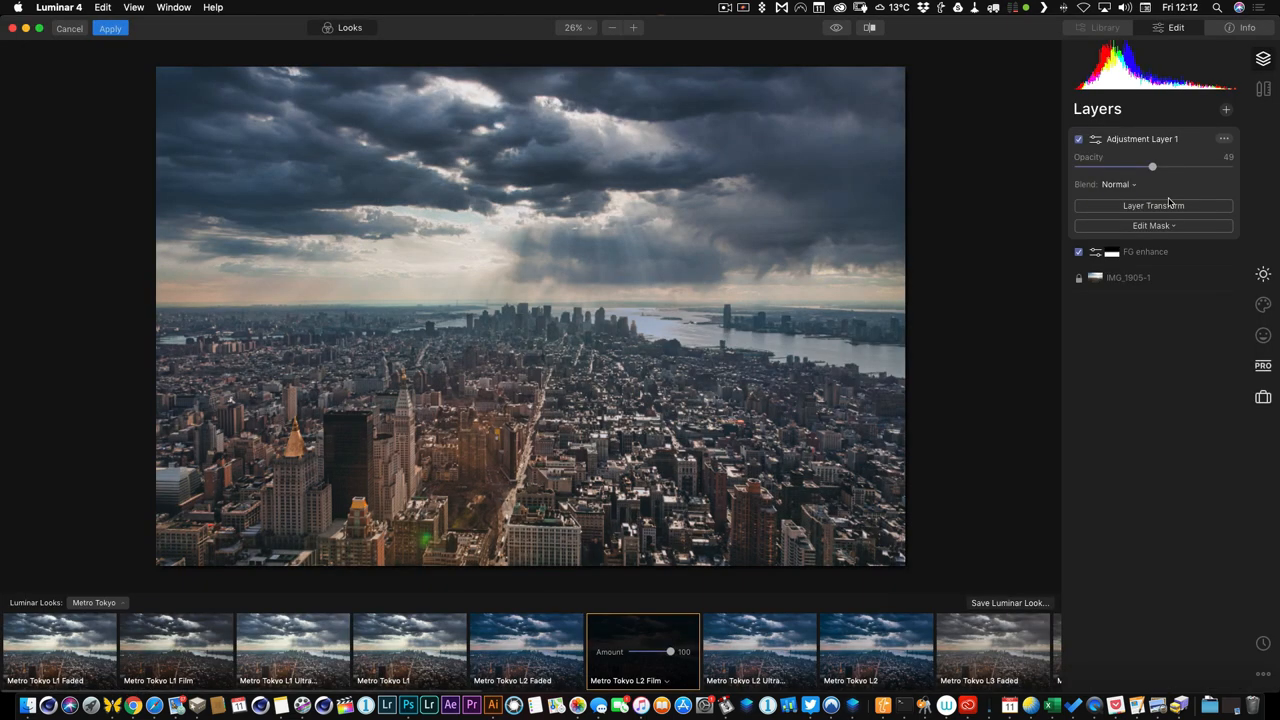
{"action": "mouse_move", "coordinate": [1188, 260]}
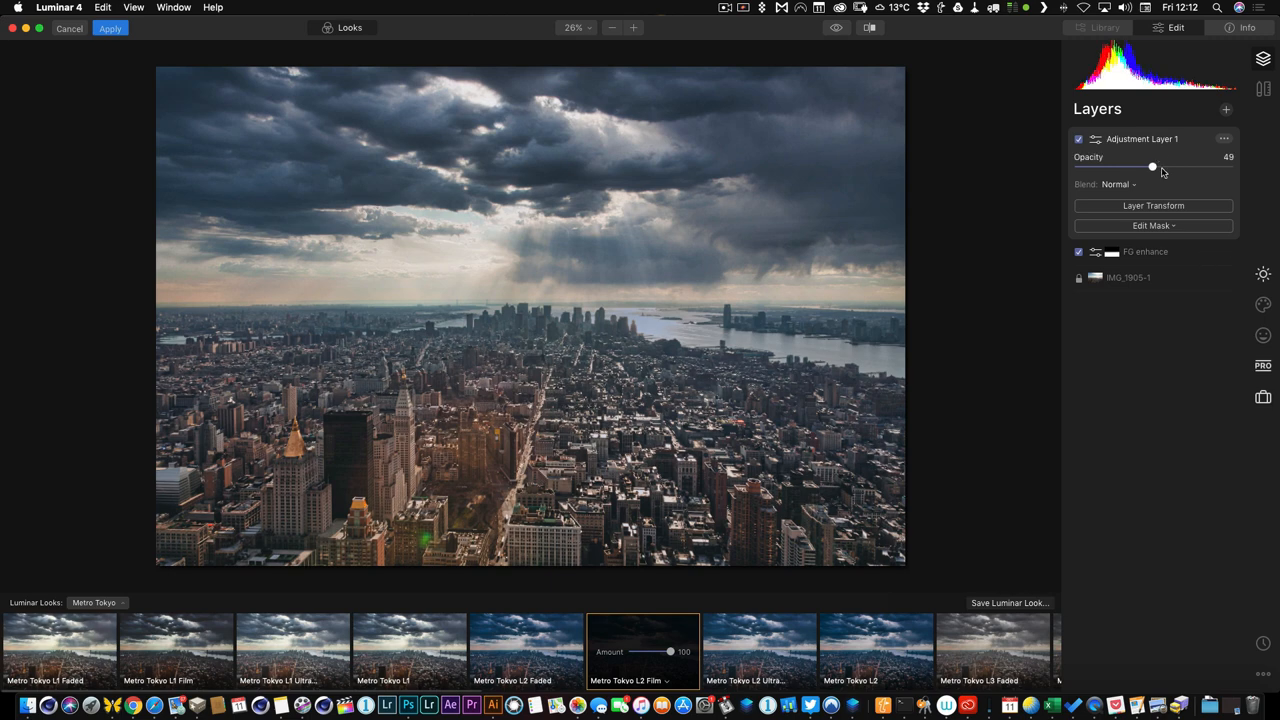
Raise the Metro Tokyo look layer's opacity to about 52.
{"action": "left_click_drag", "start_coordinate": [1152, 166], "coordinate": [1180, 166]}
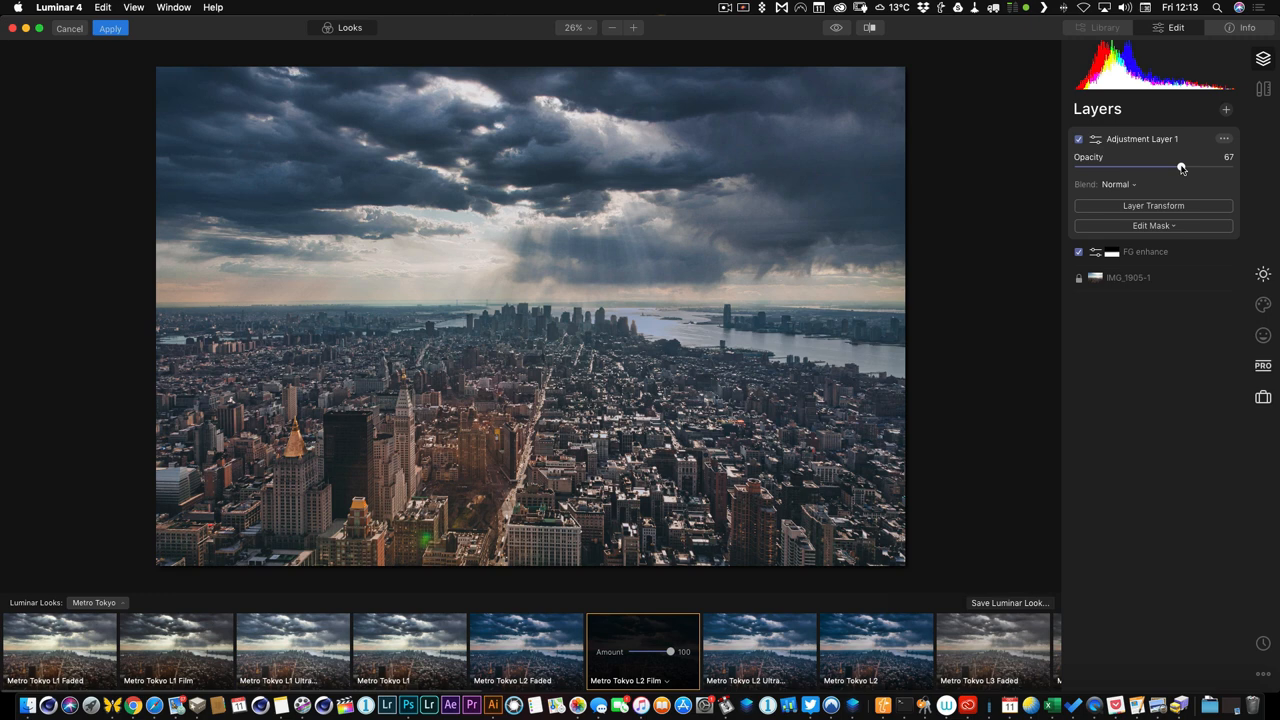
{"action": "left_click_drag", "start_coordinate": [1180, 166], "coordinate": [1172, 166]}
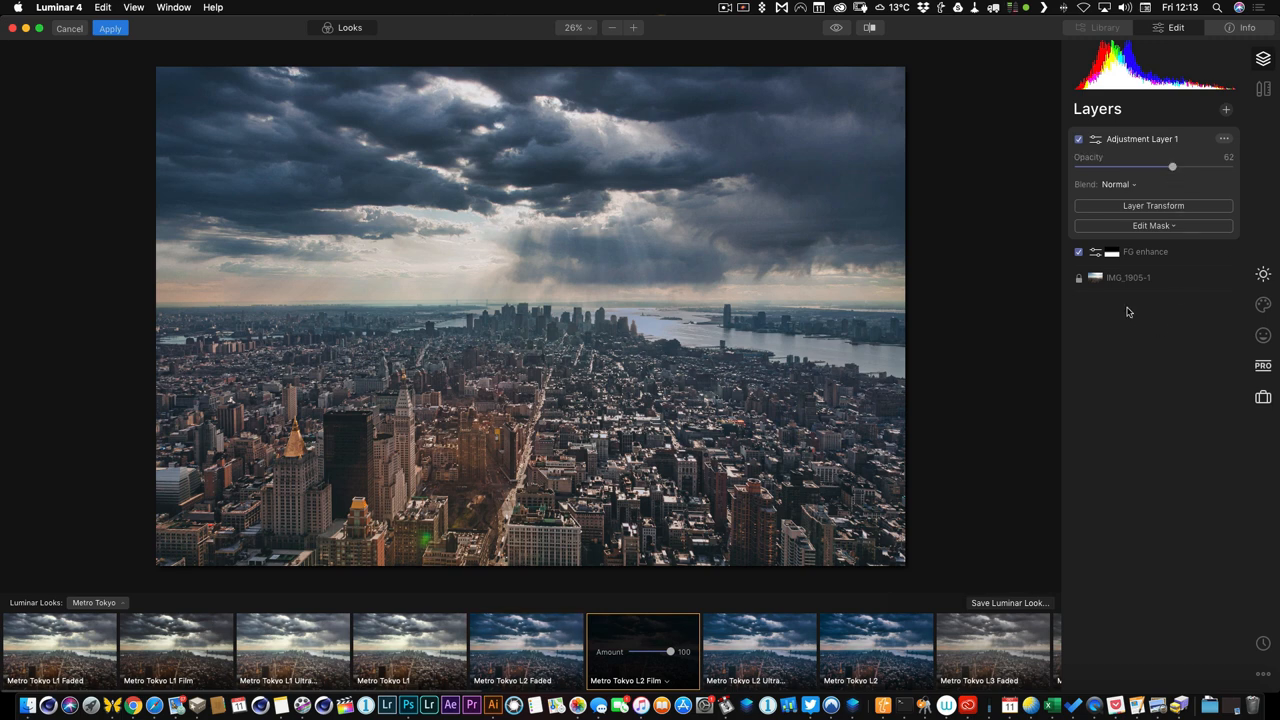
{"action": "mouse_move", "coordinate": [350, 250]}
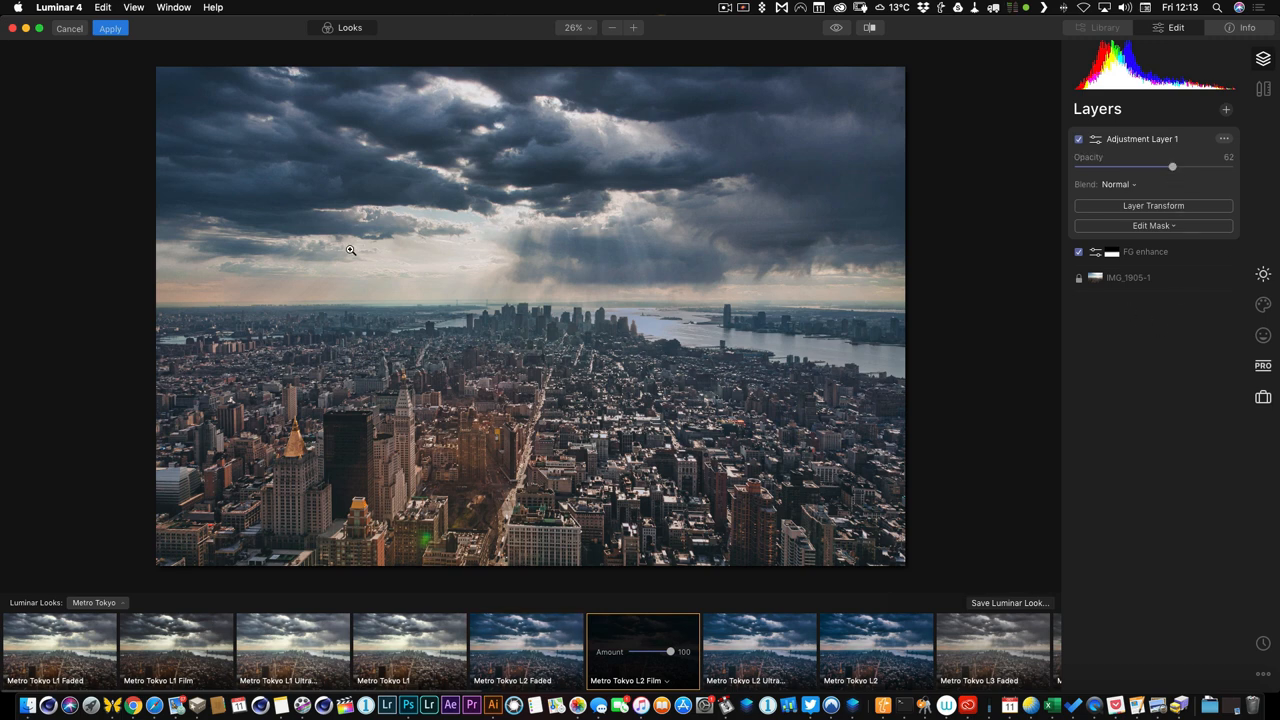